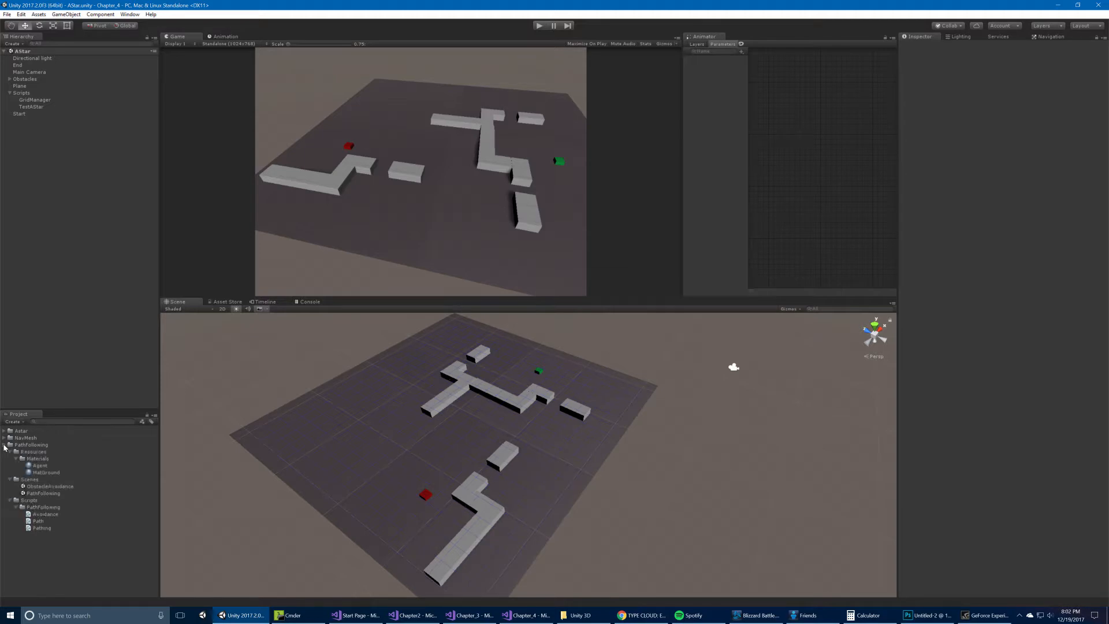
Open the ObstacleAvoidance scene and select the Agent to view its Avoidance settings.
click(48, 486)
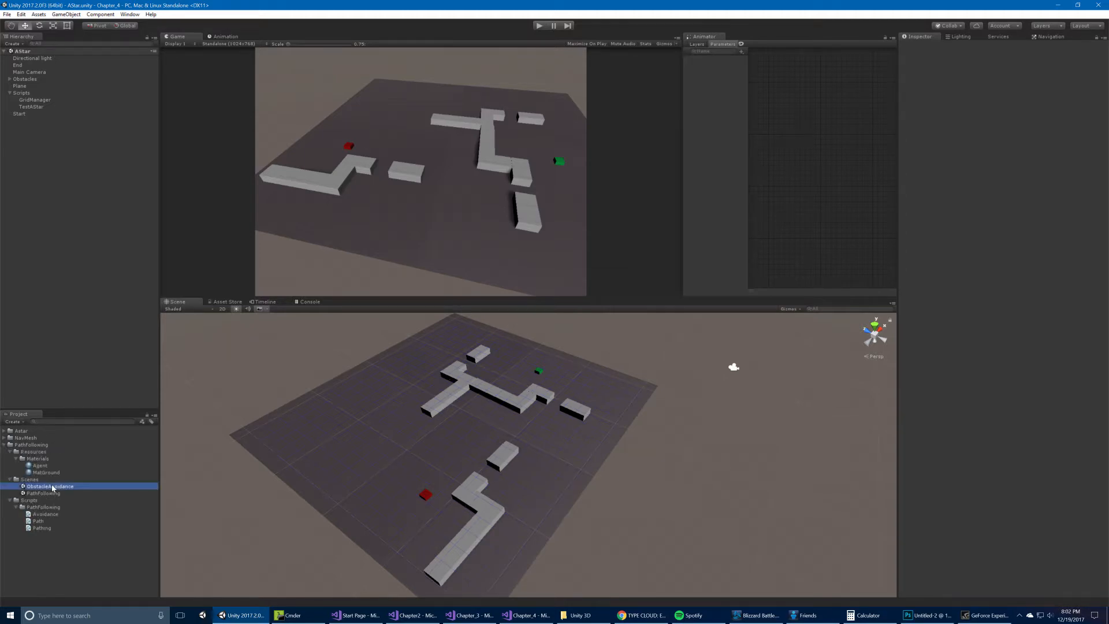
double_click(48, 486)
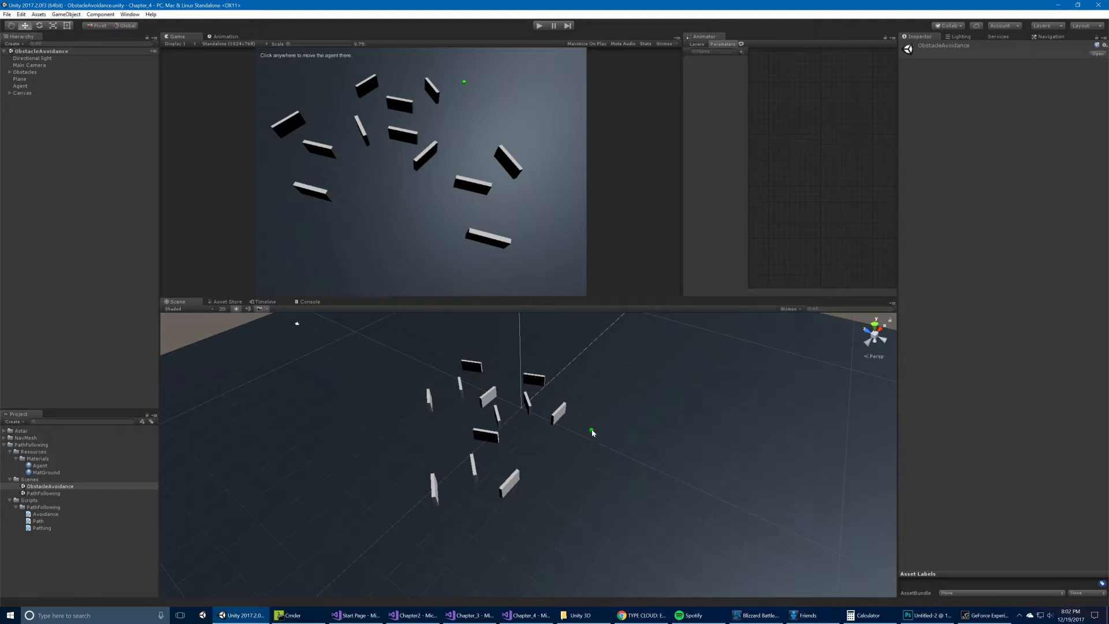
click(21, 86)
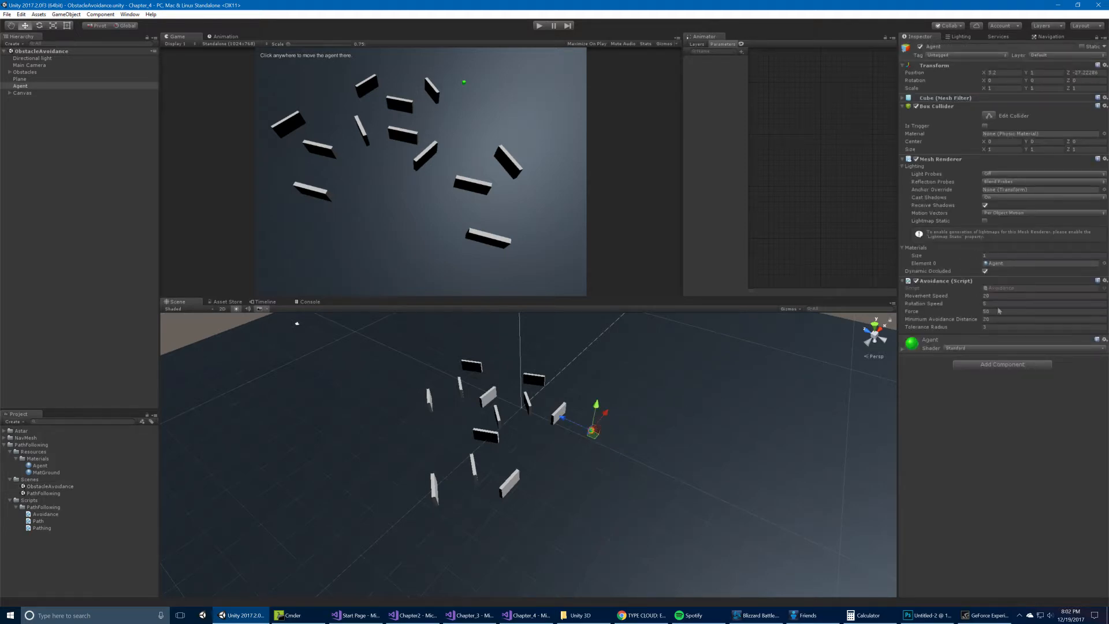
mouse_move(165, 66)
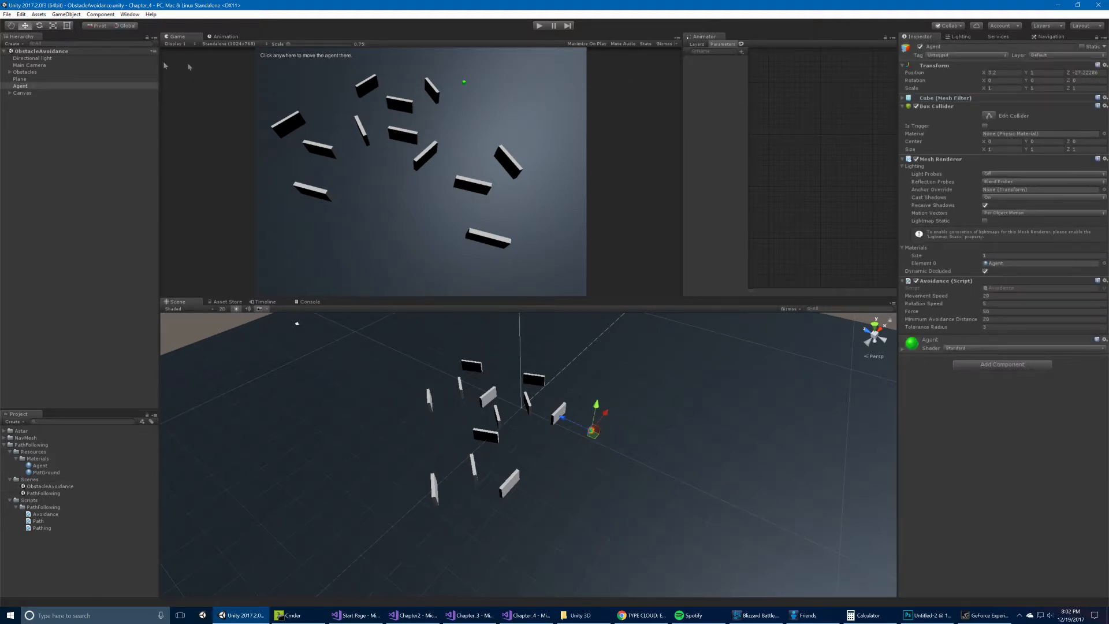
Inspect the Obstacles group and a cube, then read the Avoidance script code.
click(26, 71)
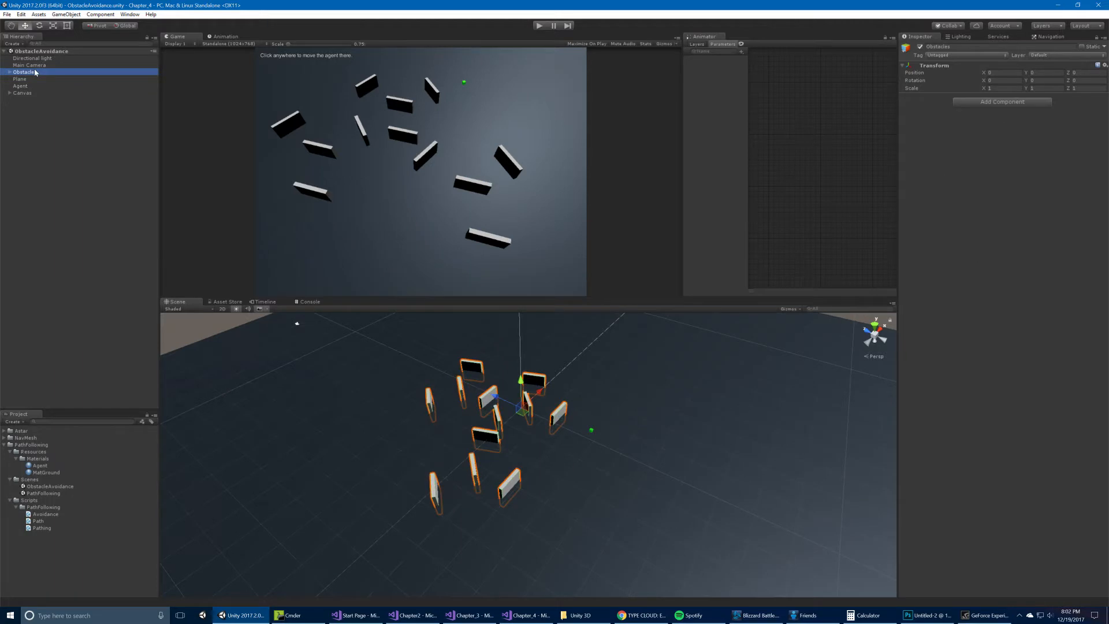
click(11, 72)
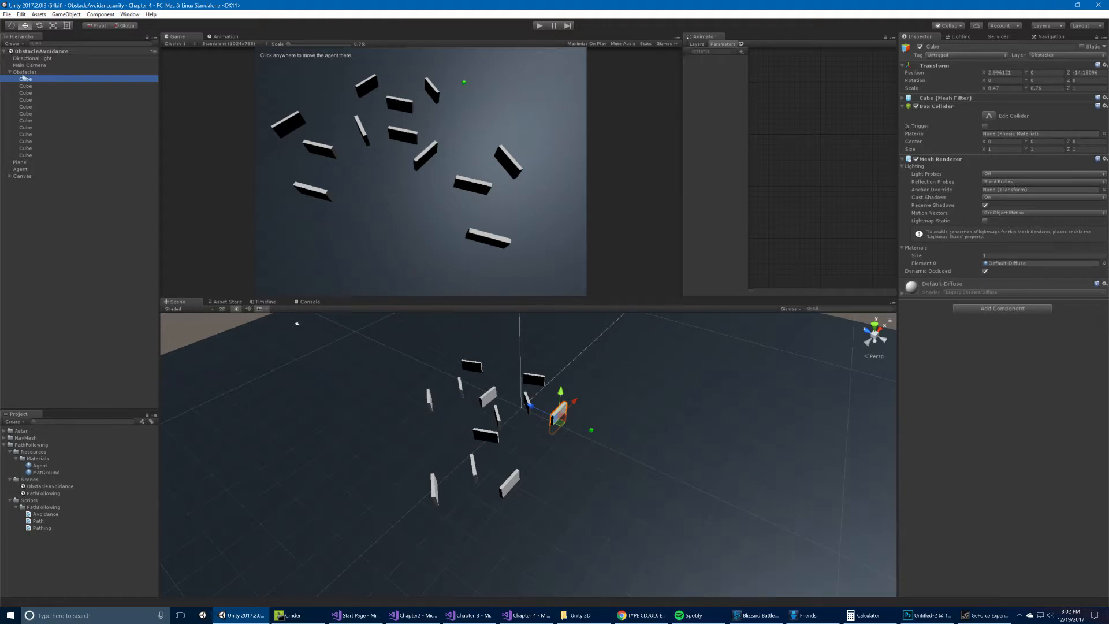
click(22, 86)
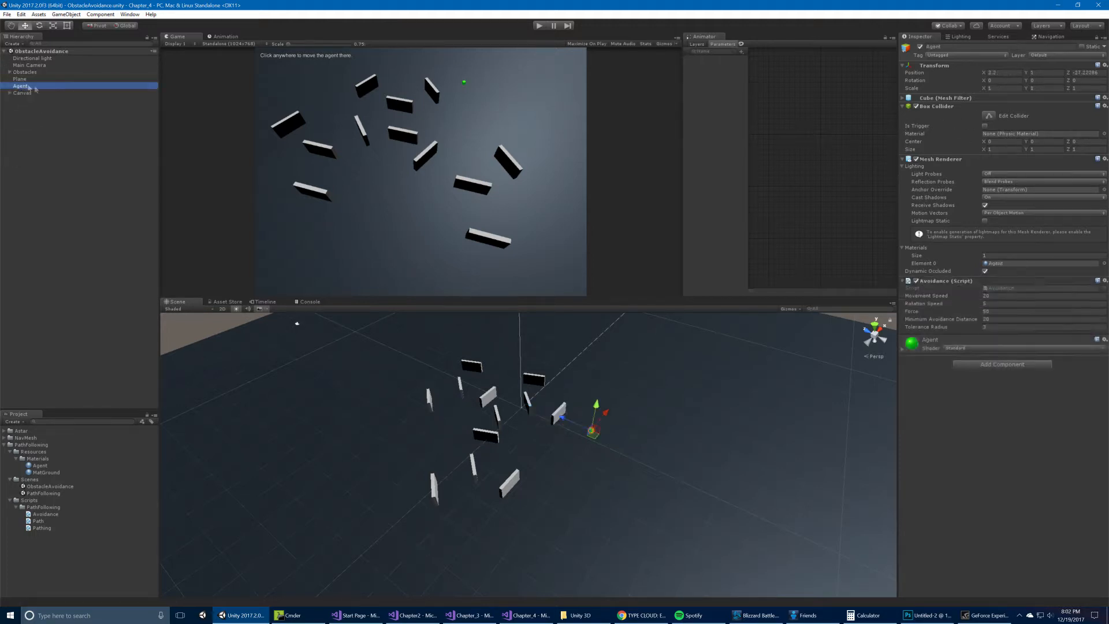
click(527, 615)
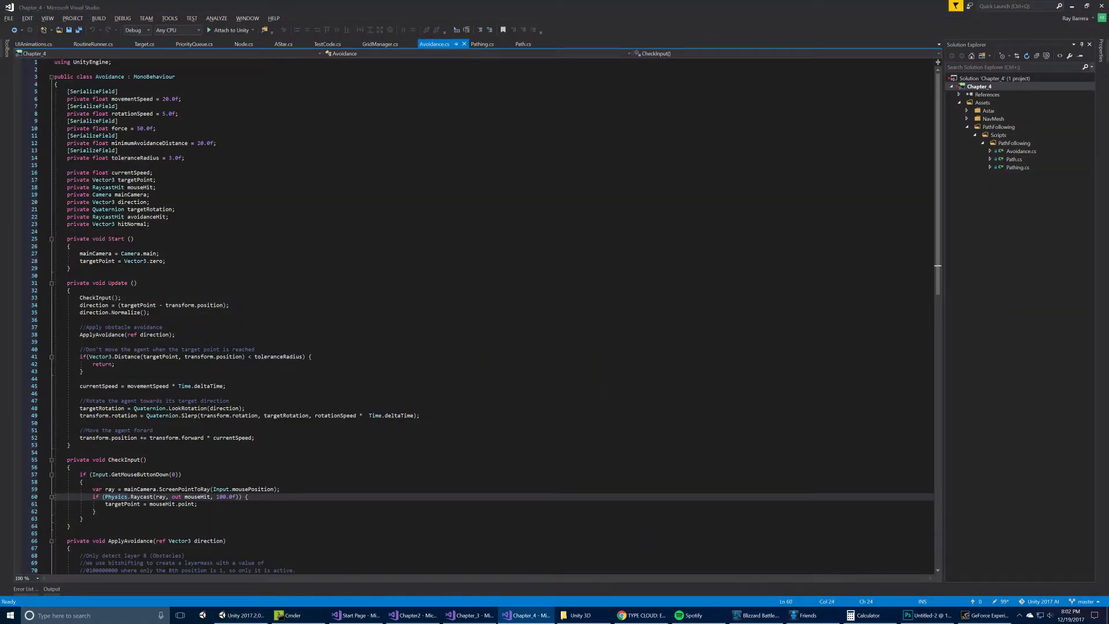
click(240, 614)
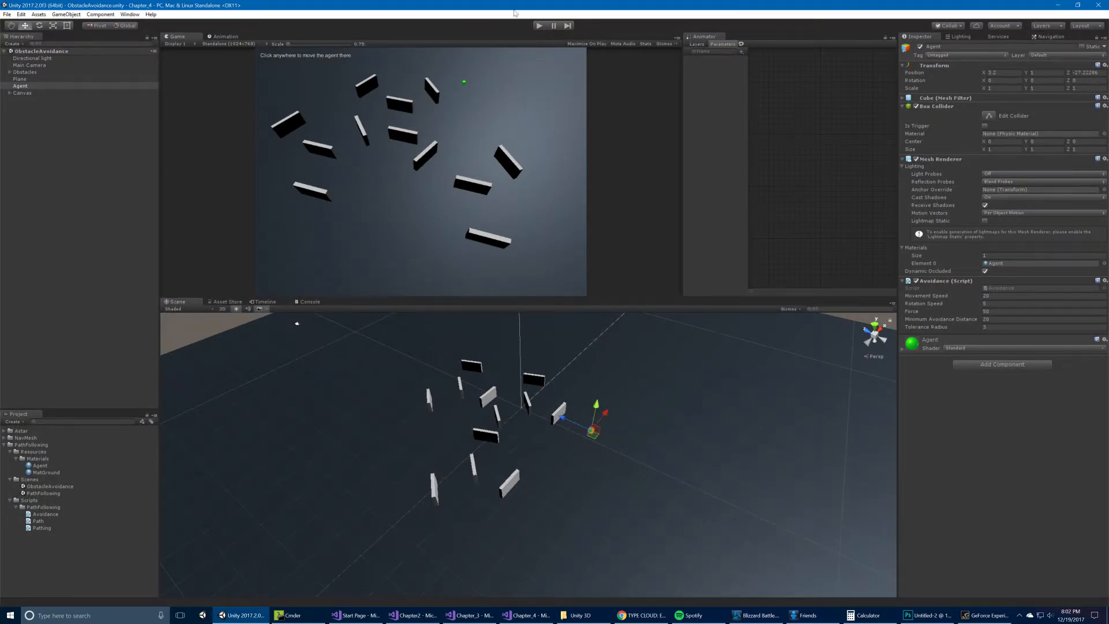
Start Play mode so the agent moves among the obstacle walls.
click(539, 25)
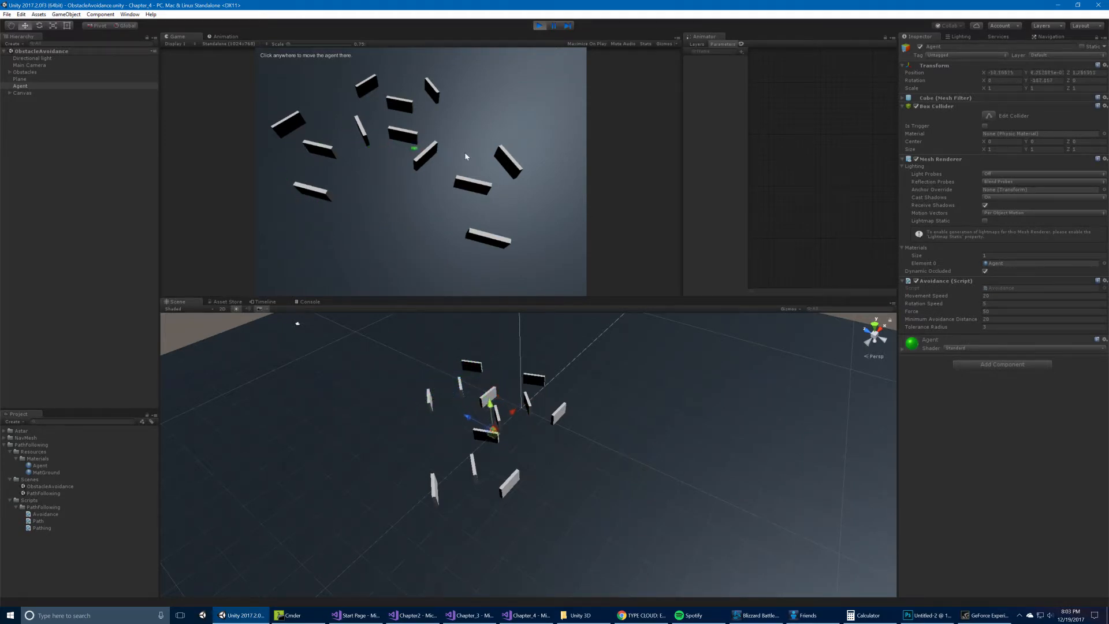
Scroll Avoidance.cs to ApplyAvoidance and confirm the cube's Layer is 8: Obstacles.
click(526, 614)
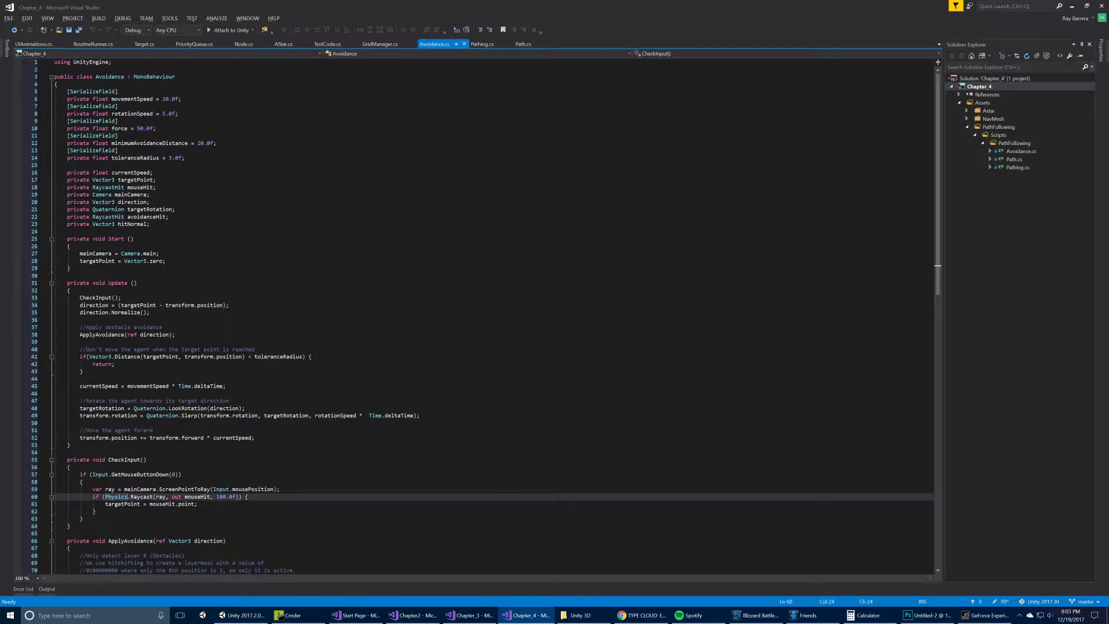
scroll(down, 3)
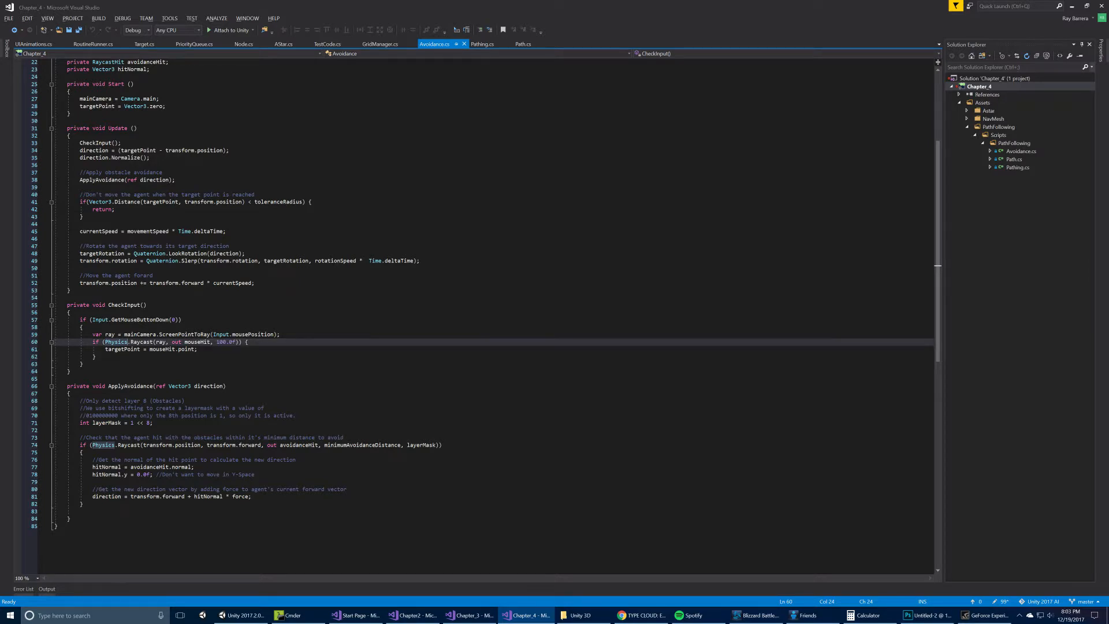
mouse_move(123, 151)
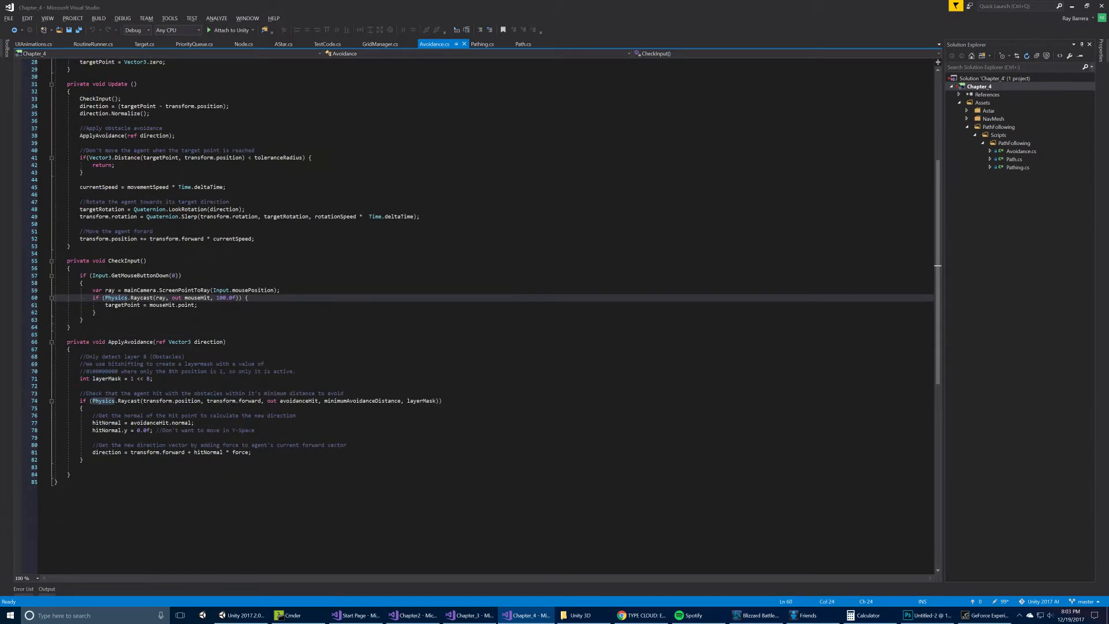
mouse_move(104, 401)
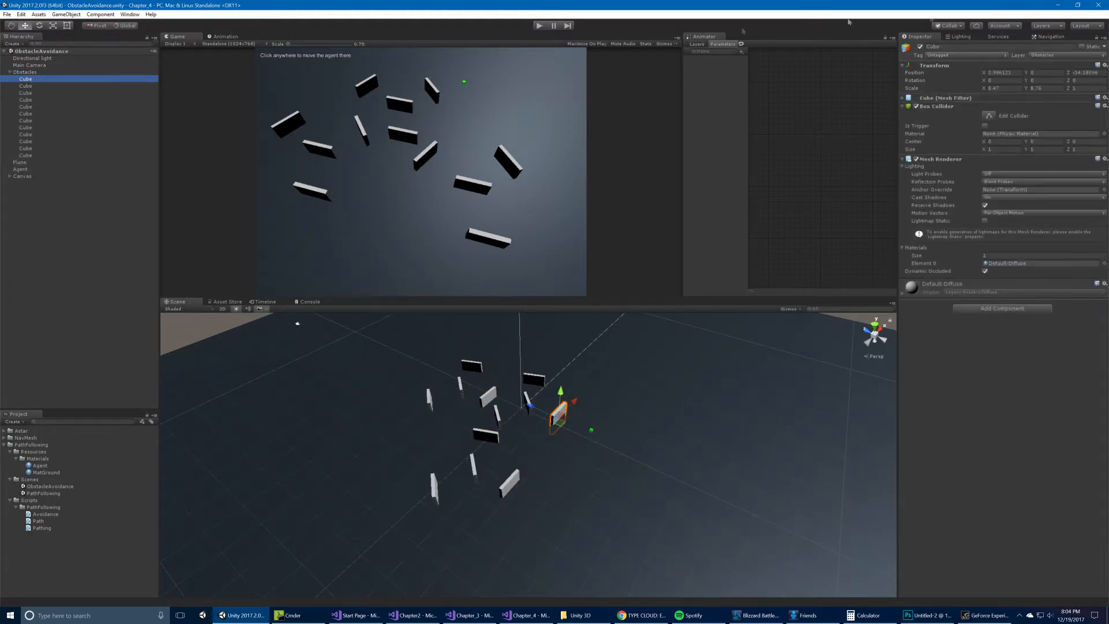
click(1042, 55)
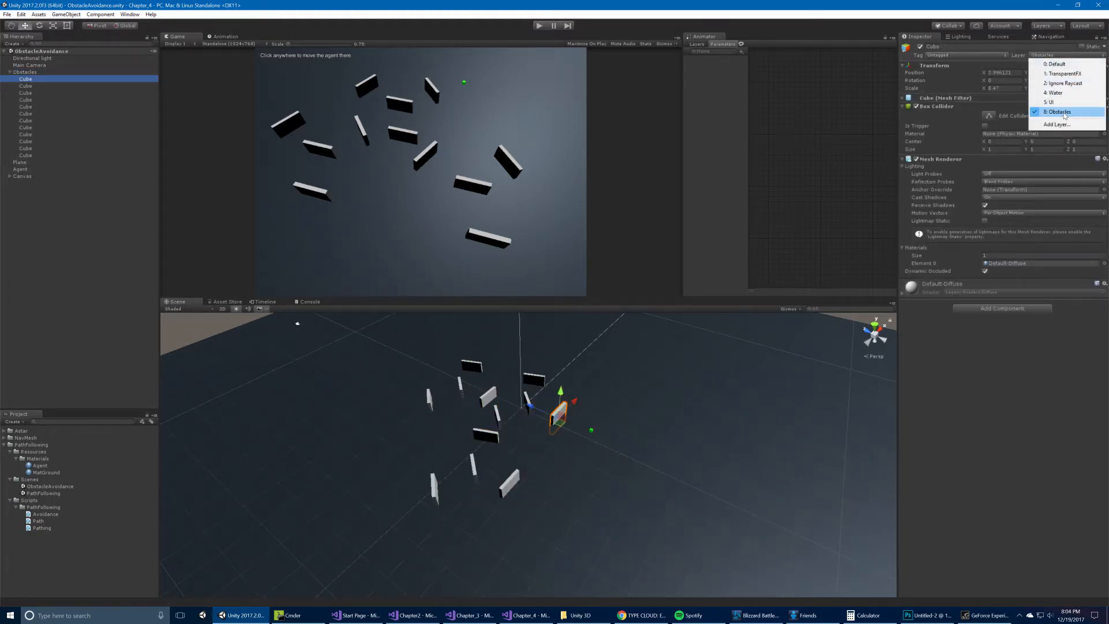
click(526, 614)
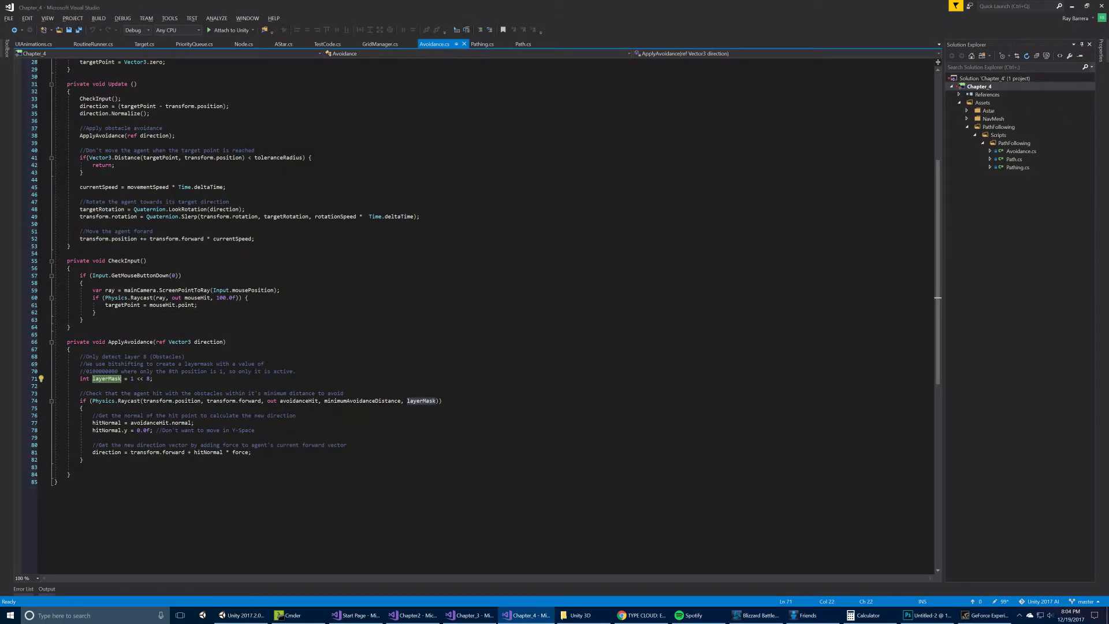
mouse_move(104, 379)
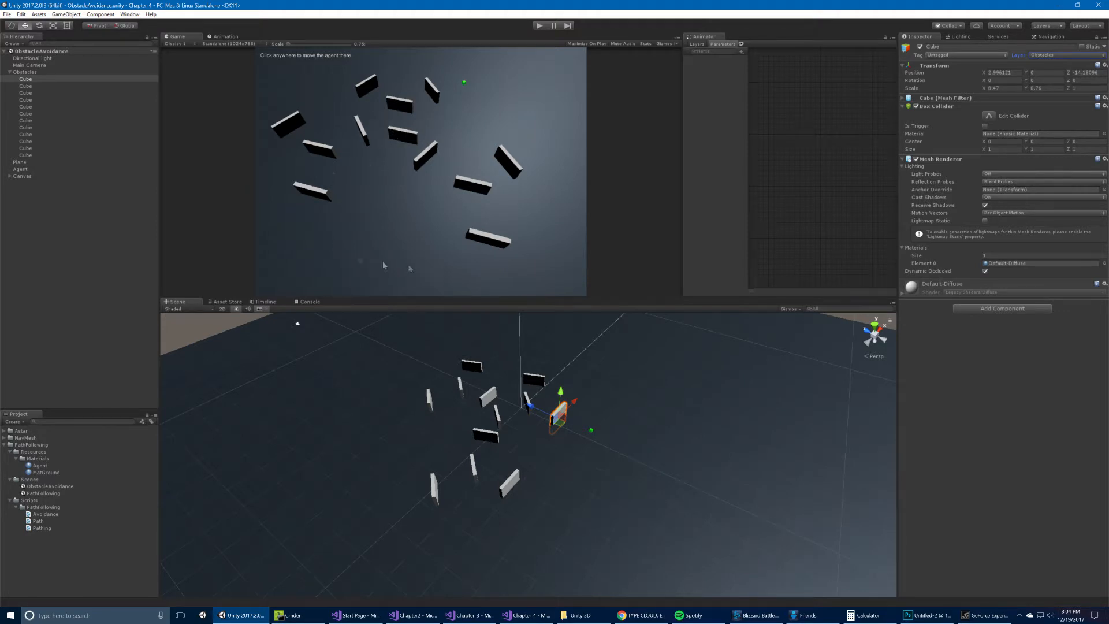
mouse_move(454, 216)
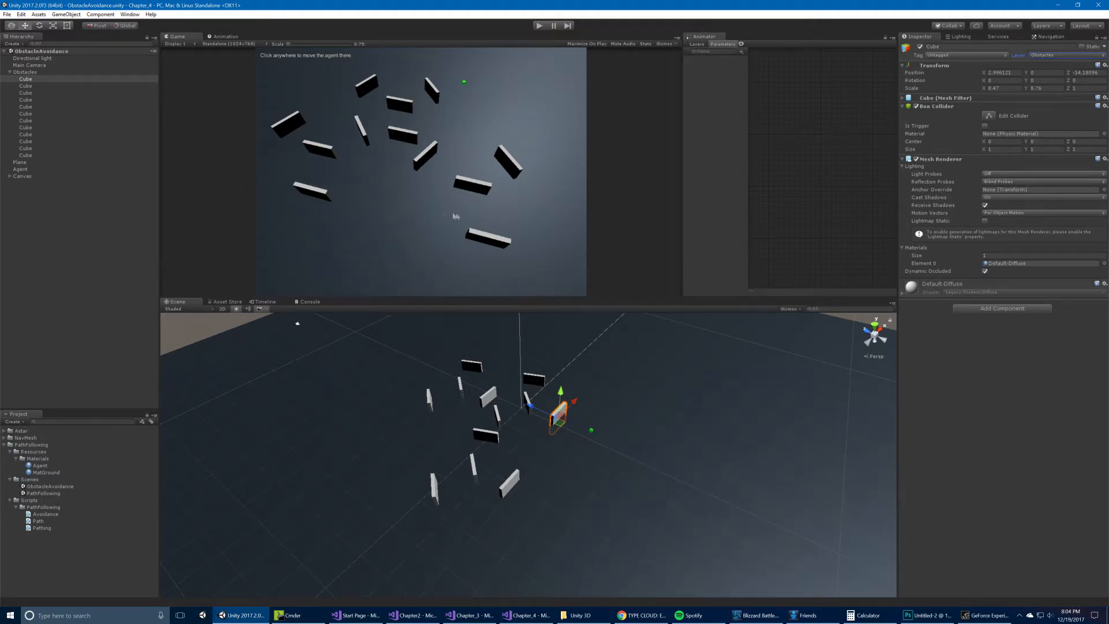
click(526, 615)
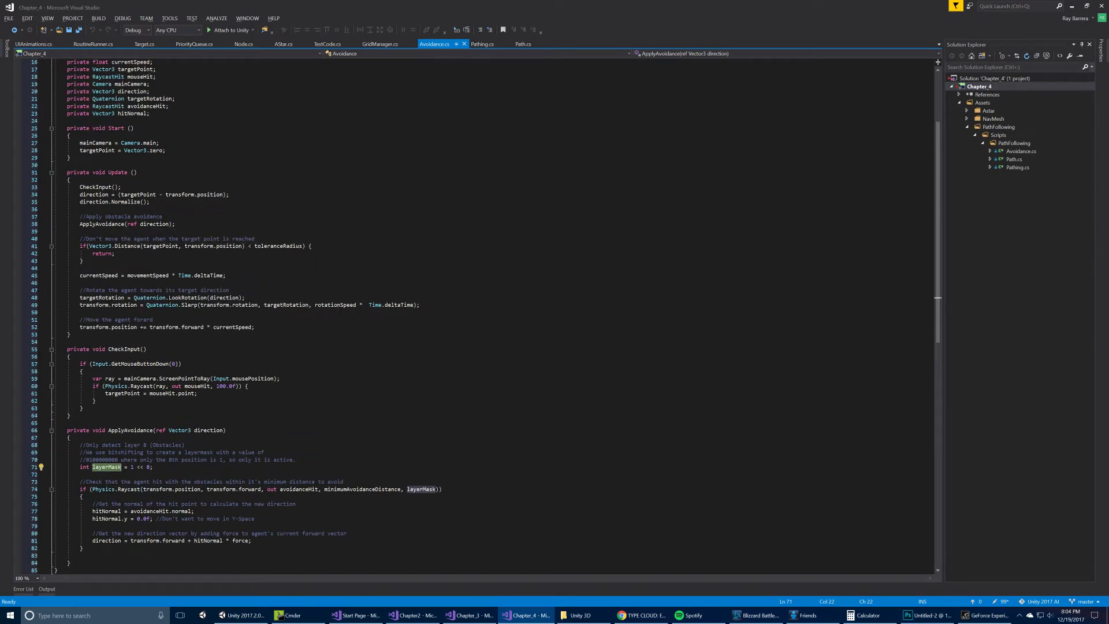
mouse_move(287, 246)
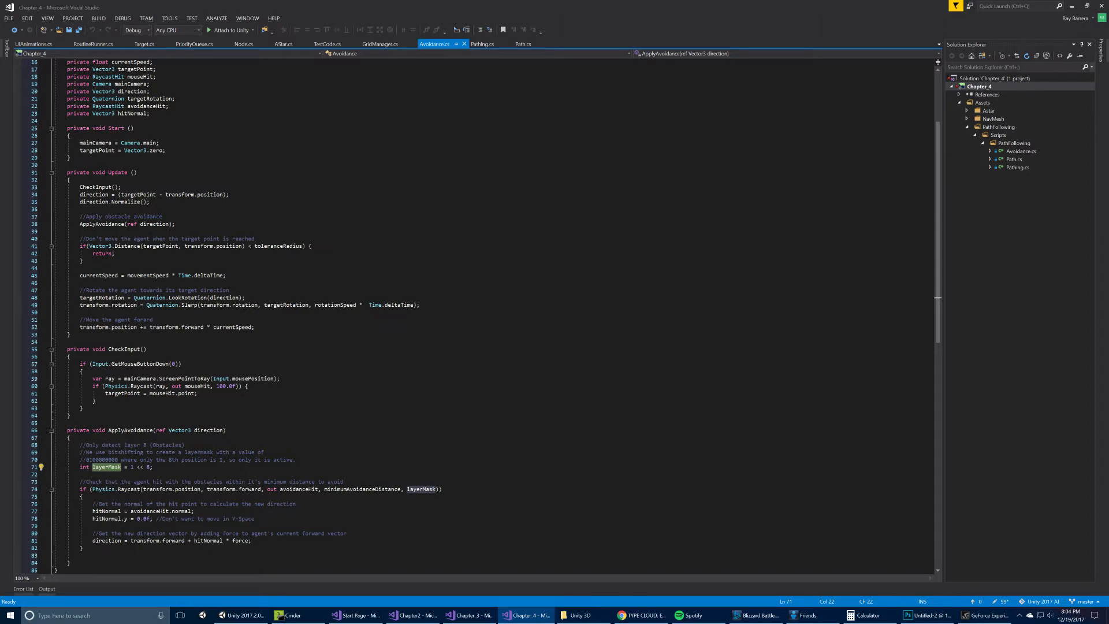
mouse_move(290, 246)
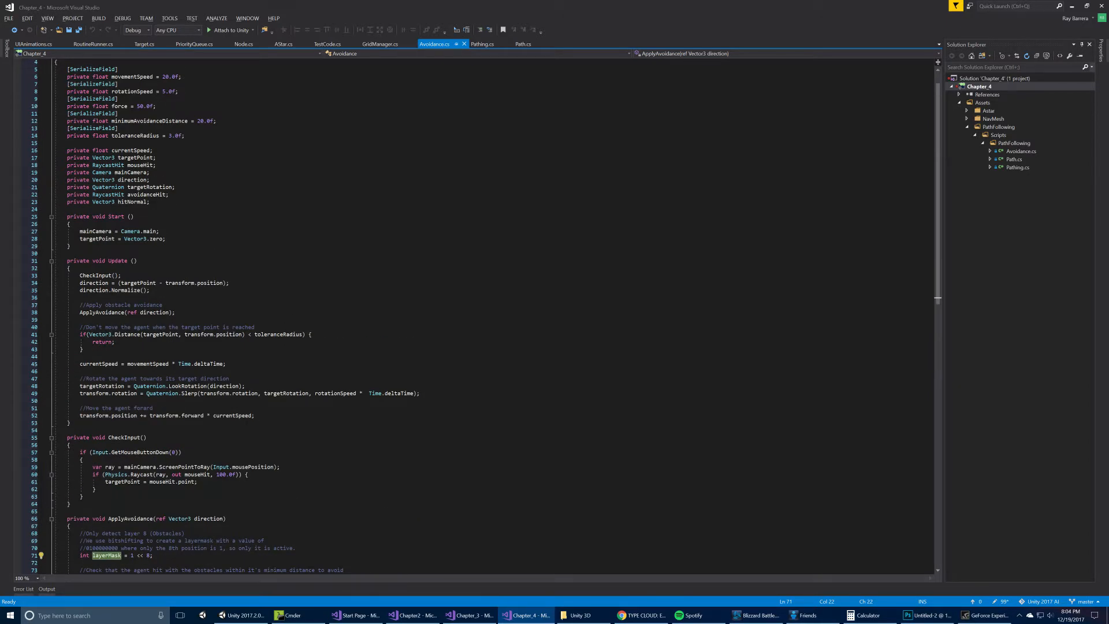
scroll(down, 3)
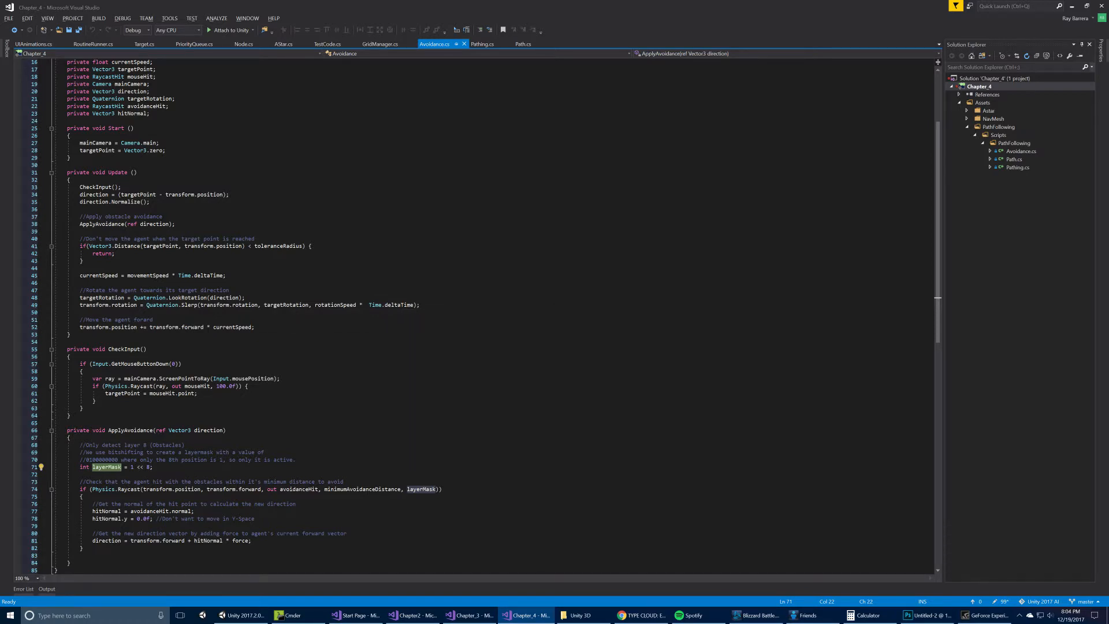
click(243, 614)
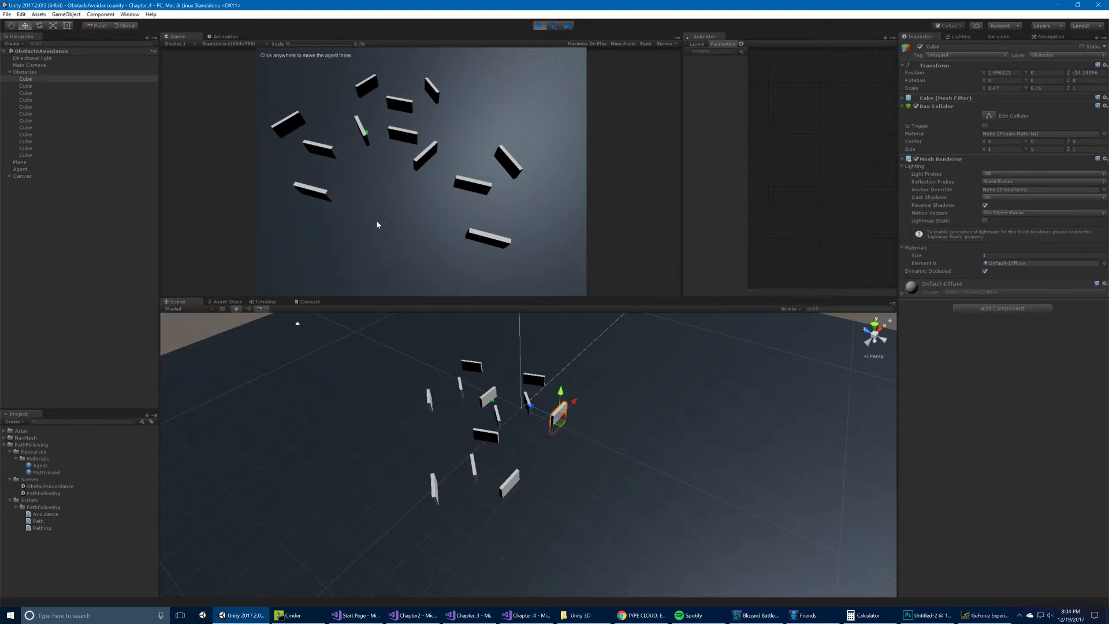
Send the agent to two more spots, stop Play, and open the PathFollowing scene.
click(466, 122)
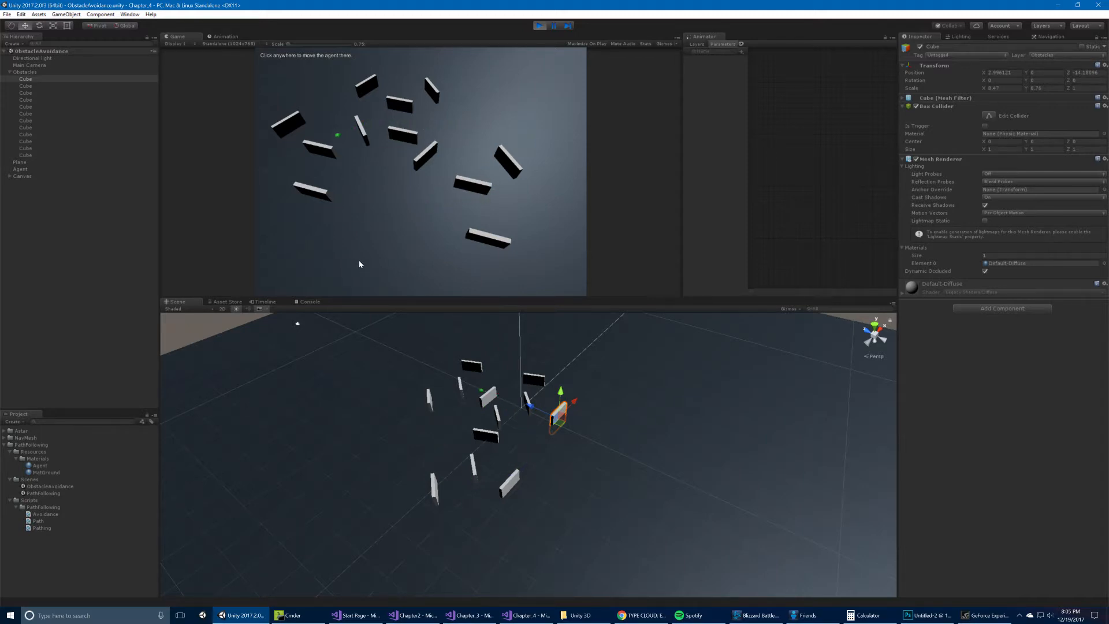
click(359, 261)
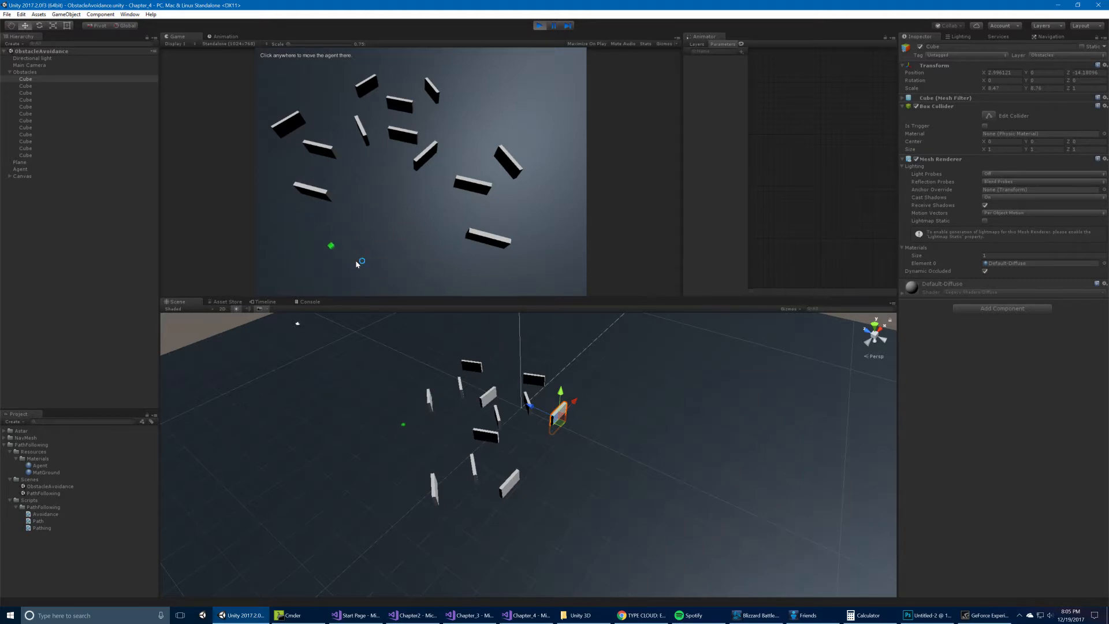
click(539, 25)
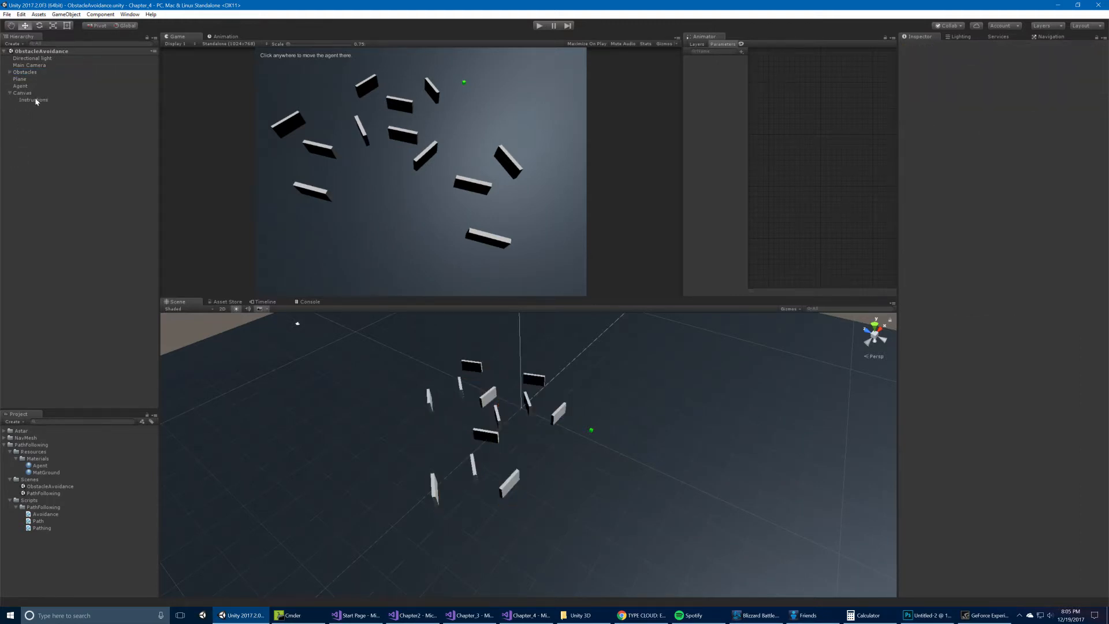
click(33, 100)
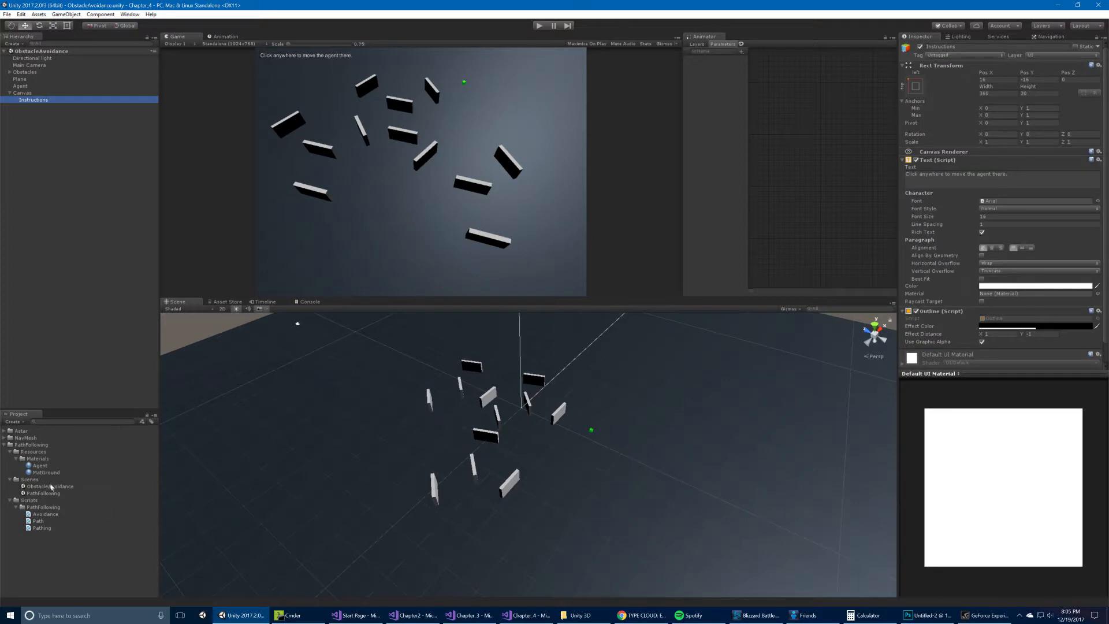
double_click(42, 493)
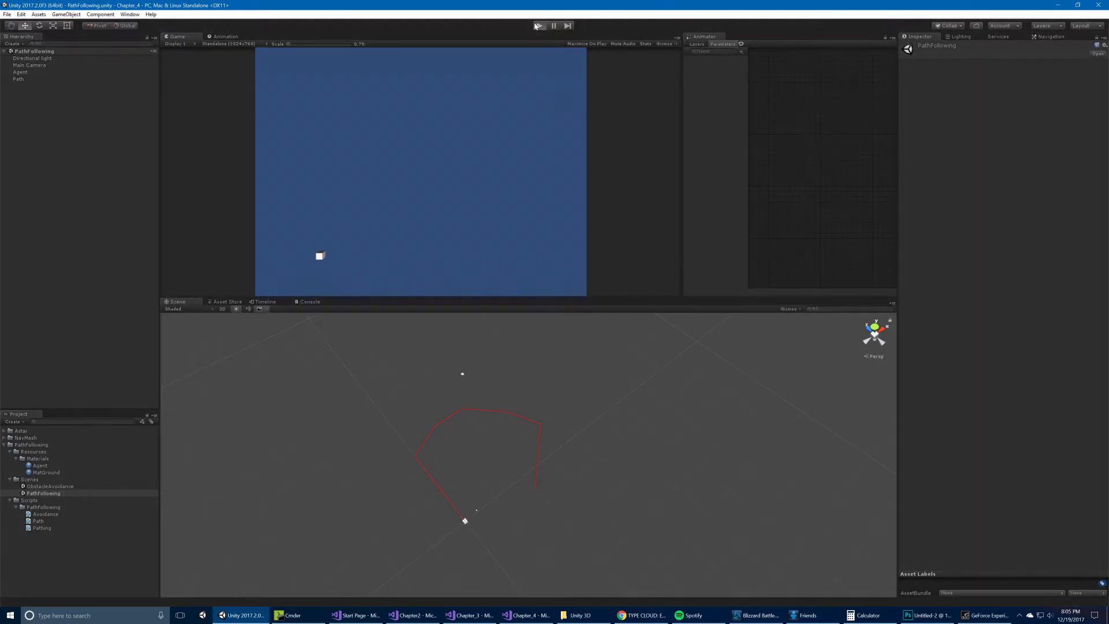
Run the path-following demo and then stop it.
click(537, 26)
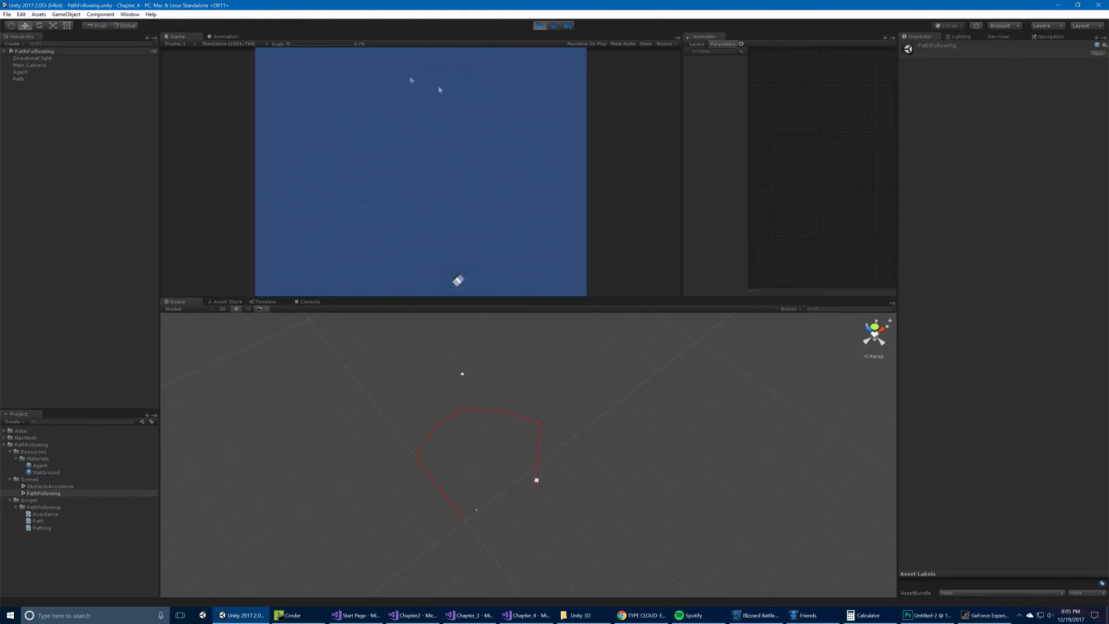
click(539, 26)
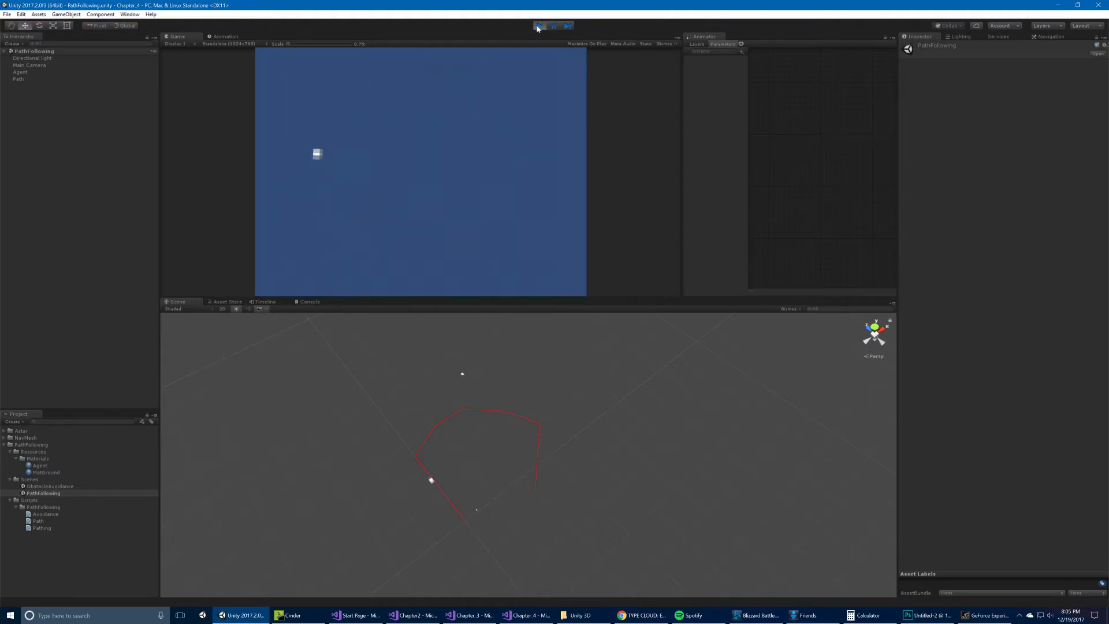
click(538, 26)
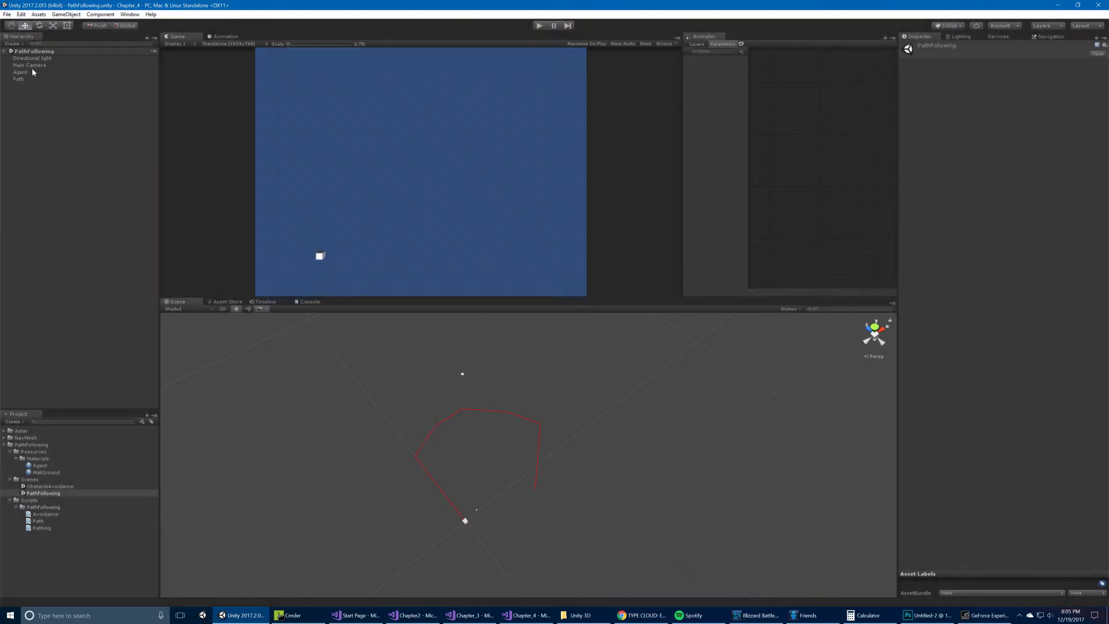
Inspect the Path's waypoints and the Agent's components, then open the Pathing script.
click(19, 78)
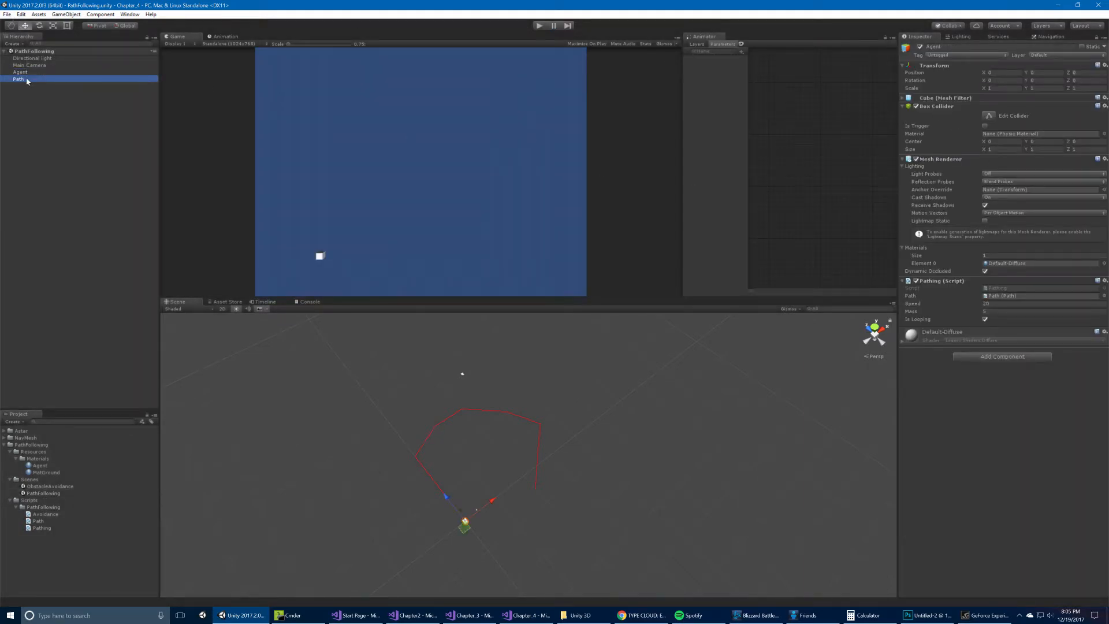
click(19, 79)
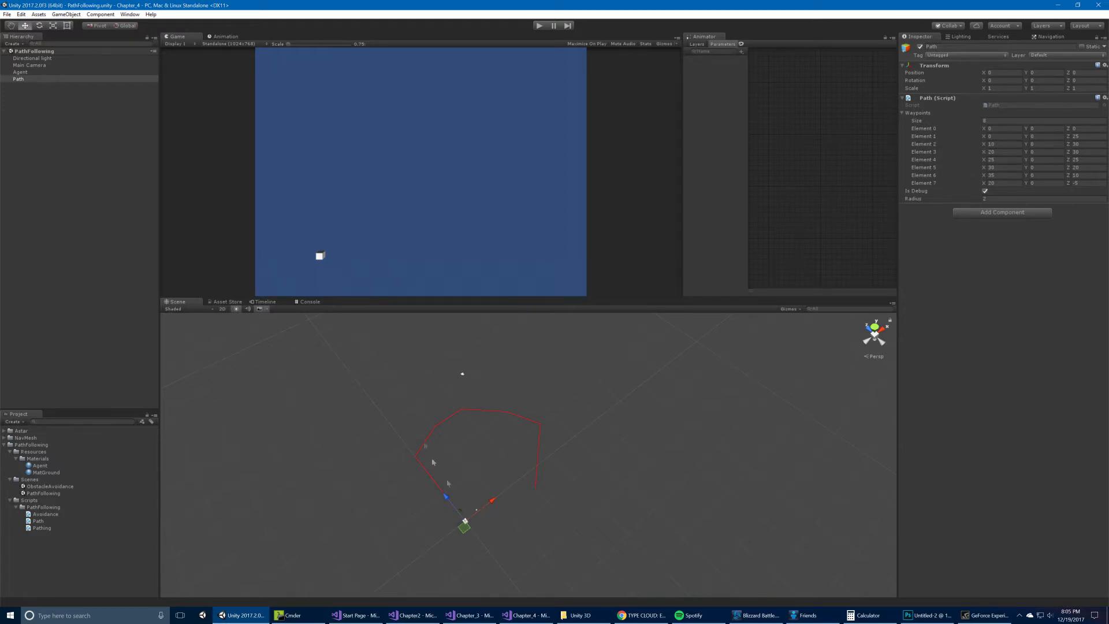
mouse_move(555, 423)
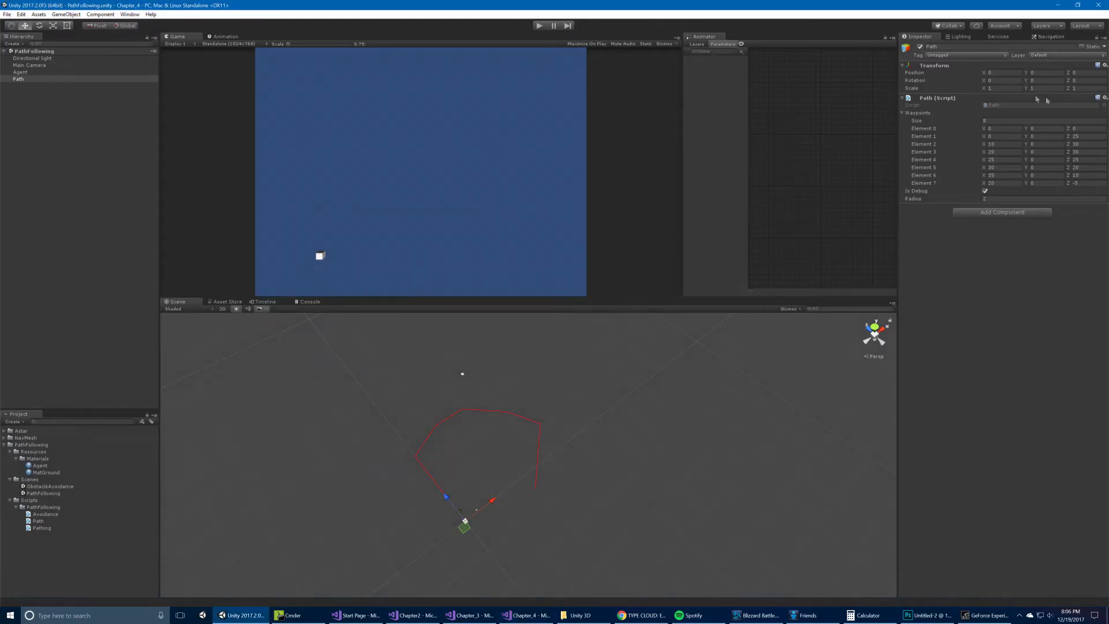
click(525, 614)
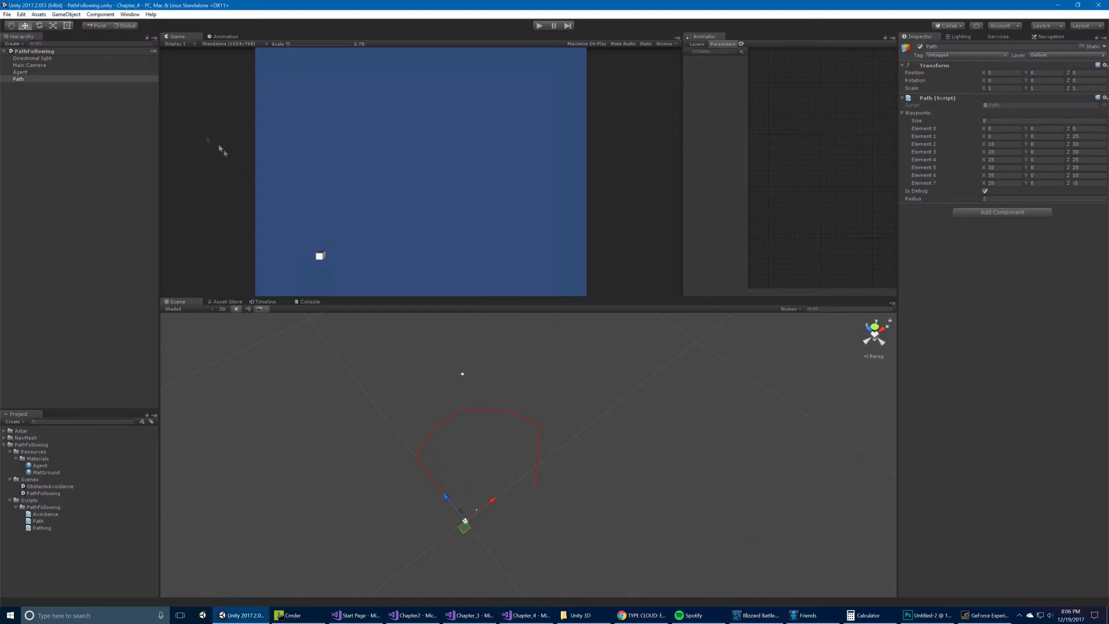
click(20, 71)
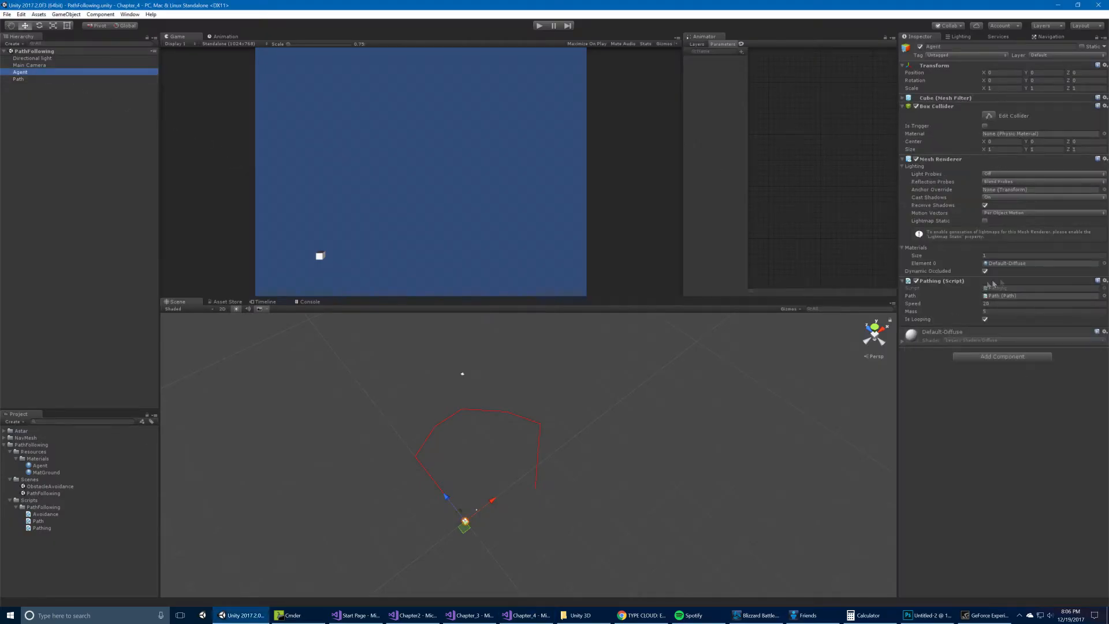
click(527, 614)
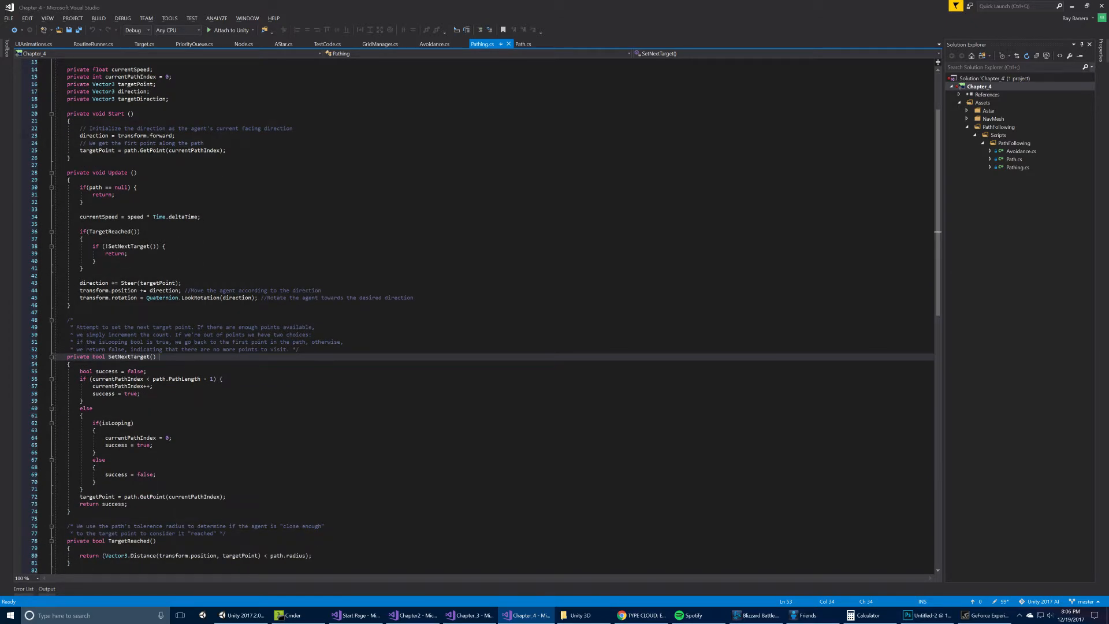
Scroll Pathing.cs through Update and SetNextTarget down to the Steer method.
scroll(down, 3)
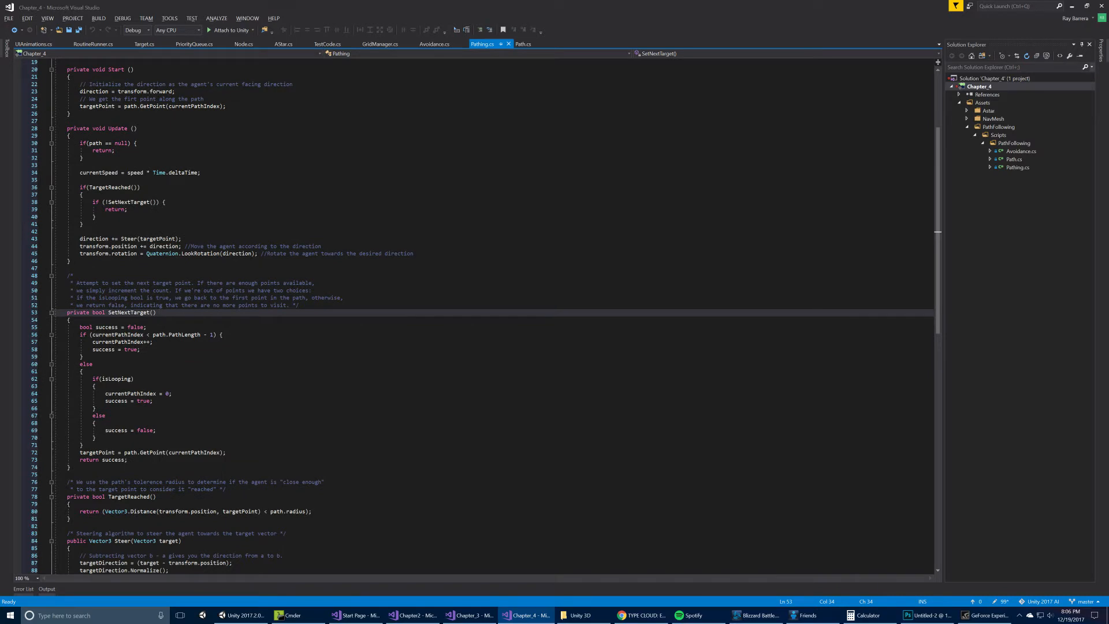
click(158, 312)
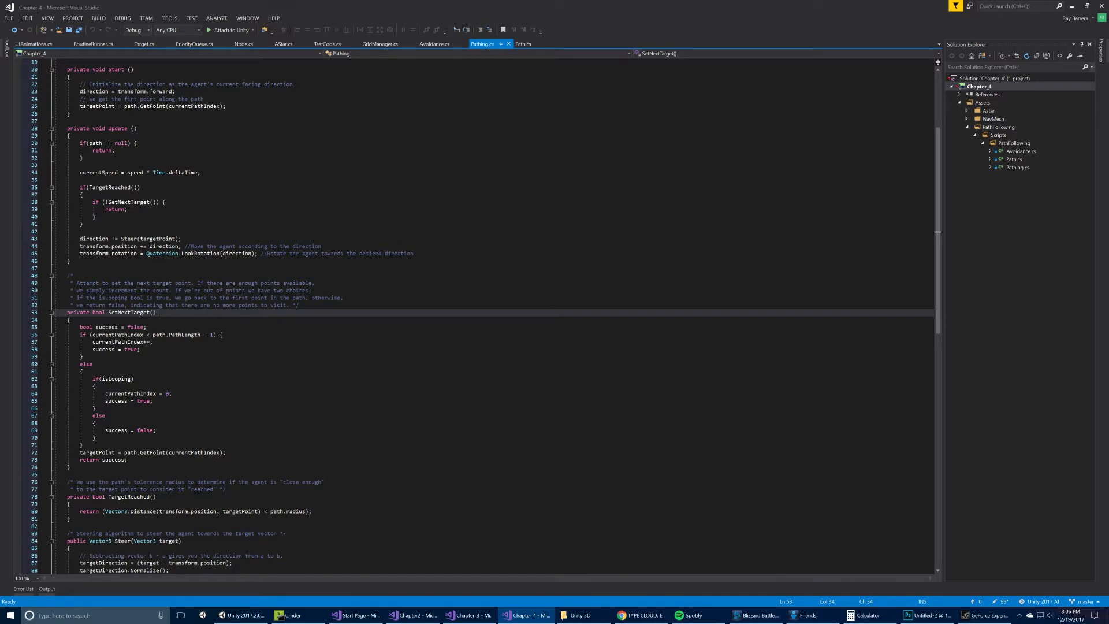
mouse_move(168, 172)
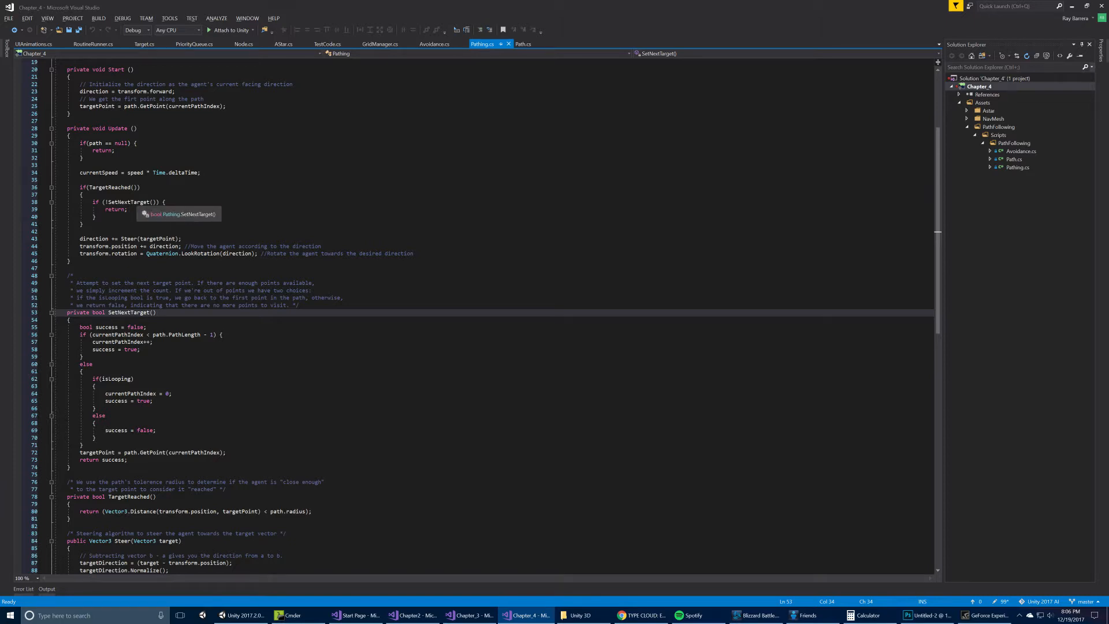
scroll(down, 3)
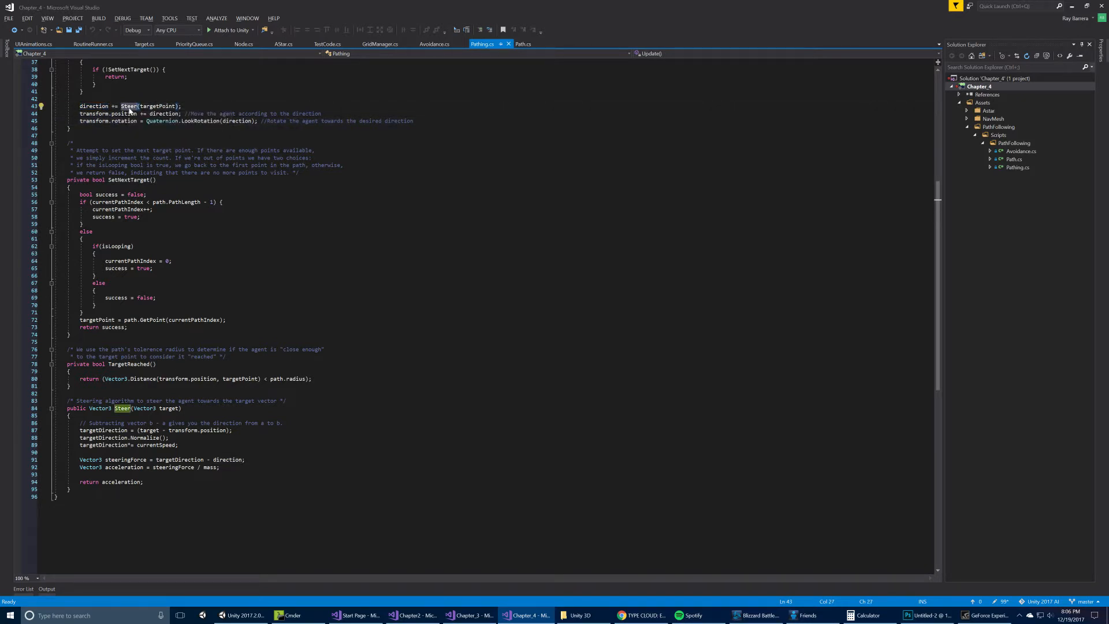
mouse_move(129, 106)
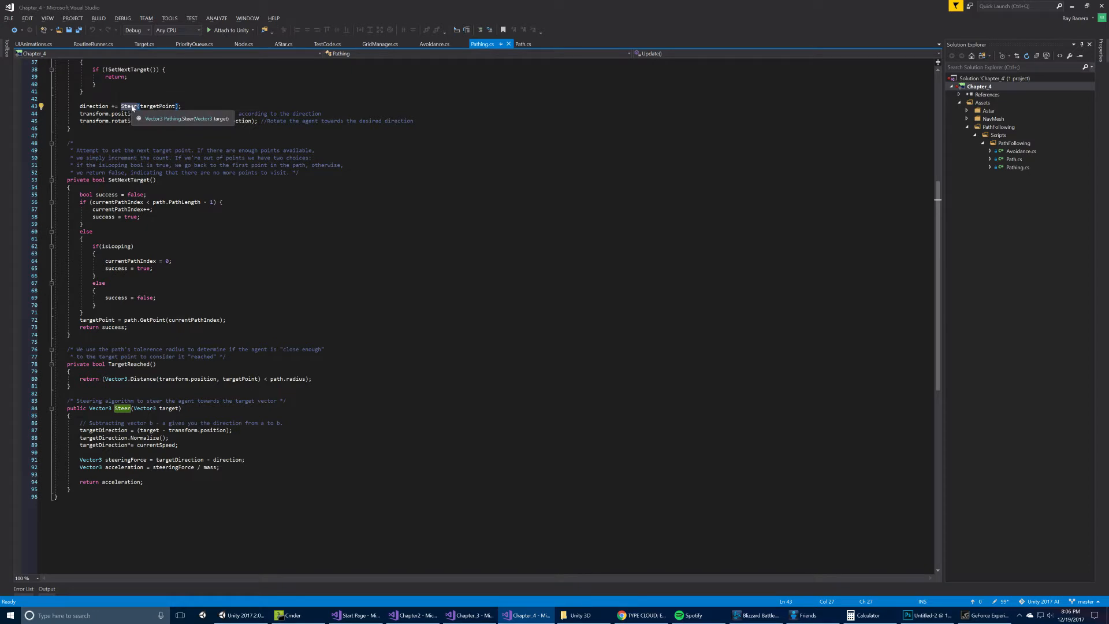
mouse_move(212, 177)
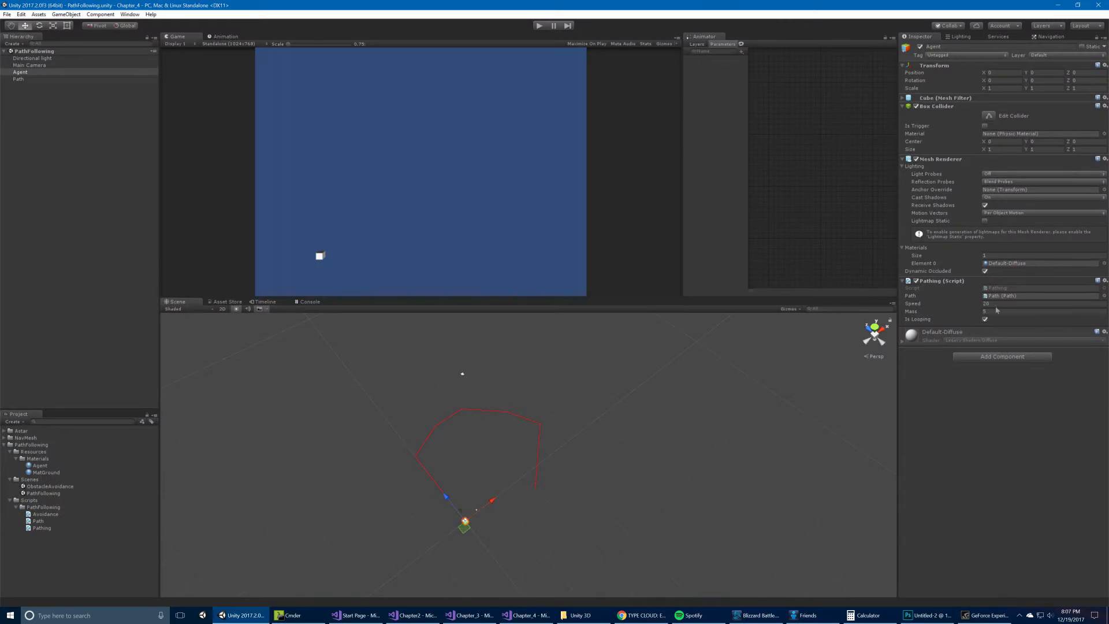
click(526, 614)
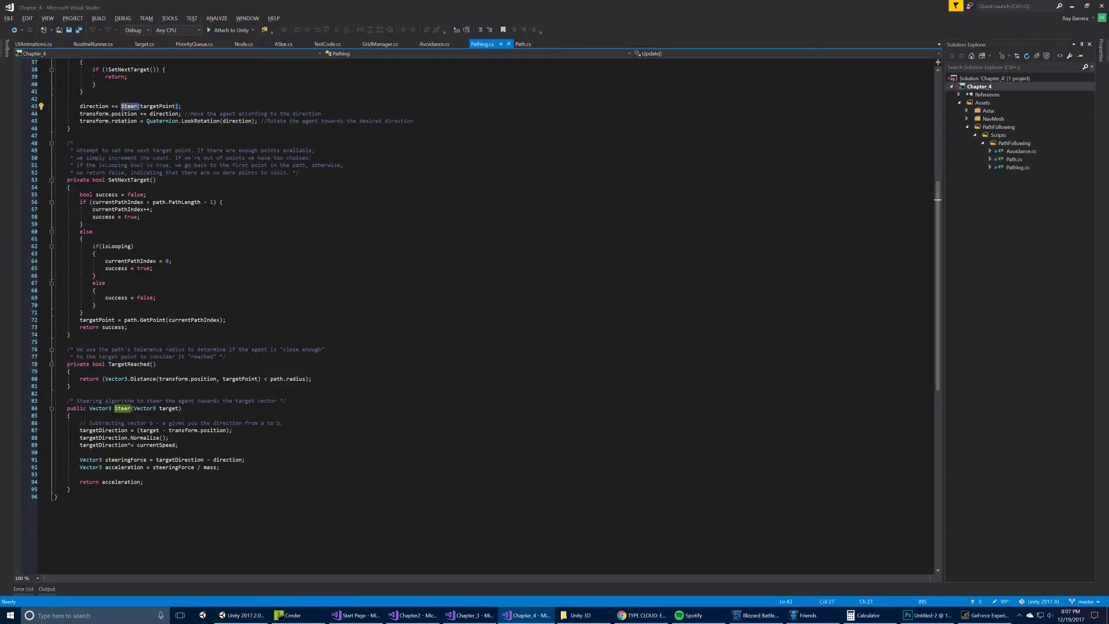
mouse_move(131, 260)
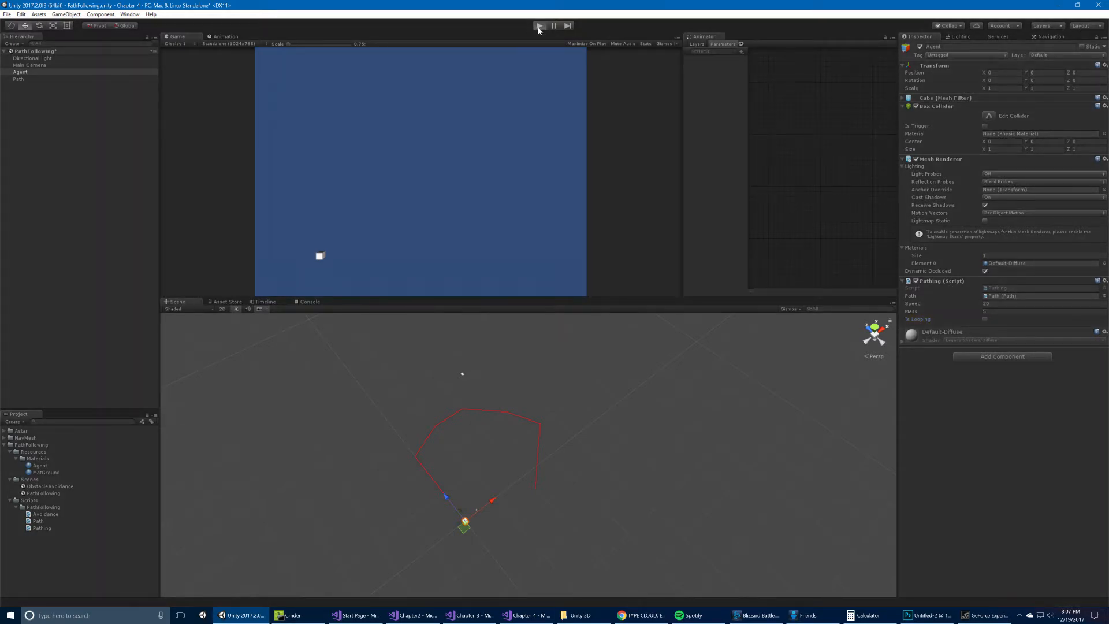
Run the path demo with Is Looping off, stop it, and restore looping.
click(538, 25)
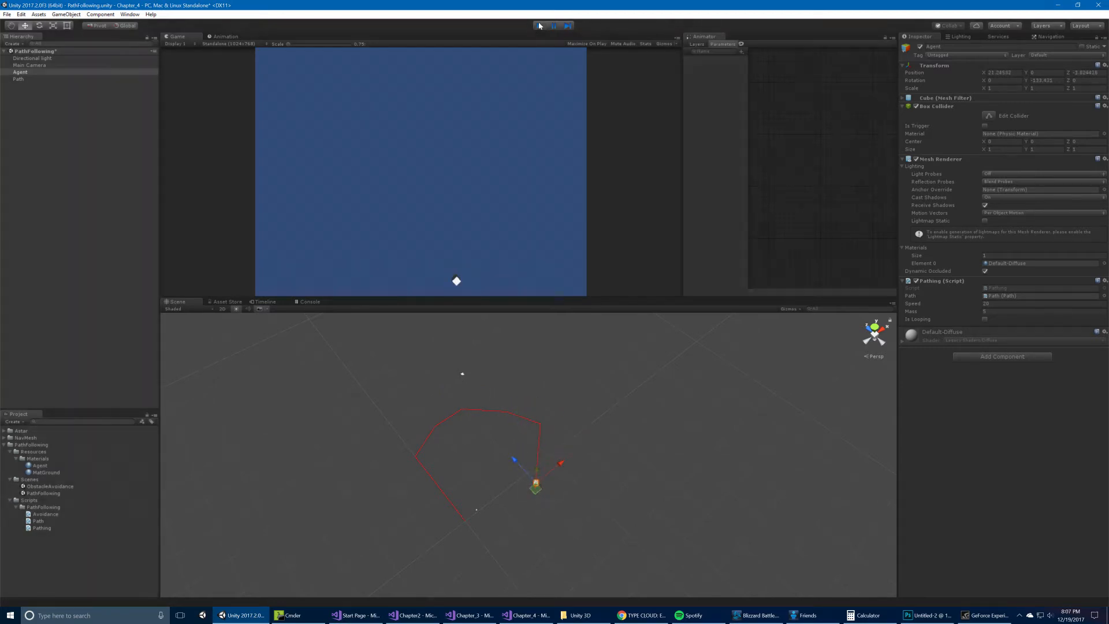
click(538, 26)
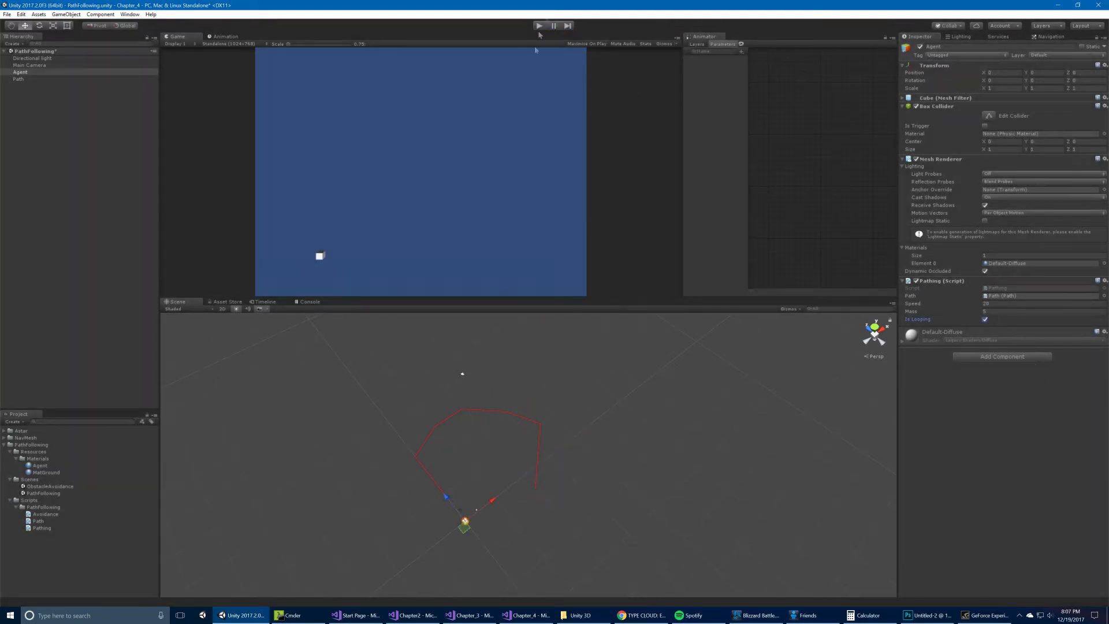
click(523, 615)
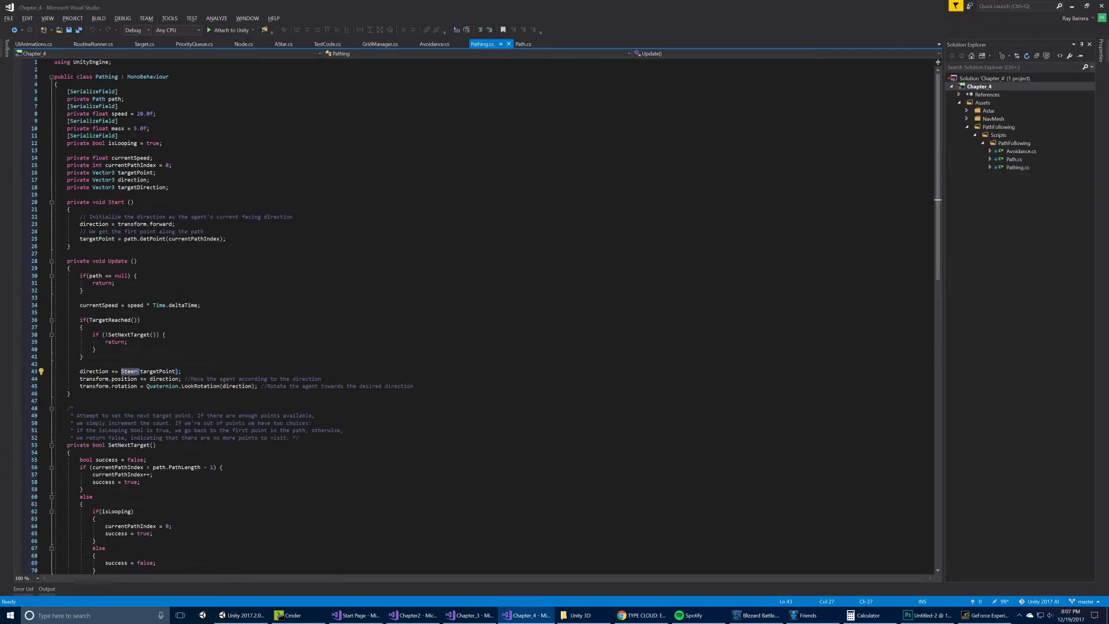
scroll(down, 3)
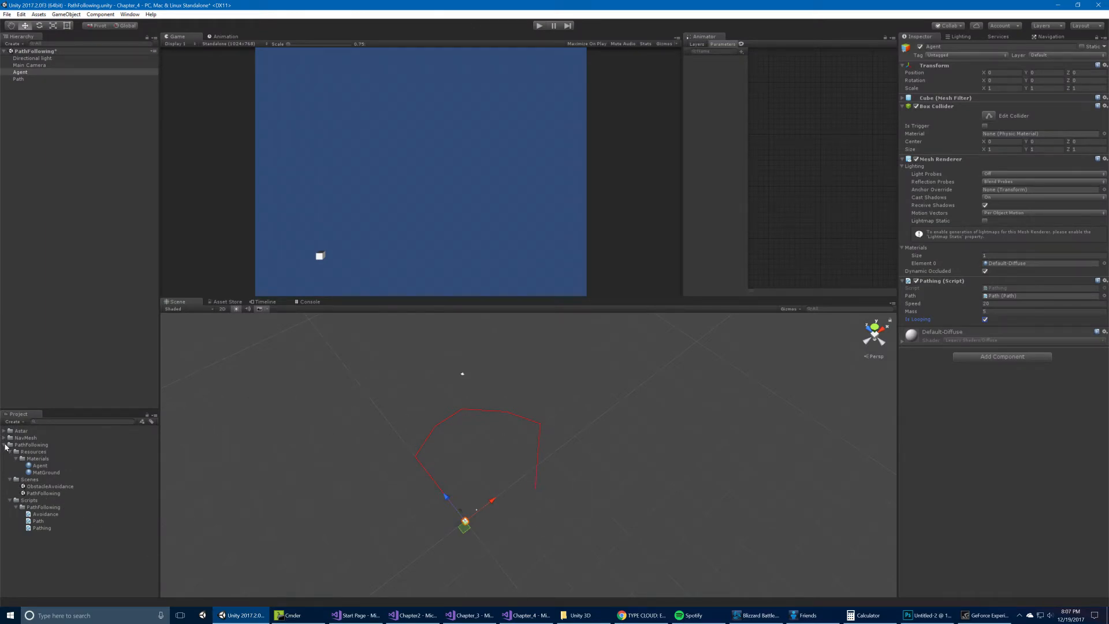
Open the AStar scene choosing Don't Save, then select GridManager under Scripts.
click(30, 444)
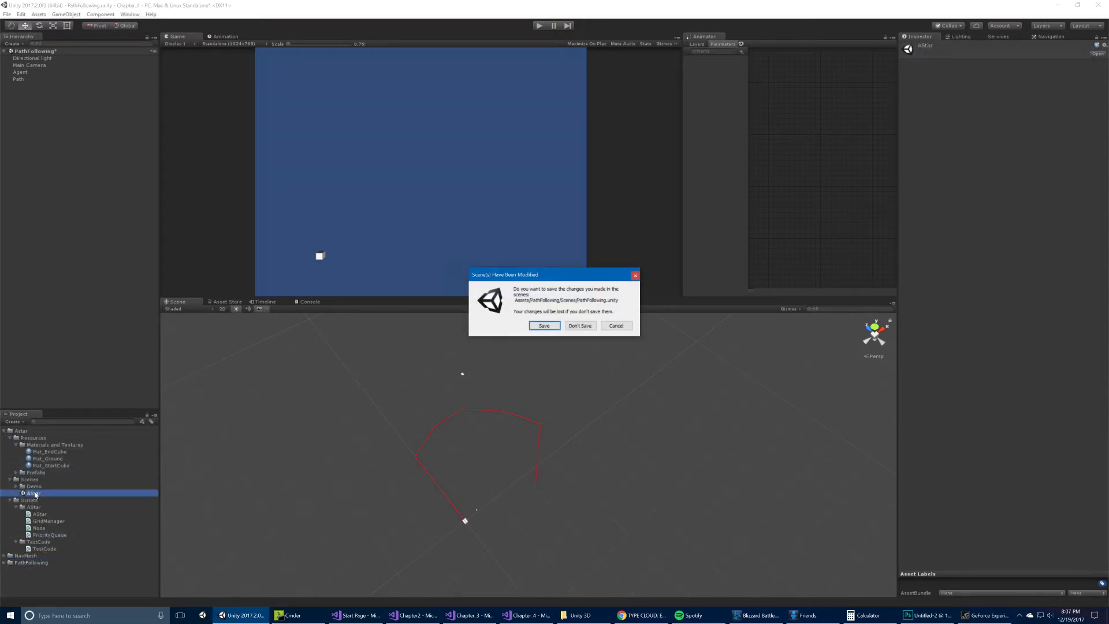
click(579, 325)
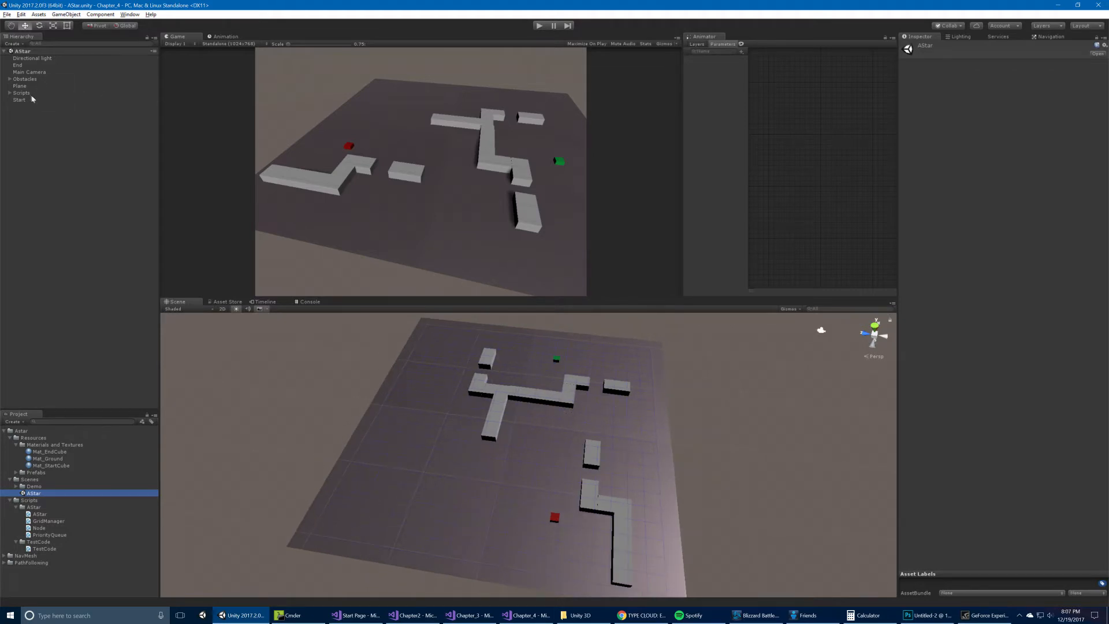
click(22, 93)
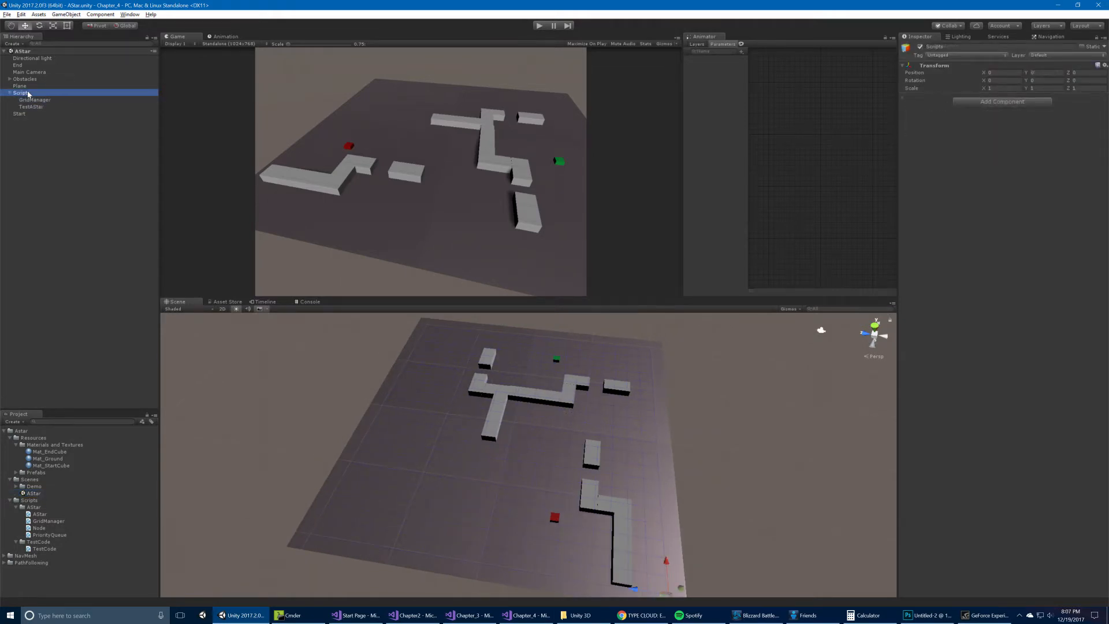
click(34, 99)
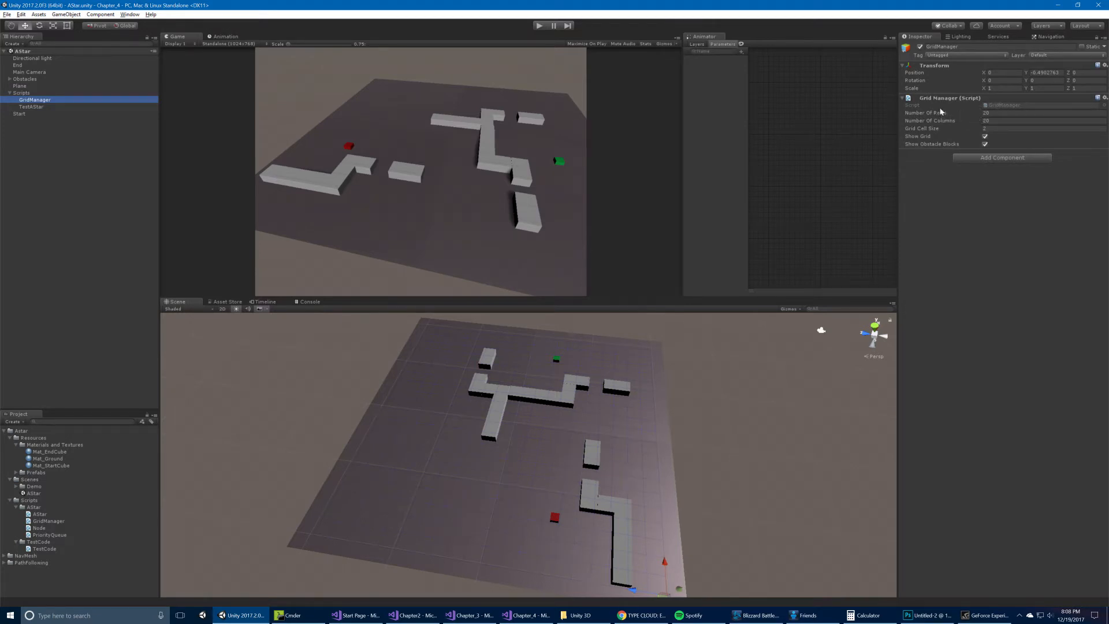
mouse_move(961, 137)
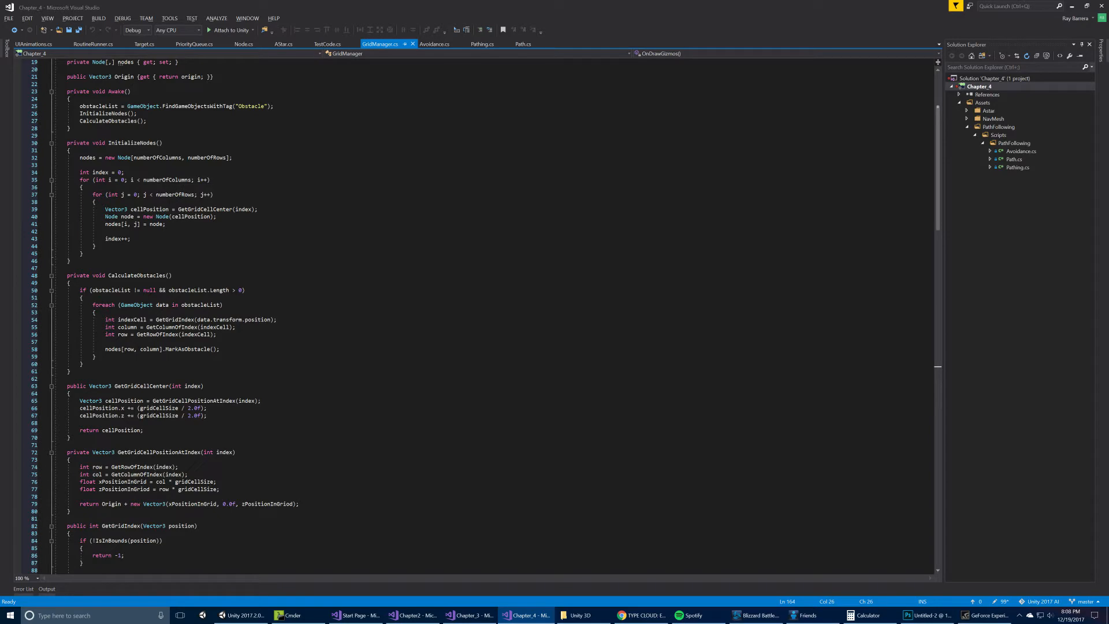
Read GridManager.cs down through GetNeighbors and AssignNeighbor, switching between Visual Studio and Unity.
scroll(down, 3)
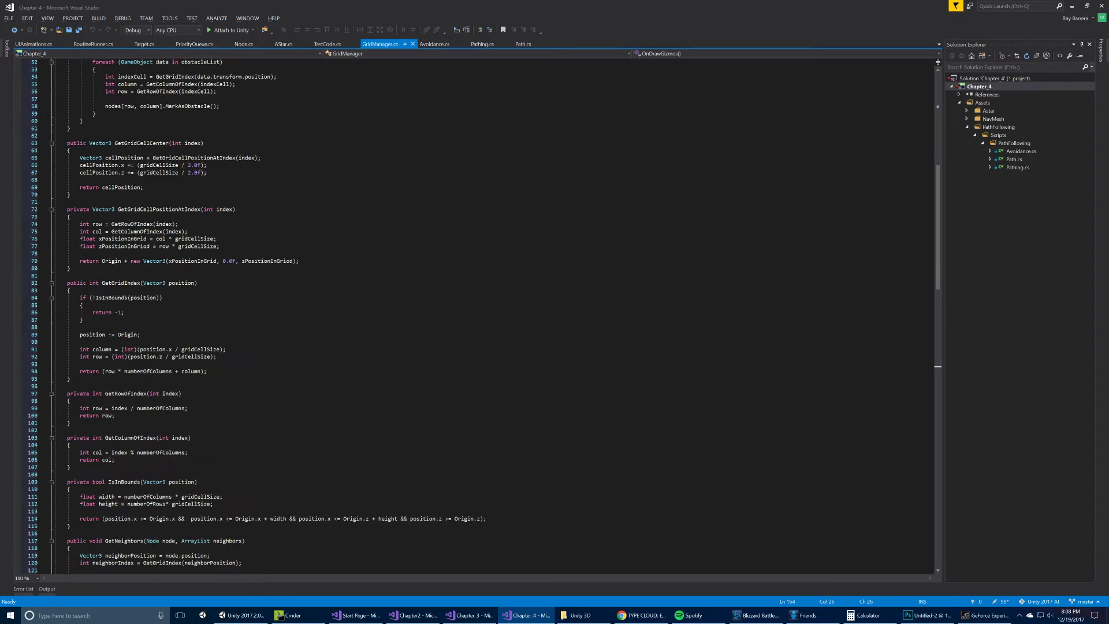
scroll(down, 3)
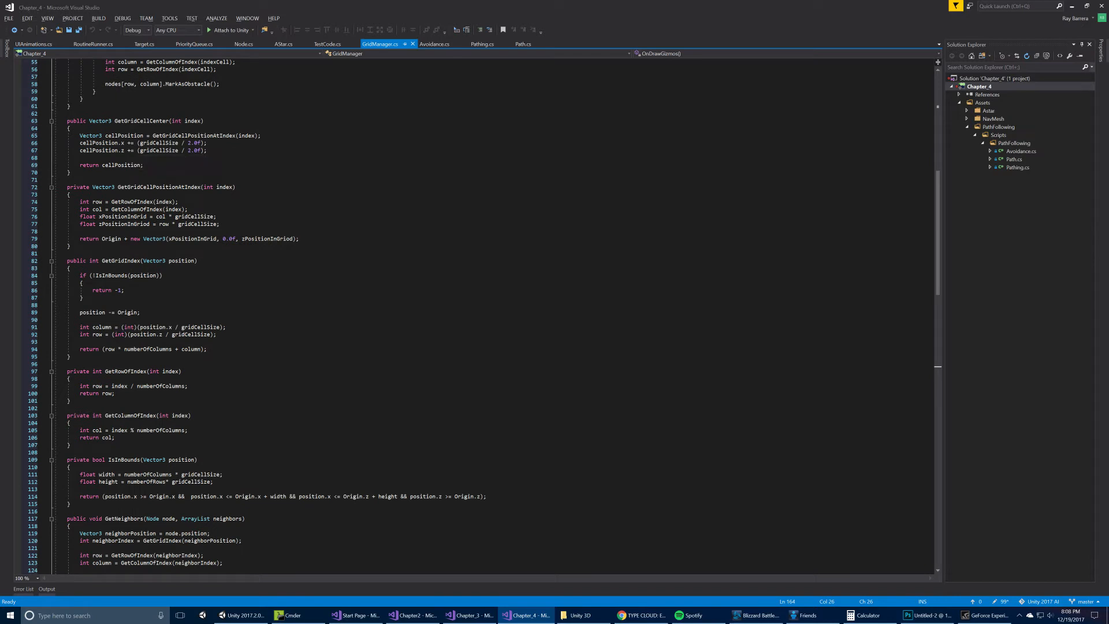
mouse_move(95, 142)
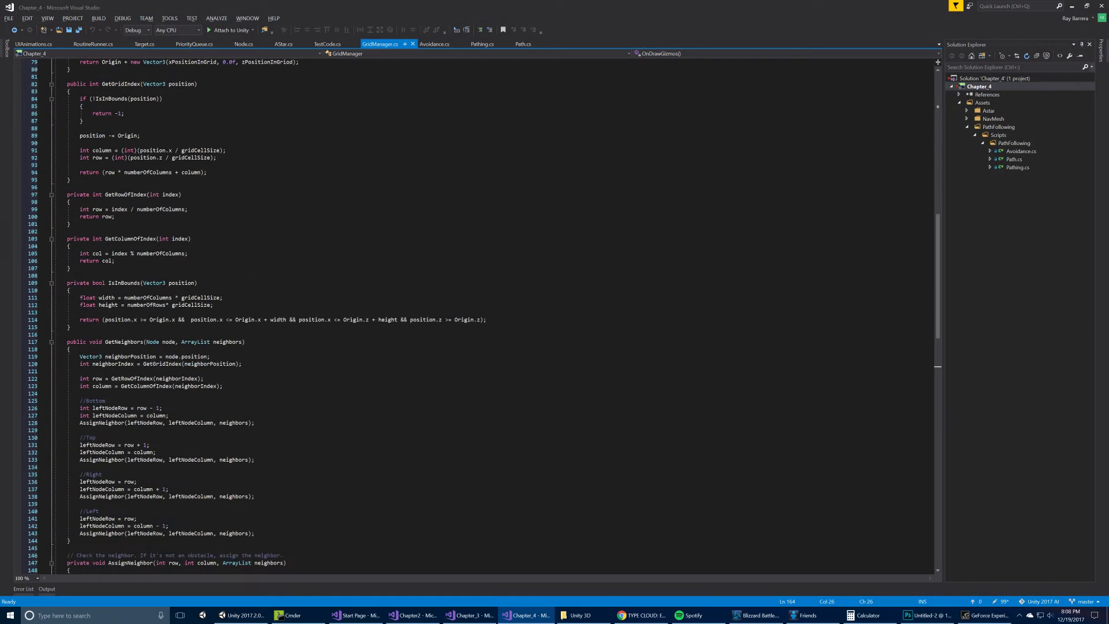
scroll(down, 3)
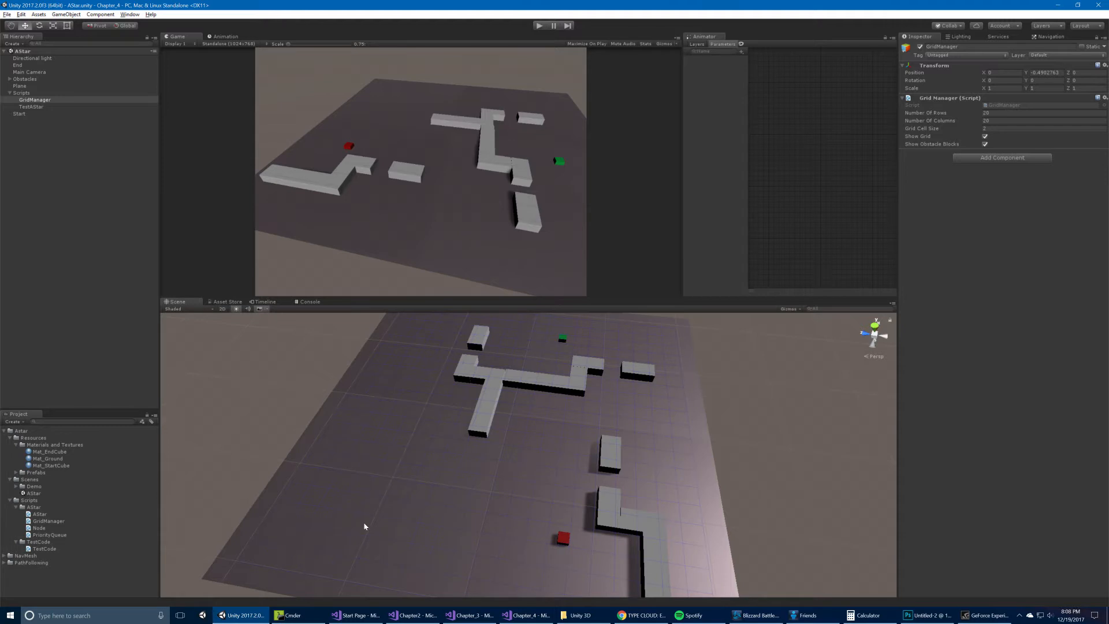
mouse_move(269, 544)
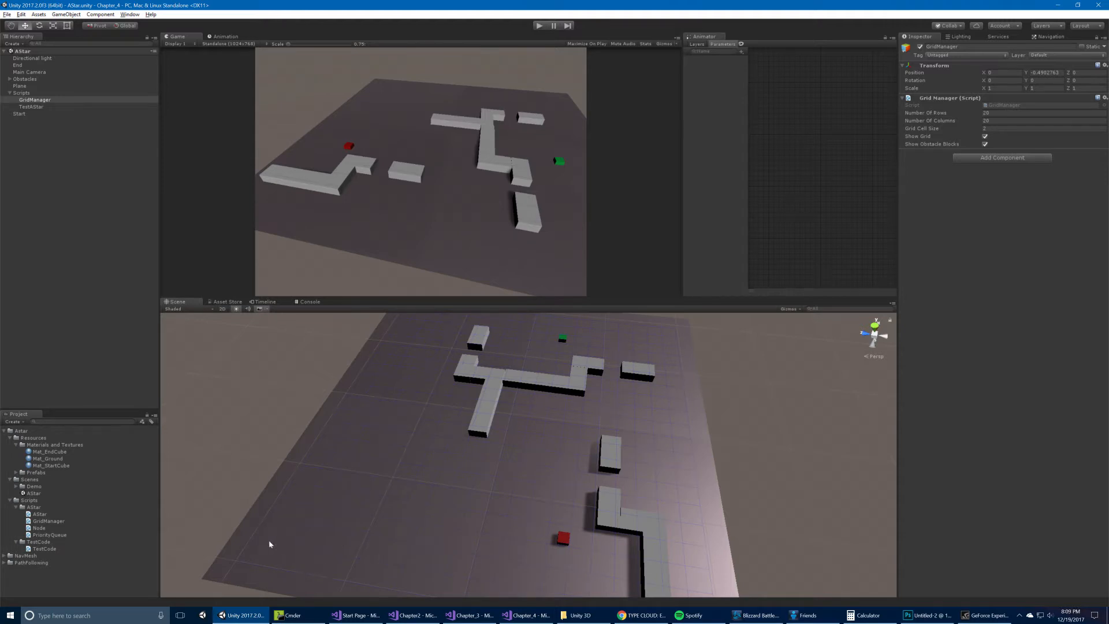
click(526, 614)
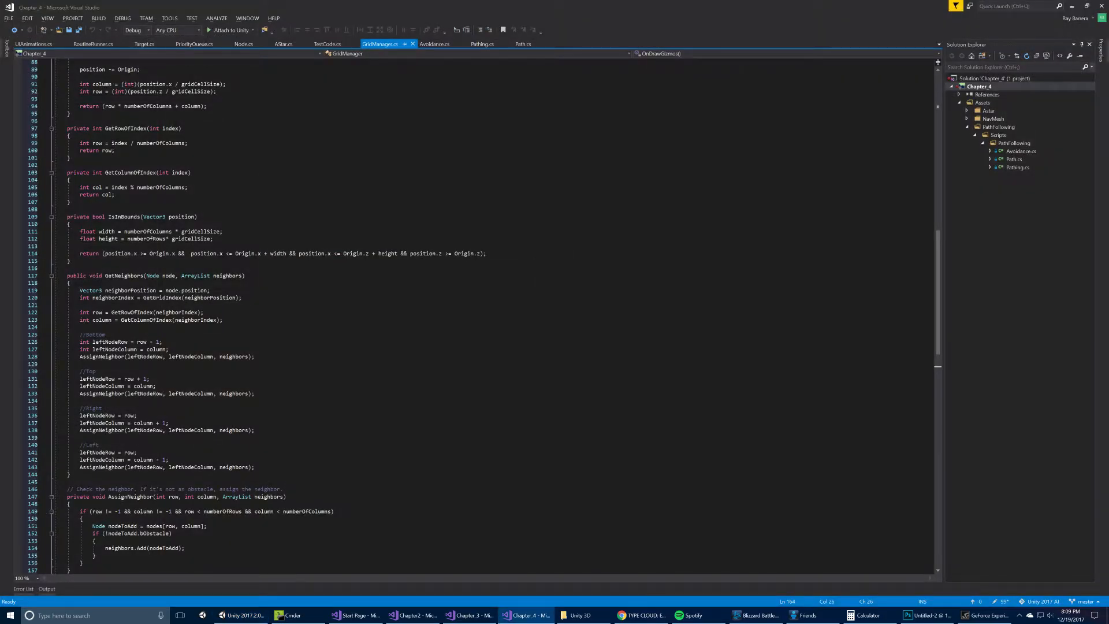
scroll(down, 3)
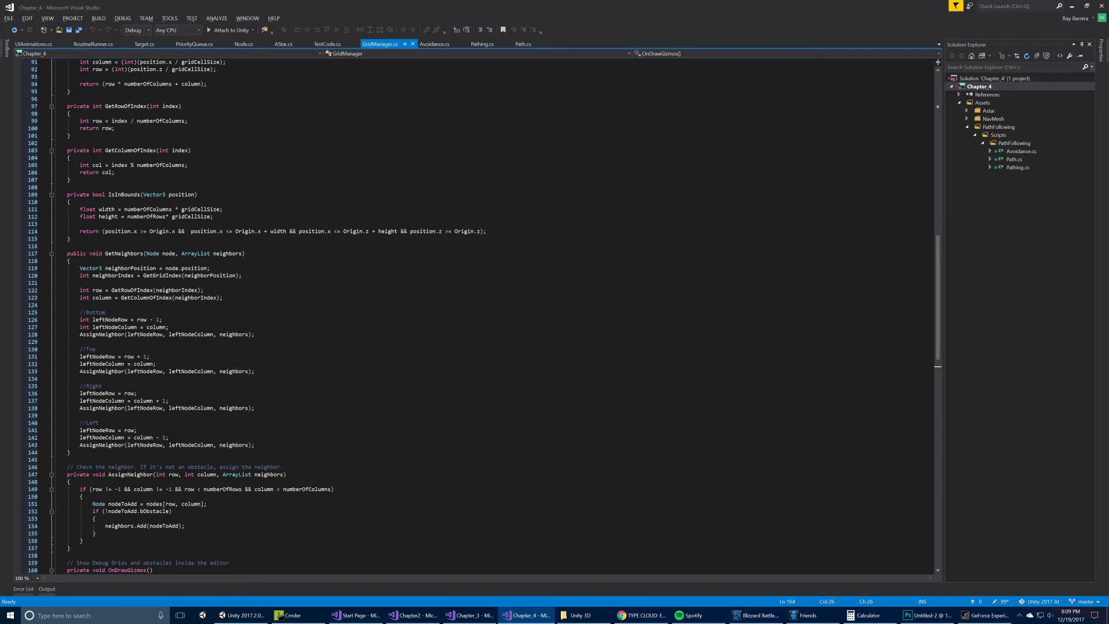
double_click(127, 150)
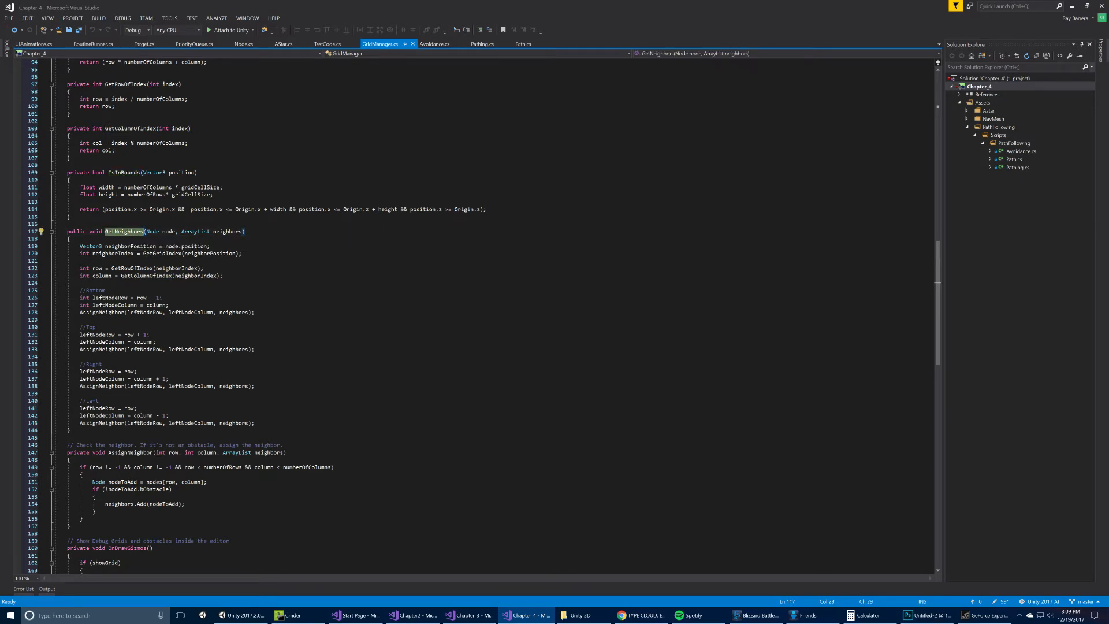
scroll(down, 3)
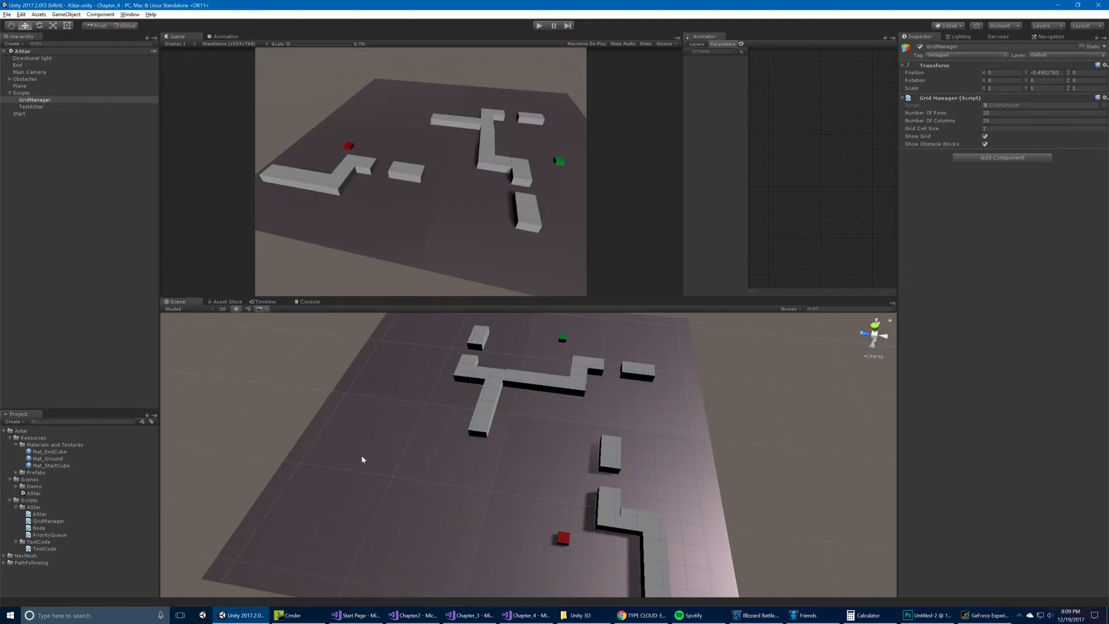
click(525, 614)
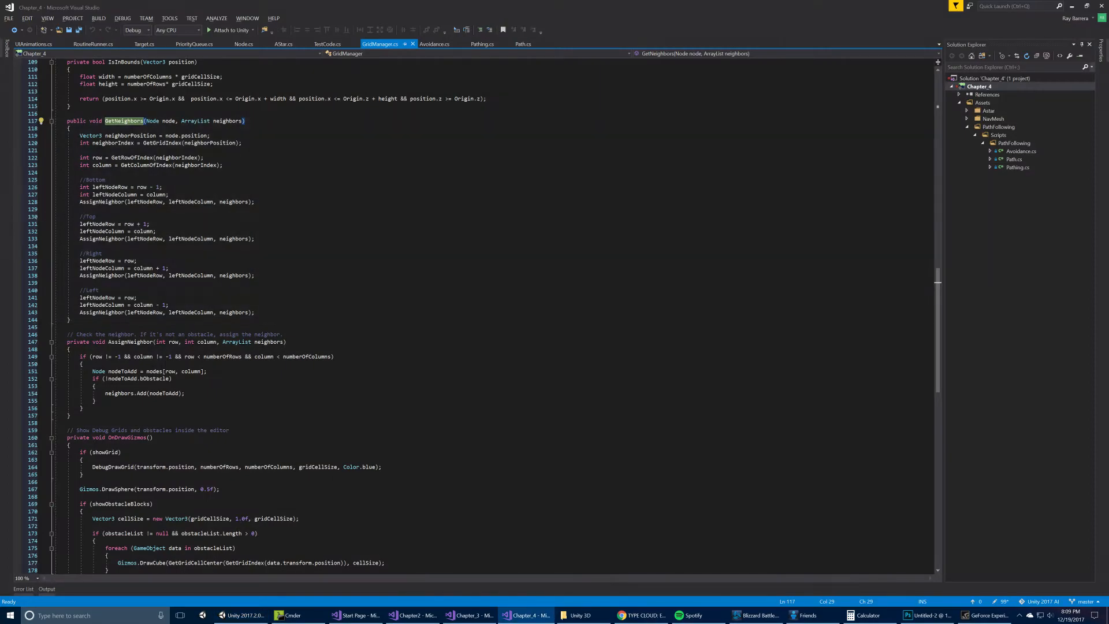
scroll(down, 3)
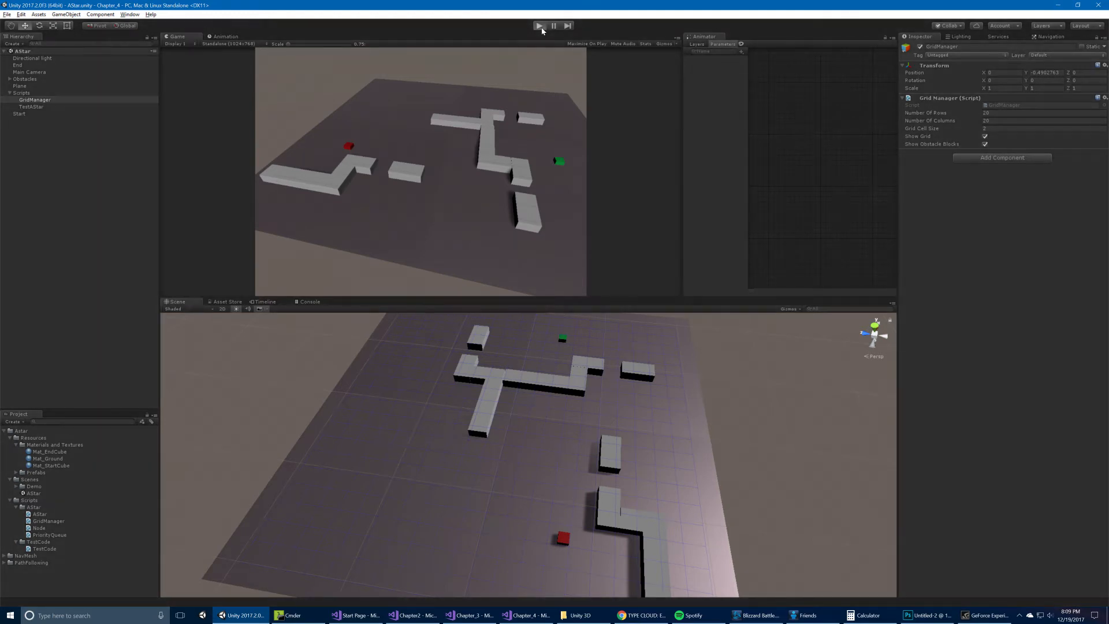
Run the A* demo, drag the End goal cube twice, then reselect TestAStar.
click(538, 25)
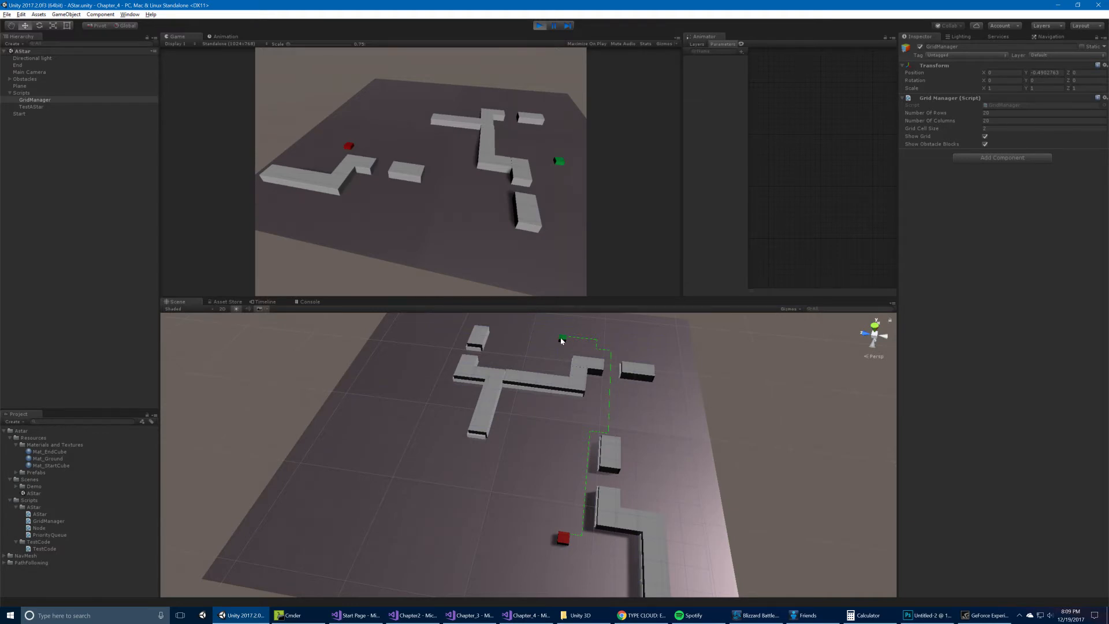
mouse_move(580, 277)
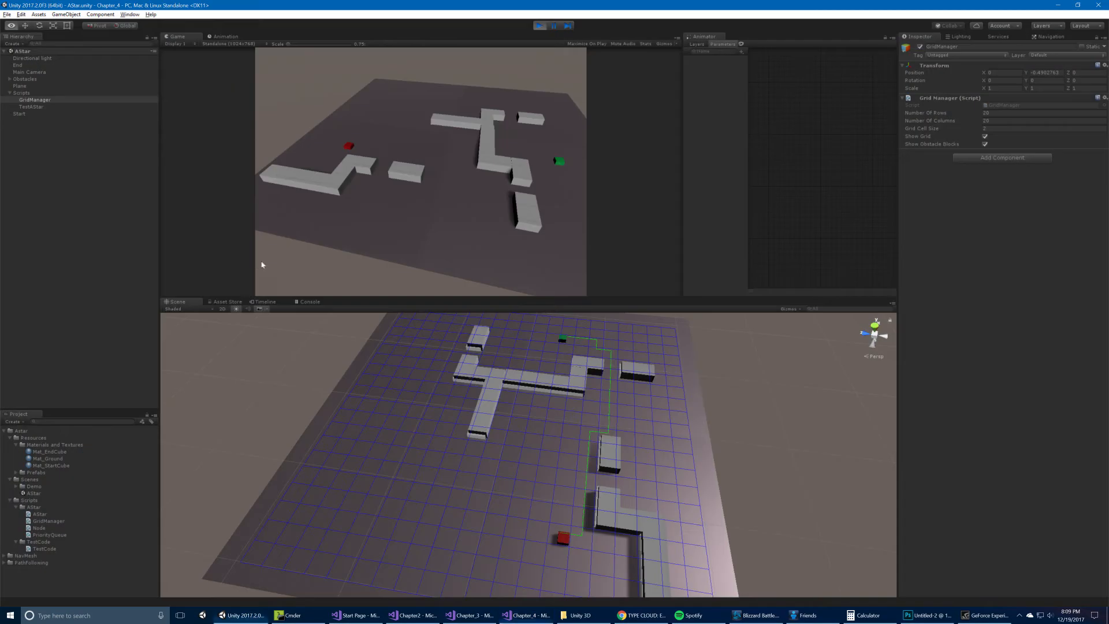
click(31, 107)
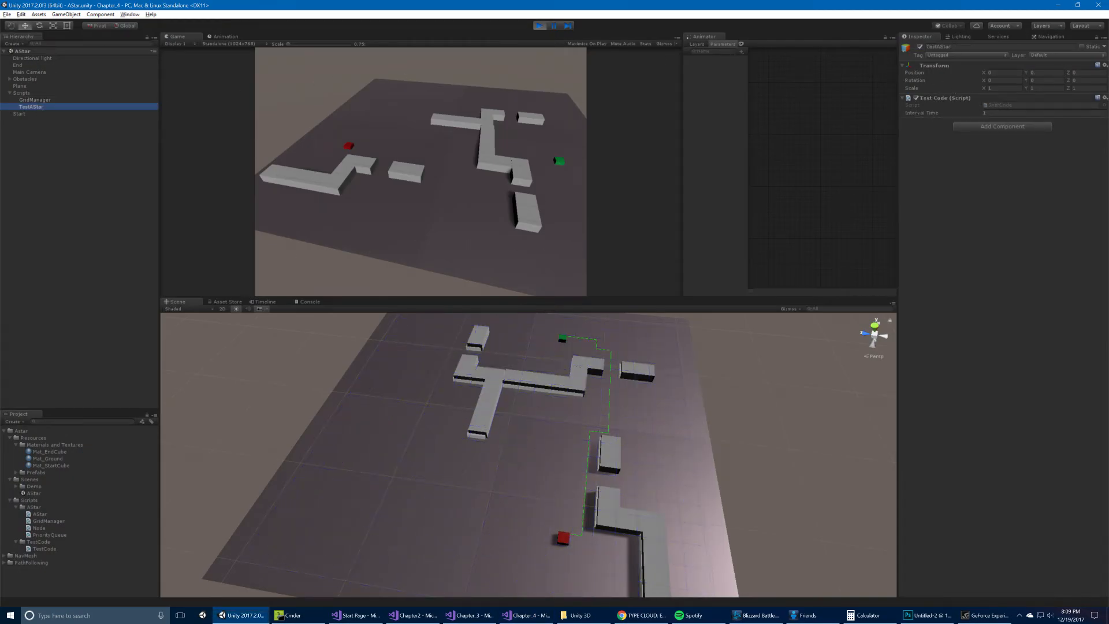
click(560, 340)
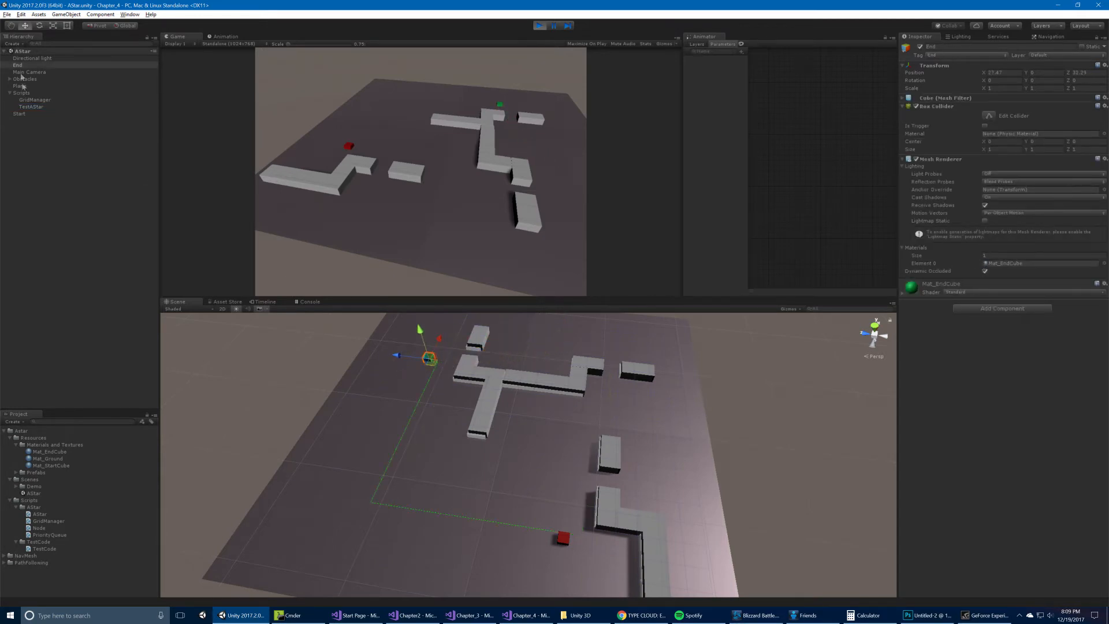
drag(428, 356, 538, 348)
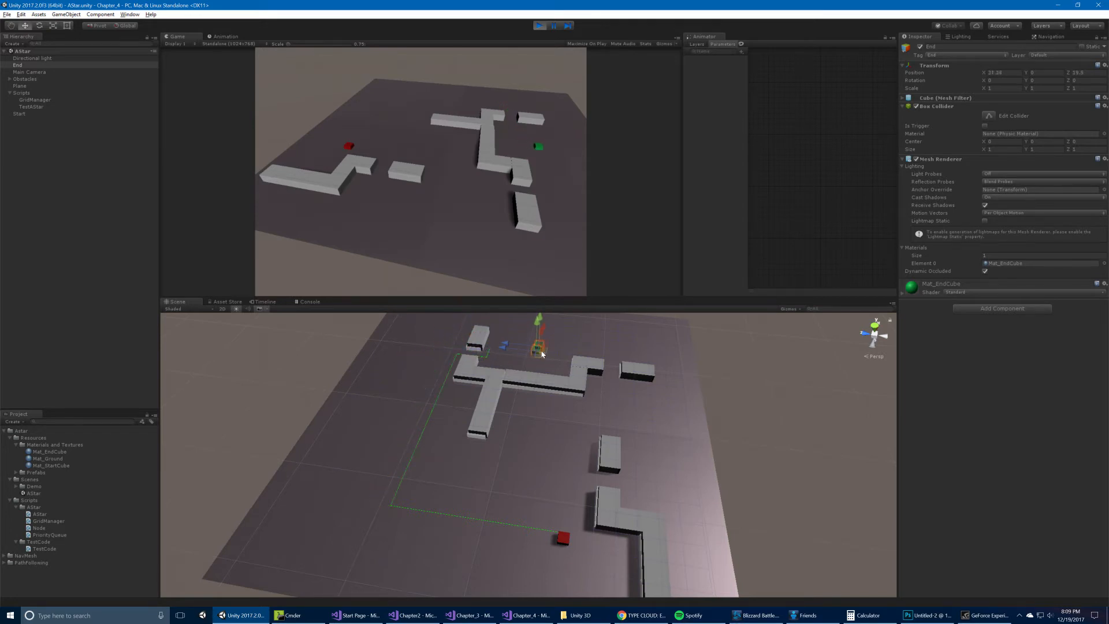
drag(539, 346, 606, 337)
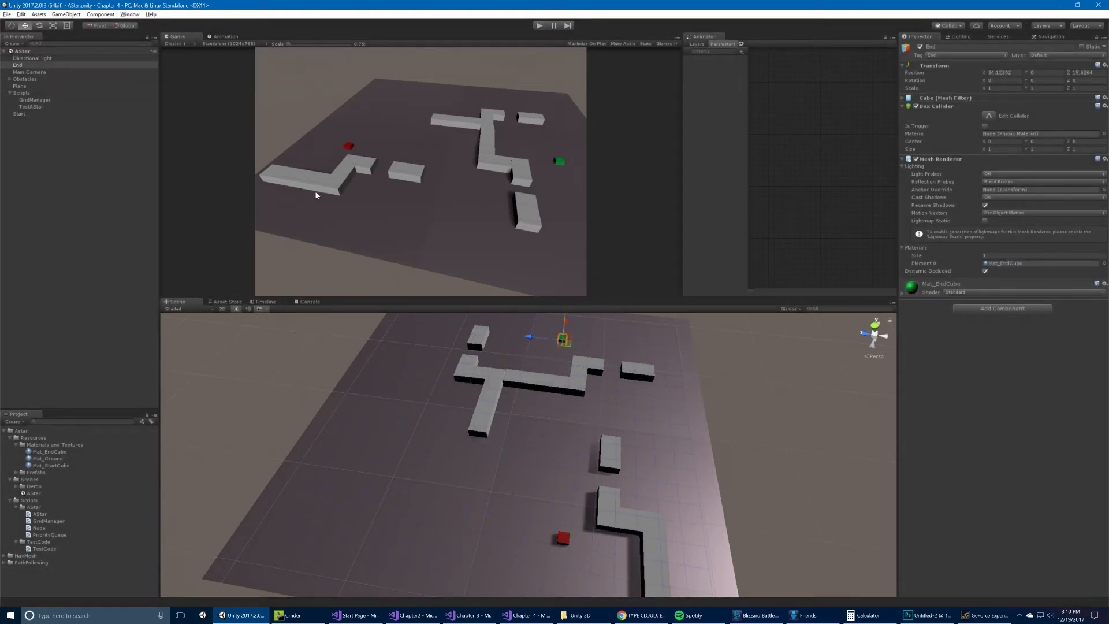
click(31, 106)
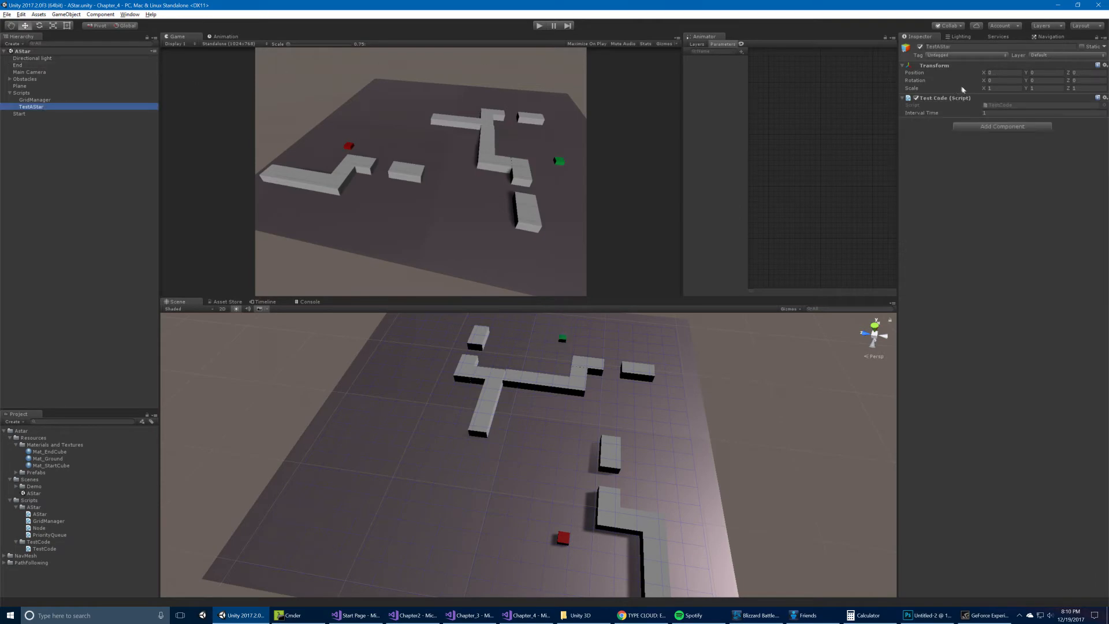
Open TestCode.cs, check Plane, Start and End in the AStar scene, then return to the script.
click(526, 614)
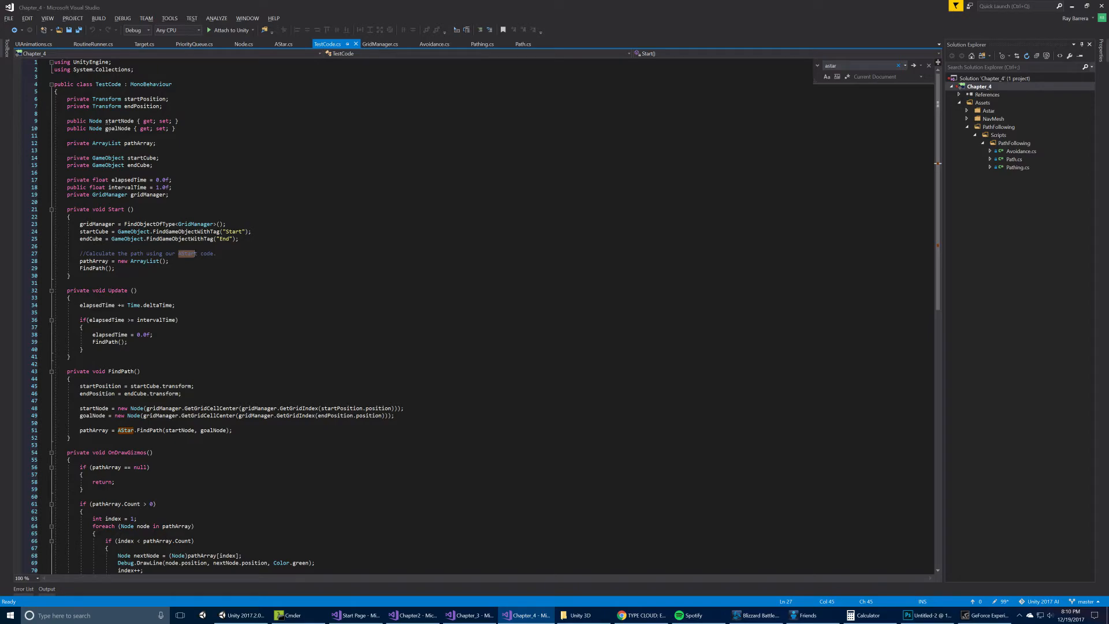
click(241, 614)
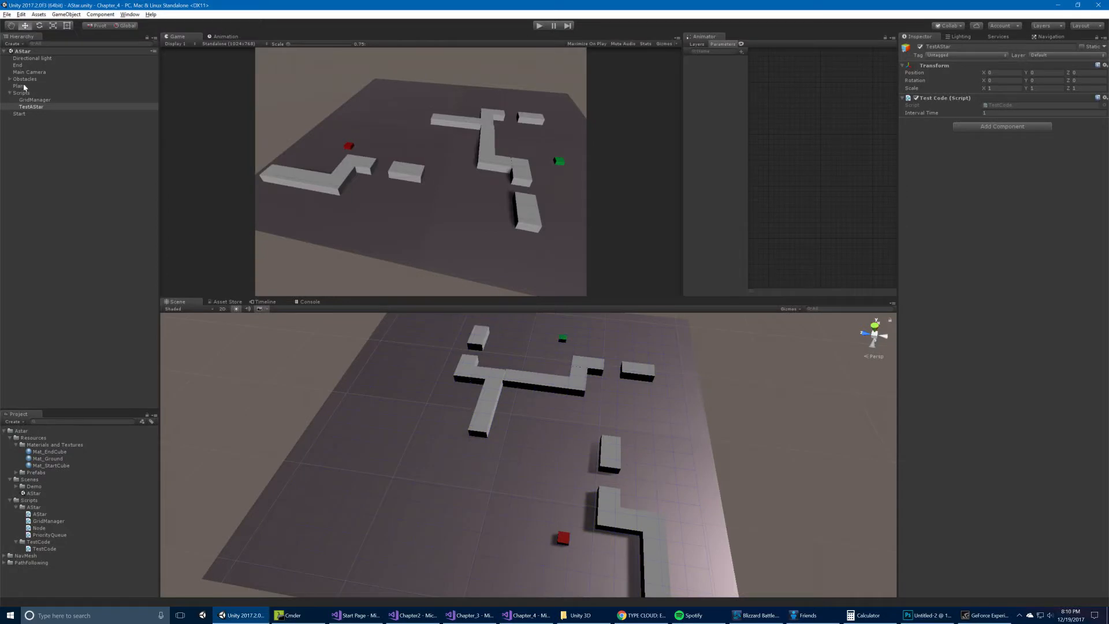
click(20, 86)
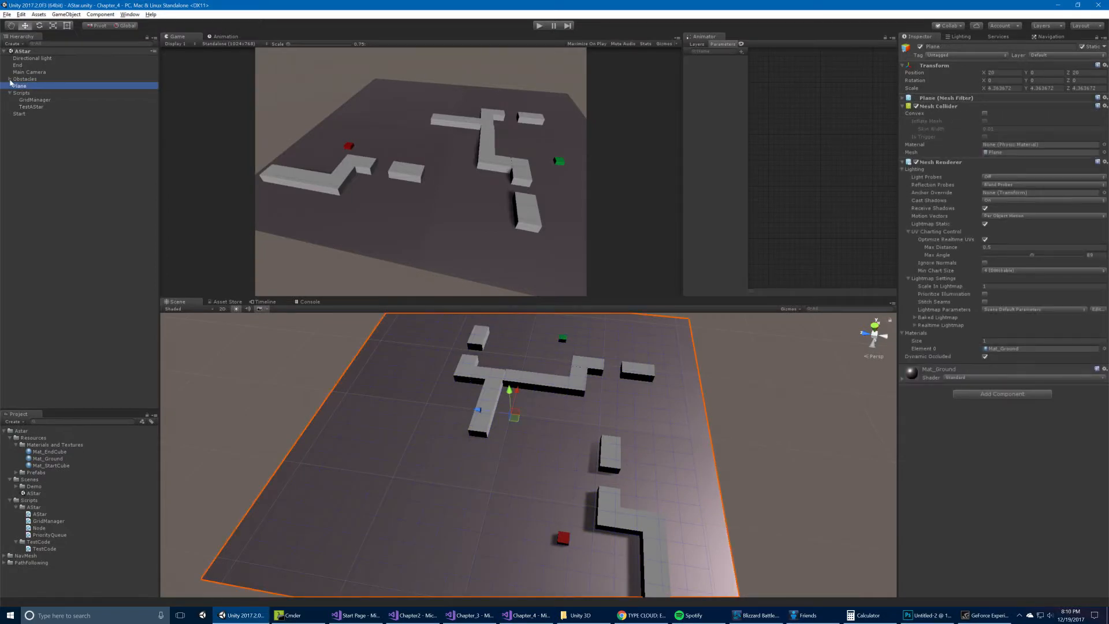
click(19, 113)
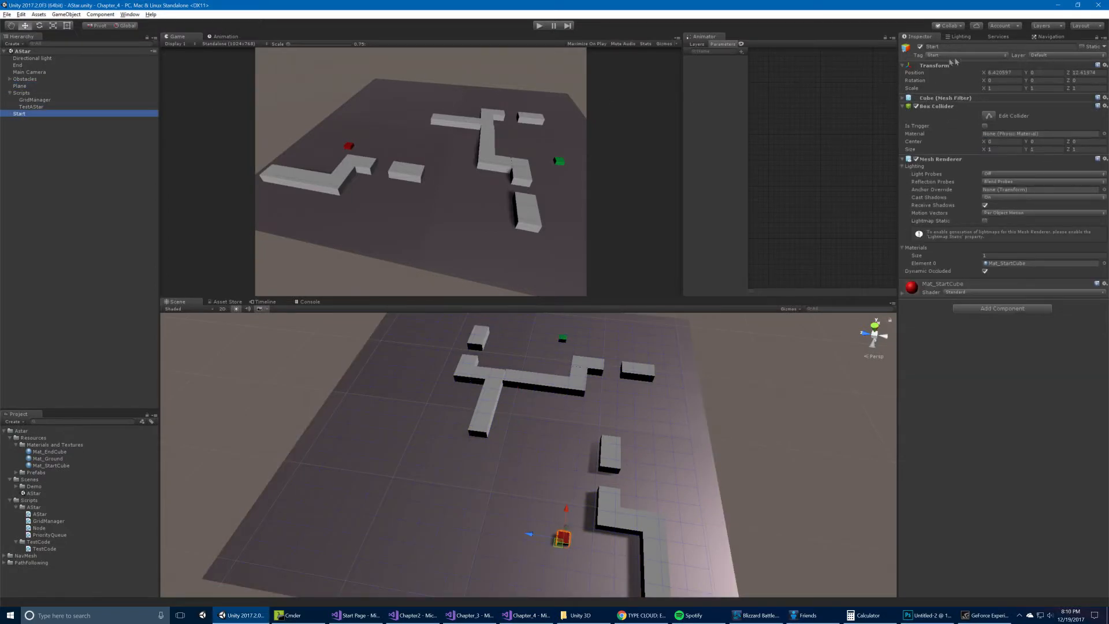
click(17, 65)
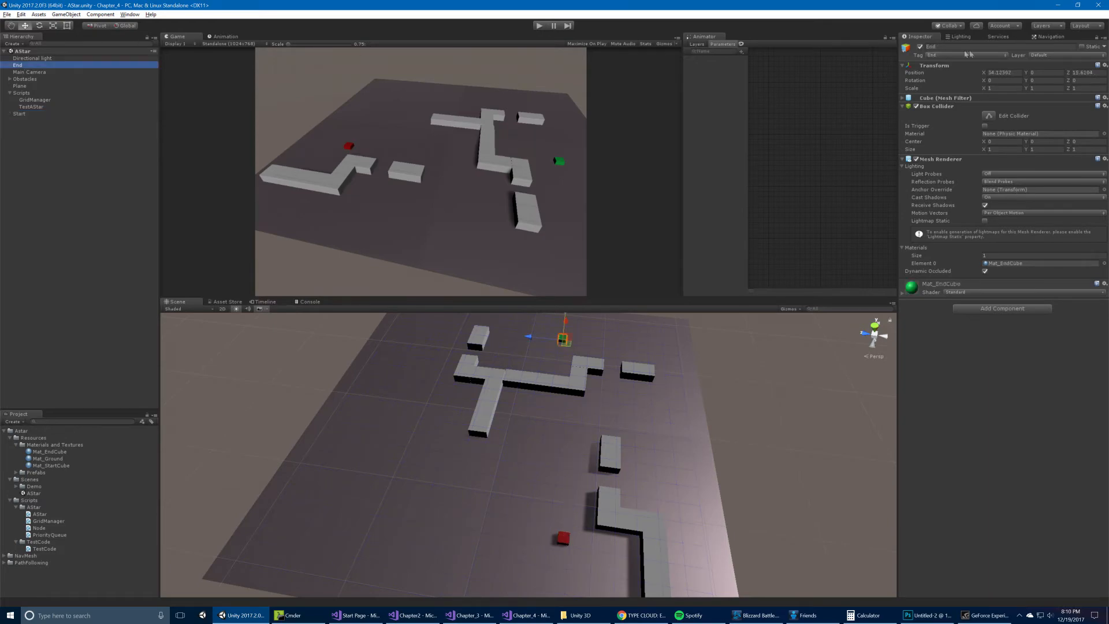
click(526, 615)
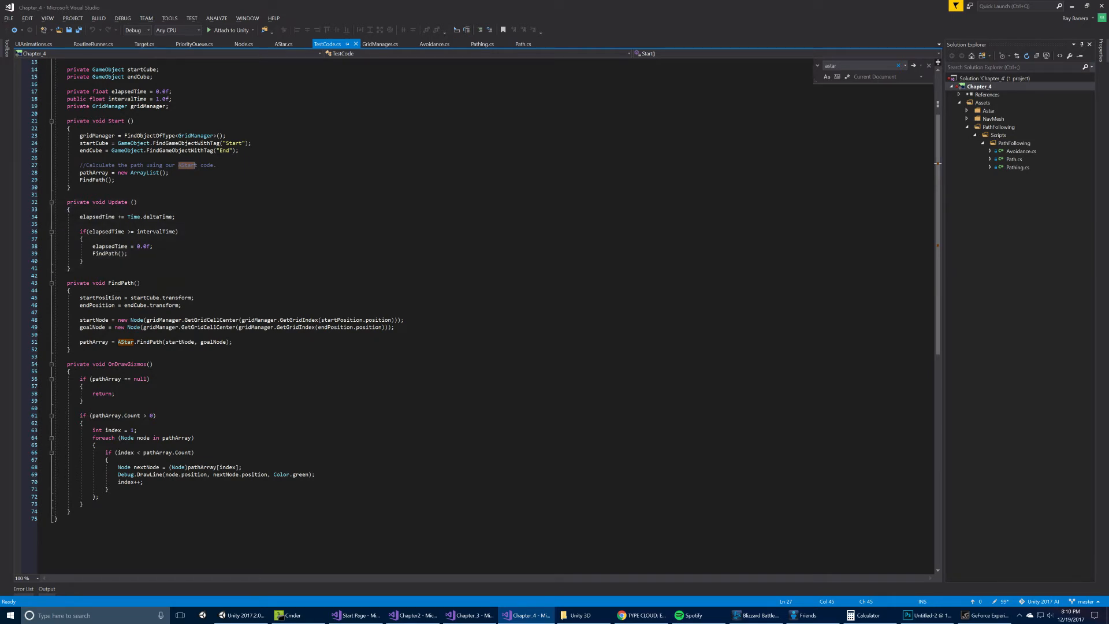
mouse_move(106, 253)
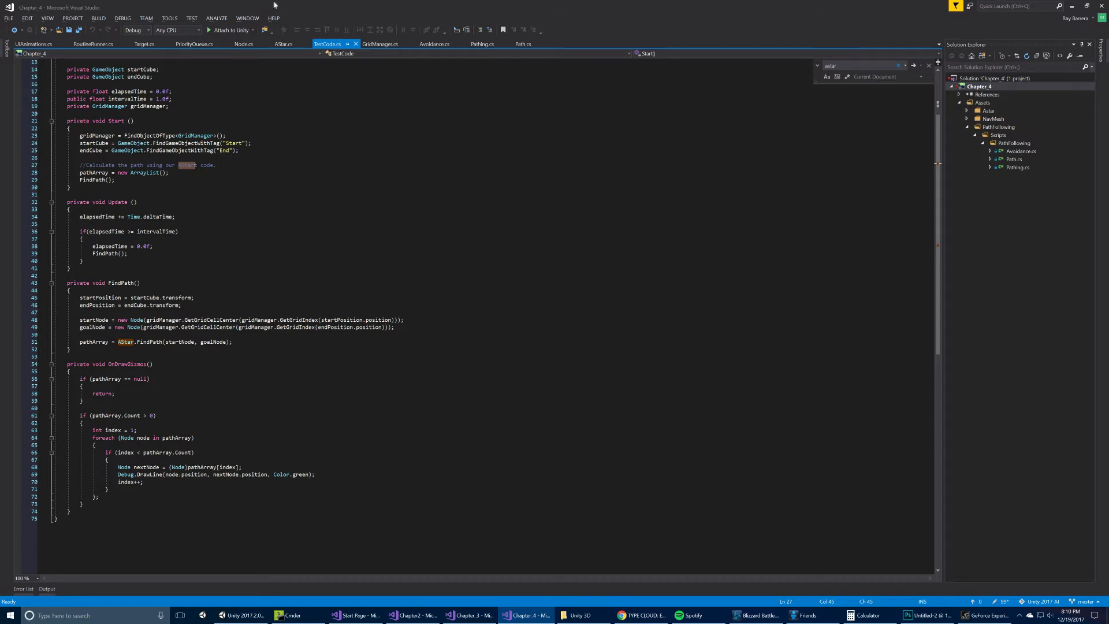
Open AStar.cs and scroll through its FindPath search code.
click(283, 44)
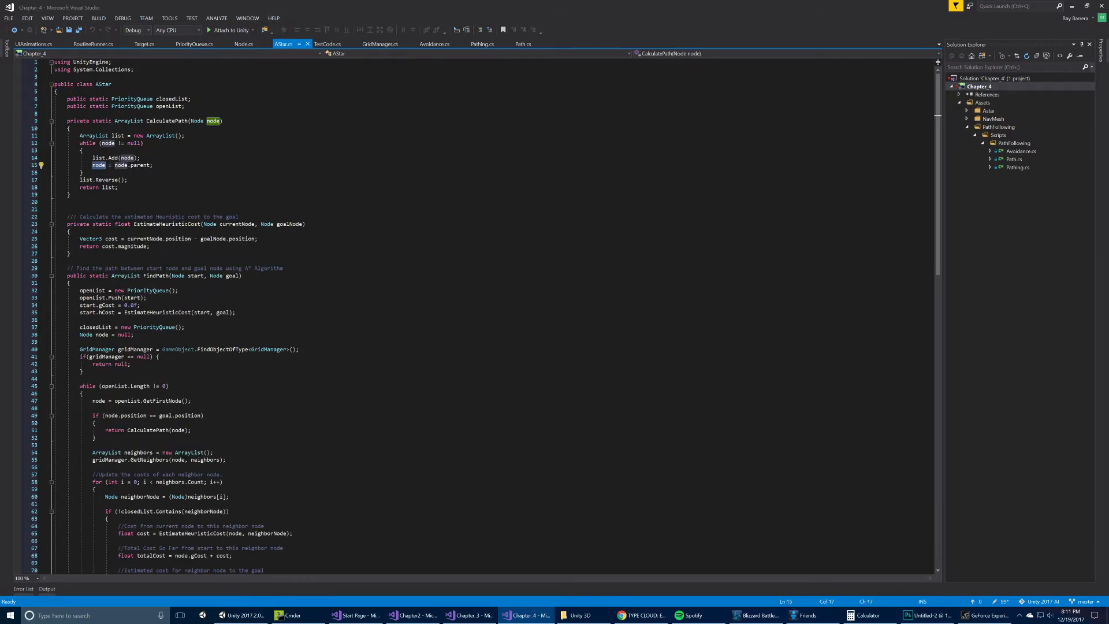
scroll(down, 3)
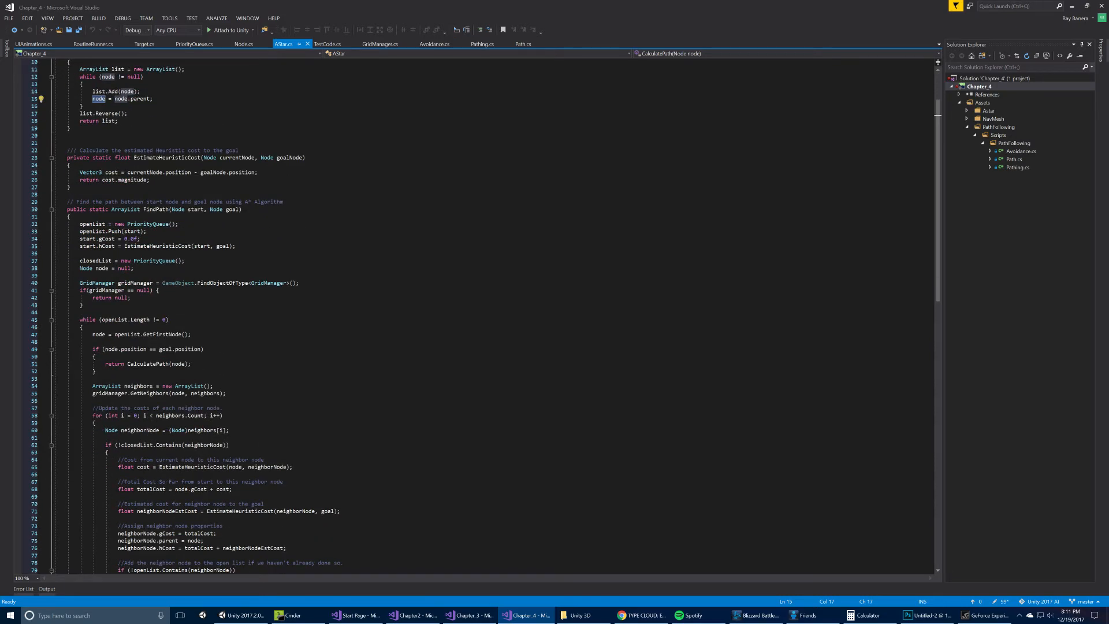
scroll(down, 3)
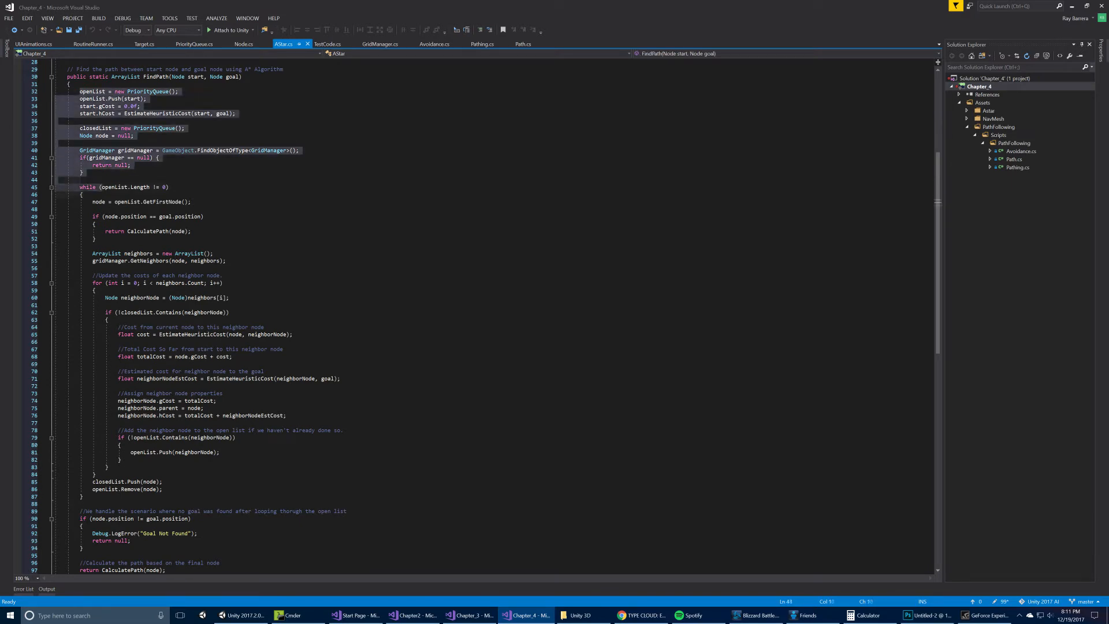
scroll(down, 3)
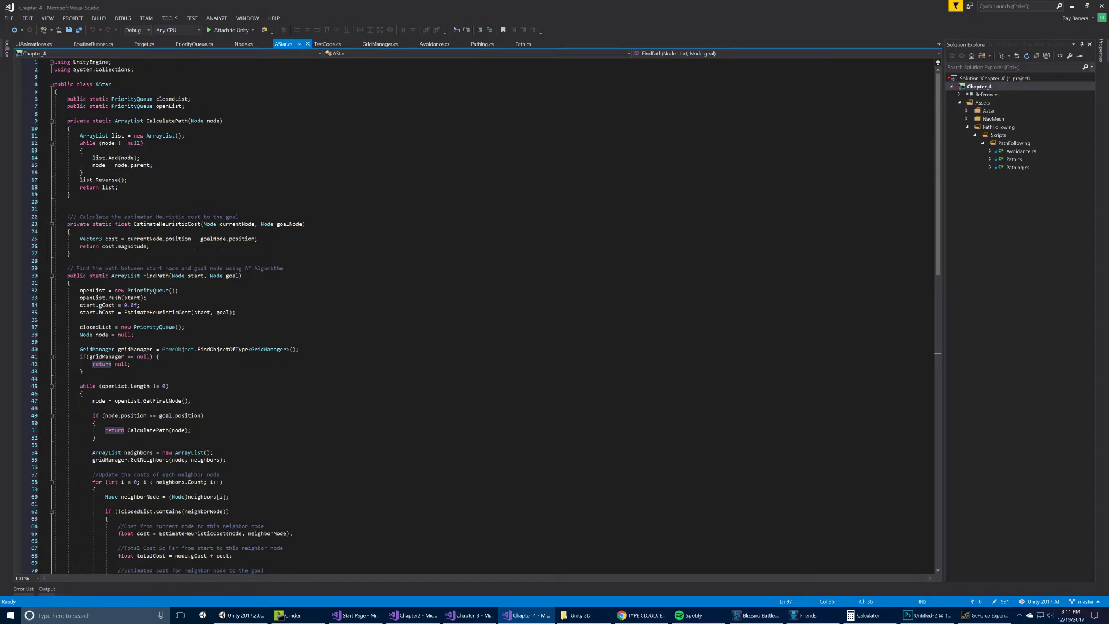
scroll(down, 3)
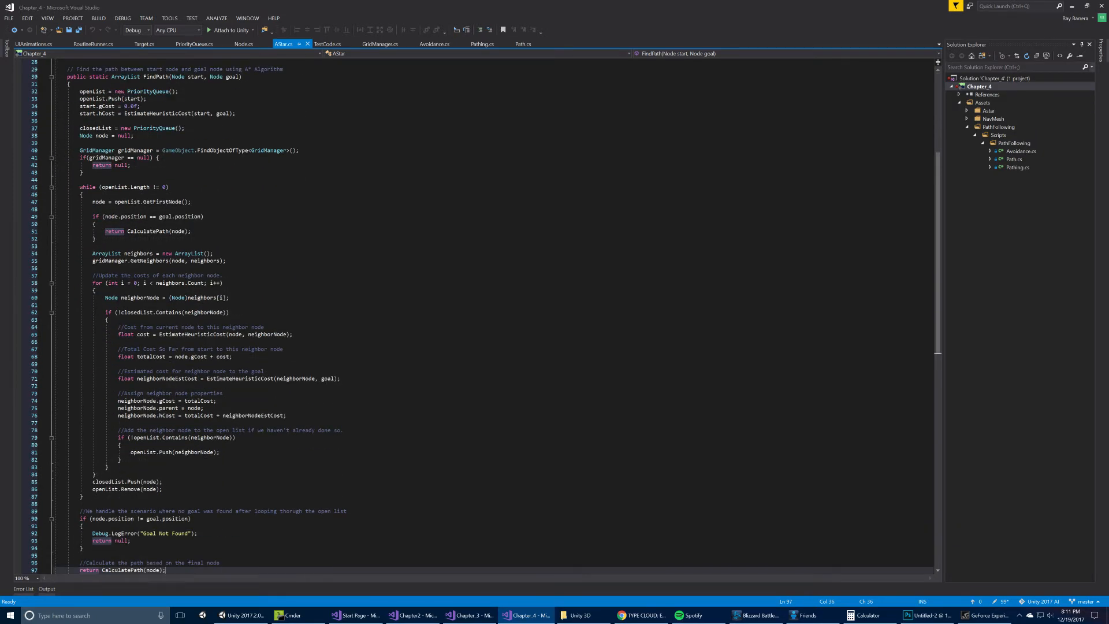
scroll(down, 3)
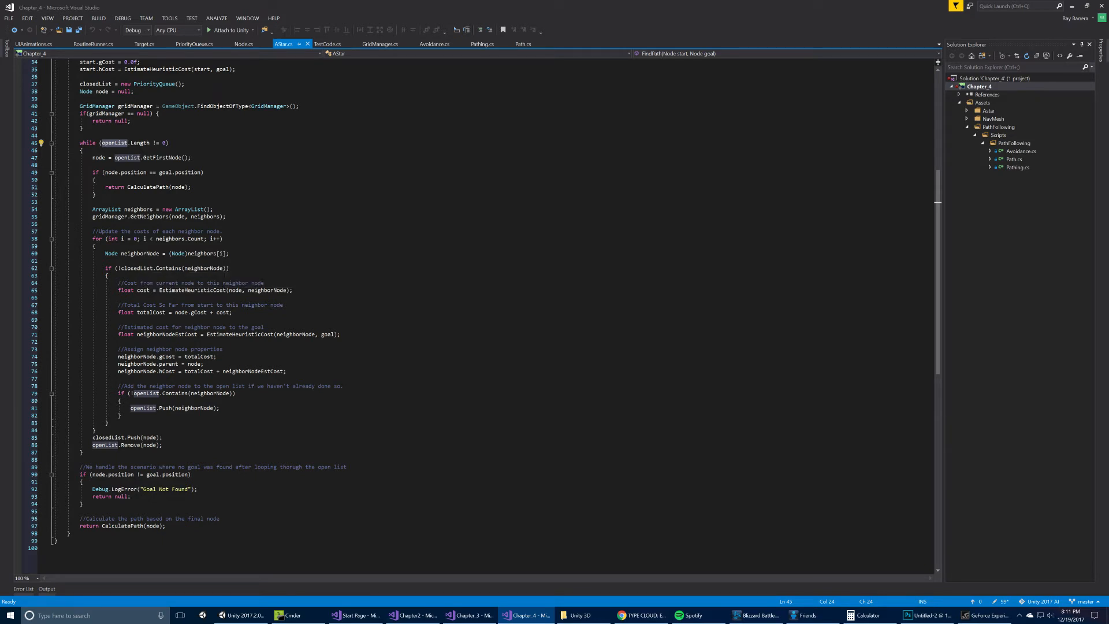
mouse_move(159, 407)
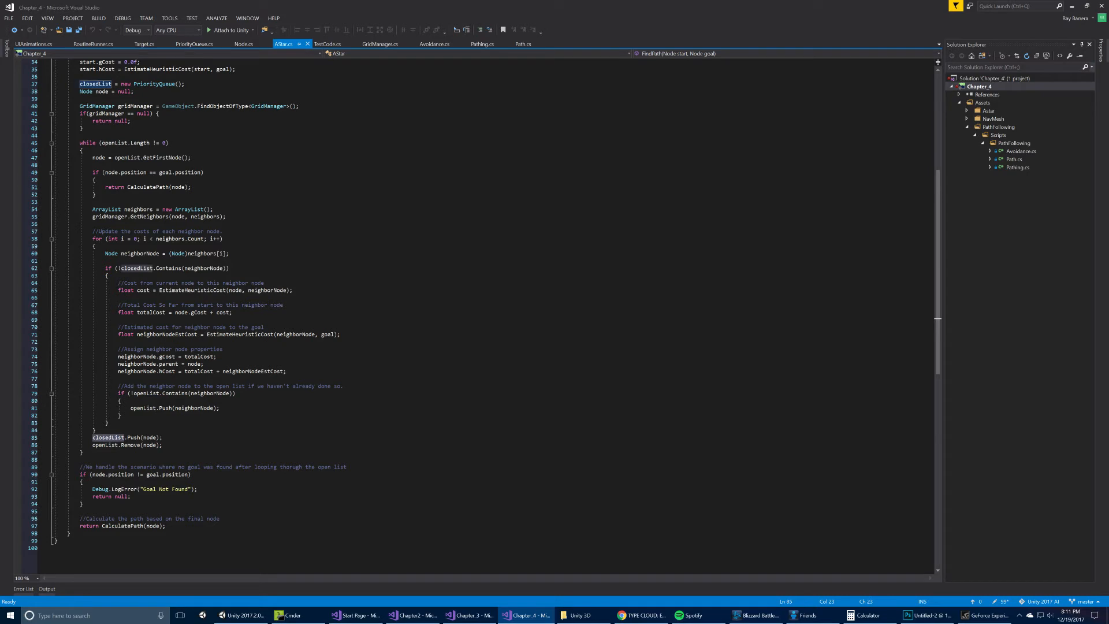
mouse_move(148, 445)
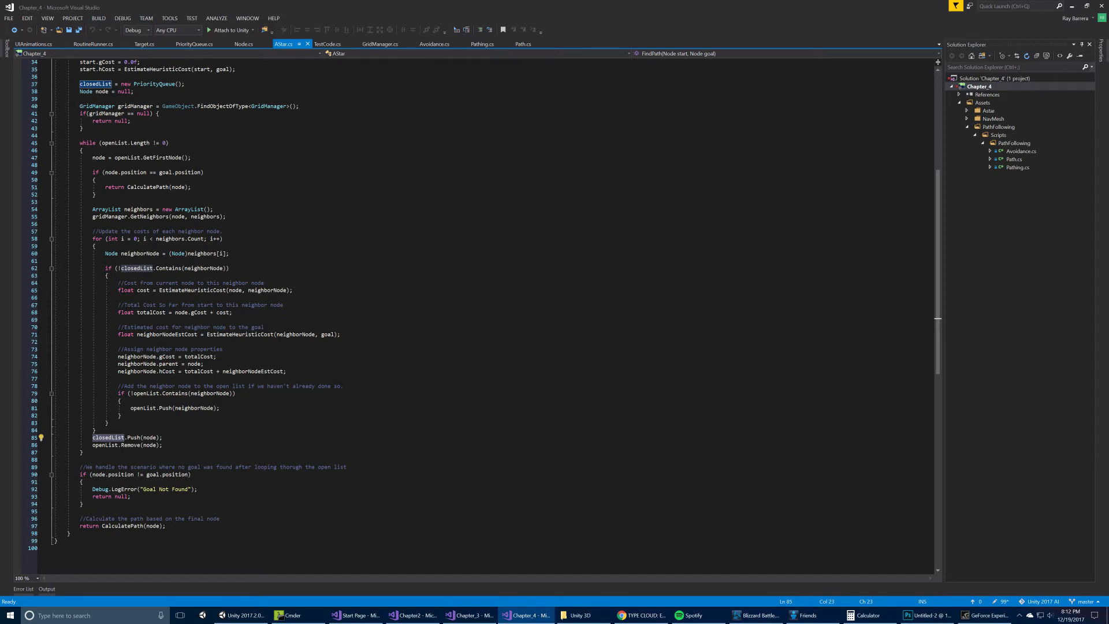
mouse_move(142, 268)
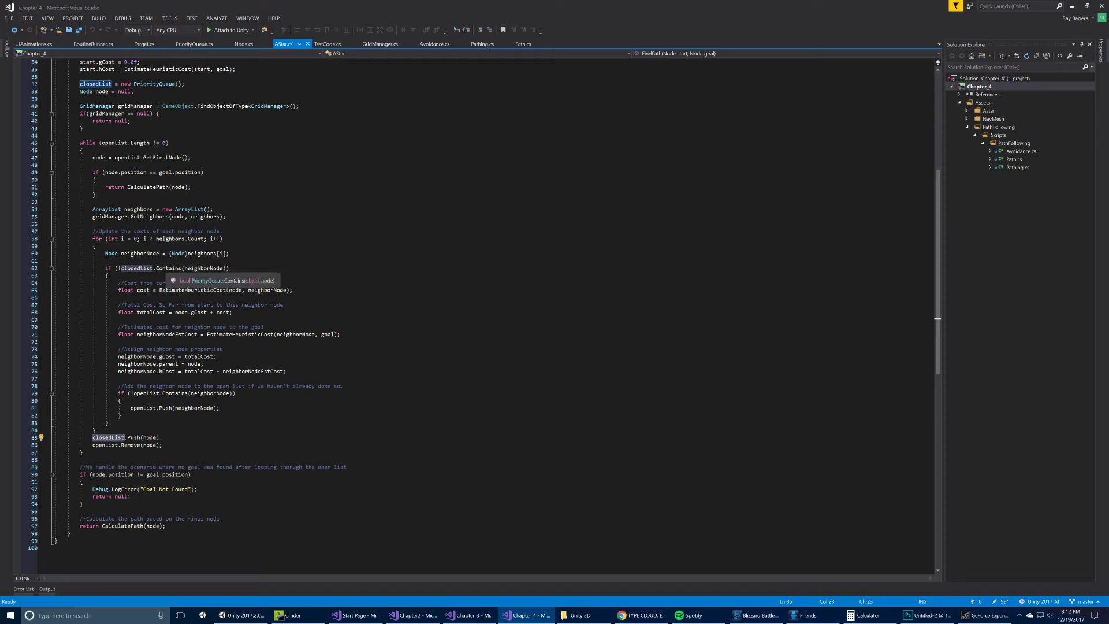
mouse_move(117, 525)
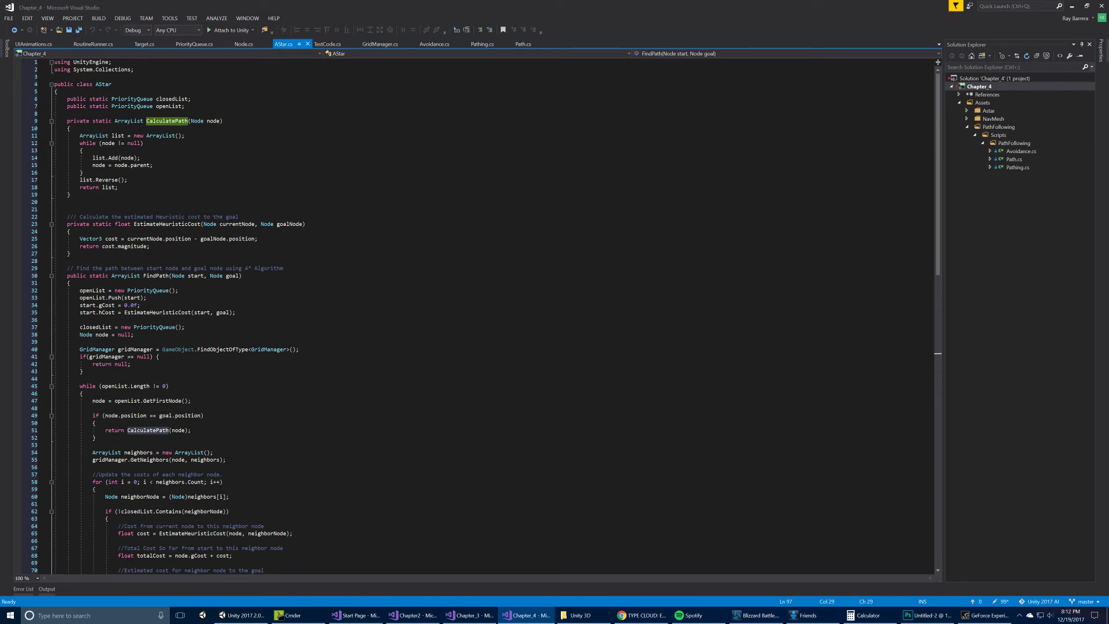
scroll(down, 3)
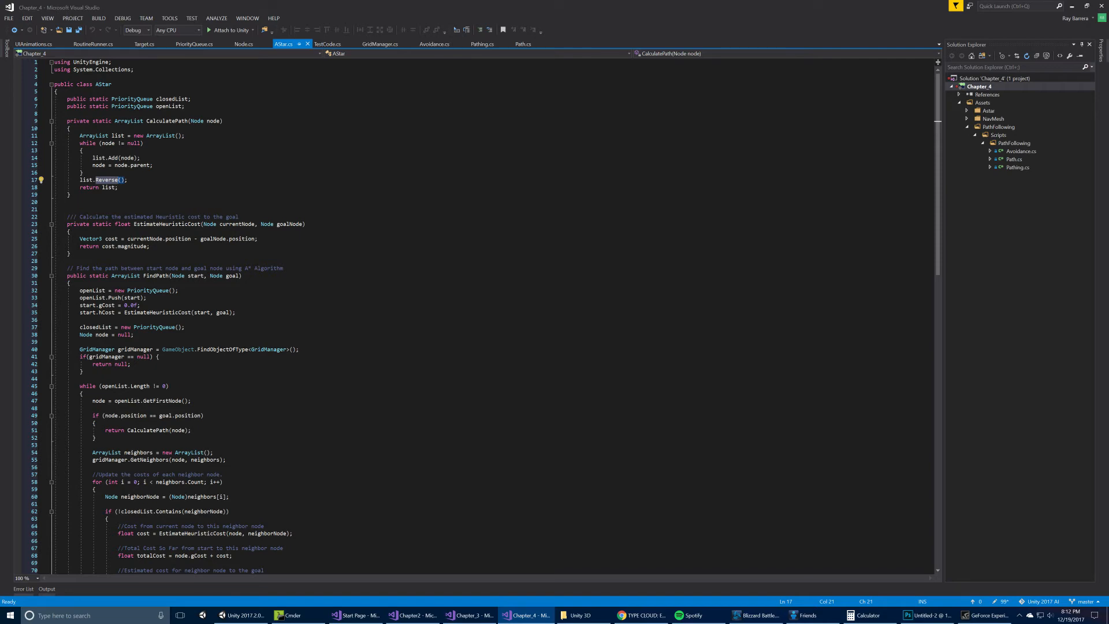
scroll(down, 3)
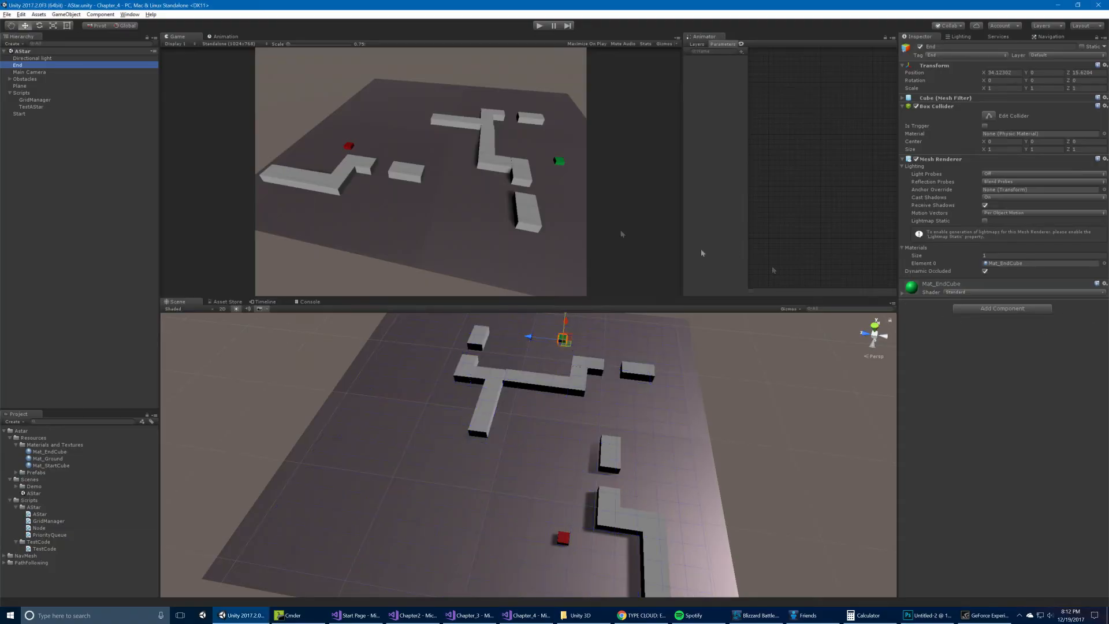
Inspect TestAStar, Obstacles and GridManager in Unity, then continue scrolling the A* script.
click(31, 106)
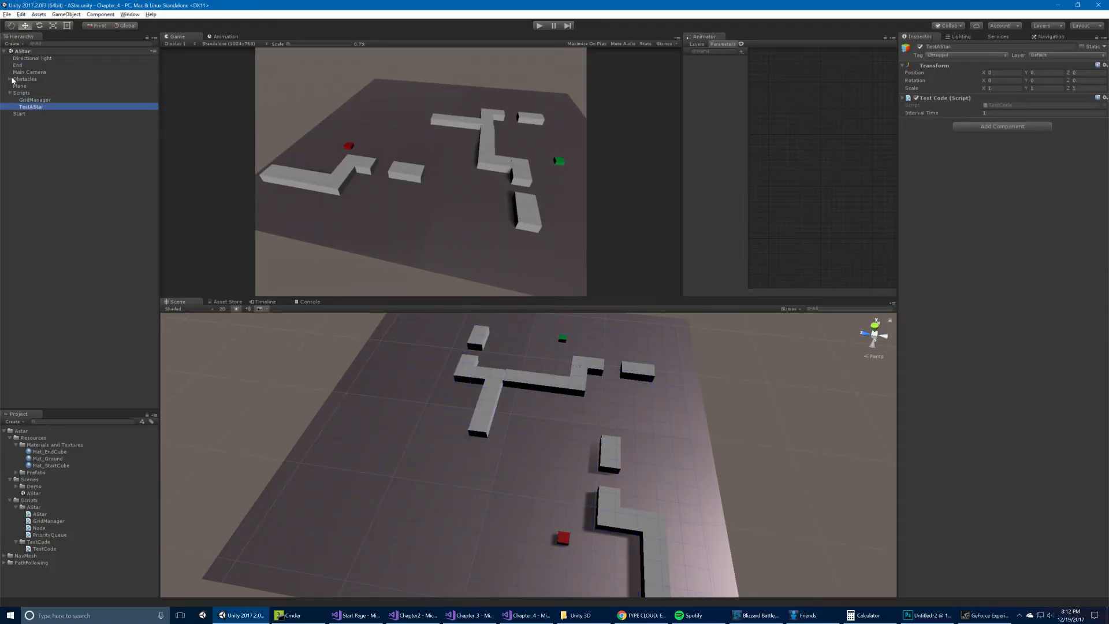
click(12, 79)
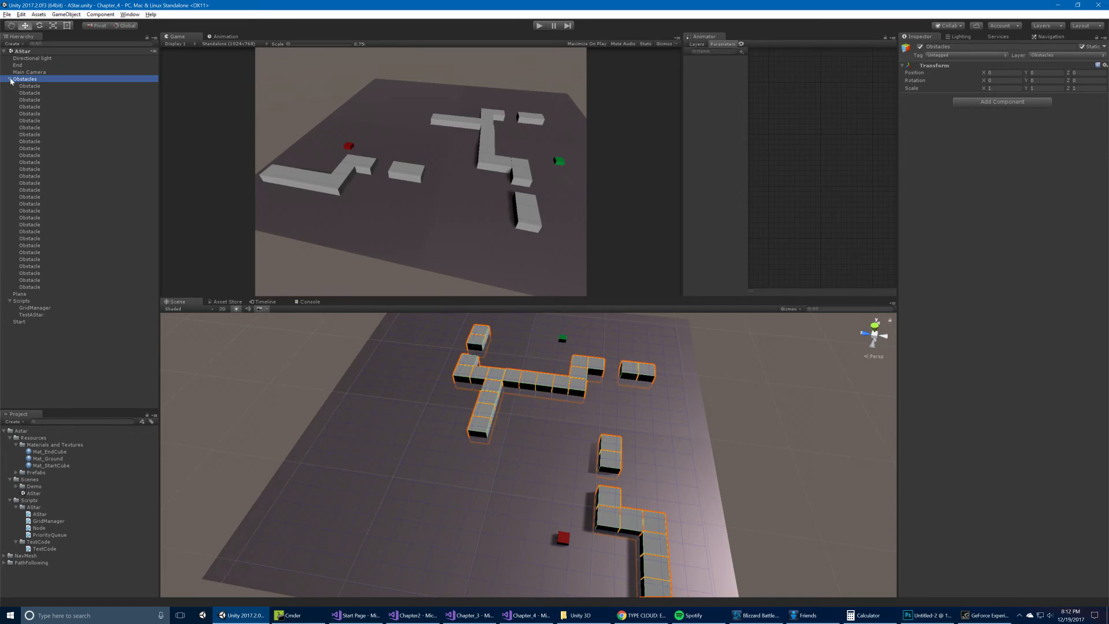
click(34, 98)
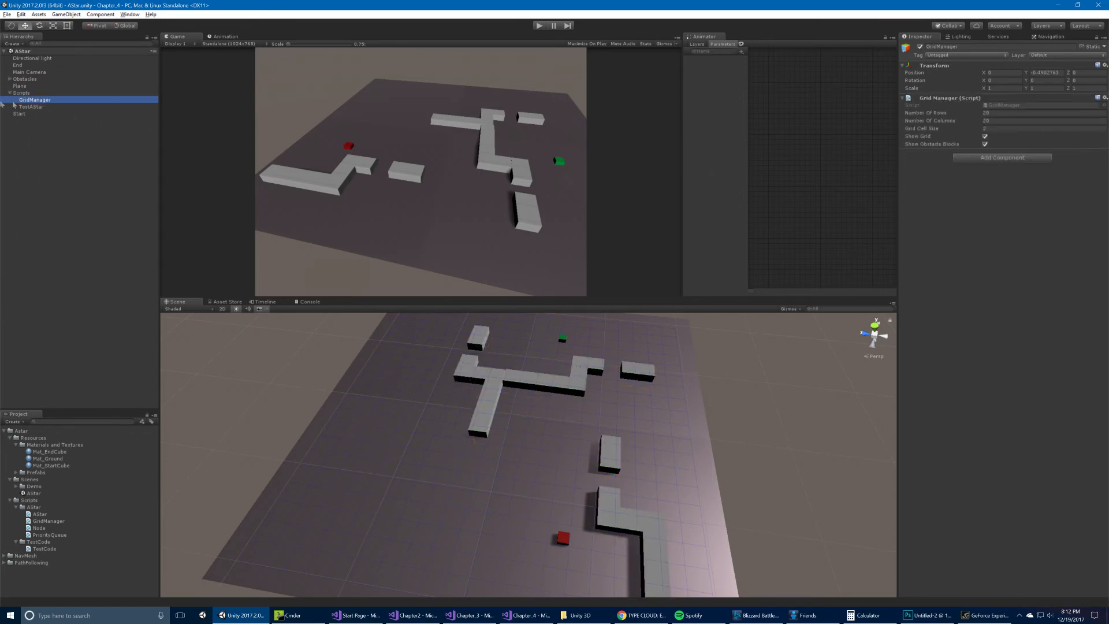
click(31, 107)
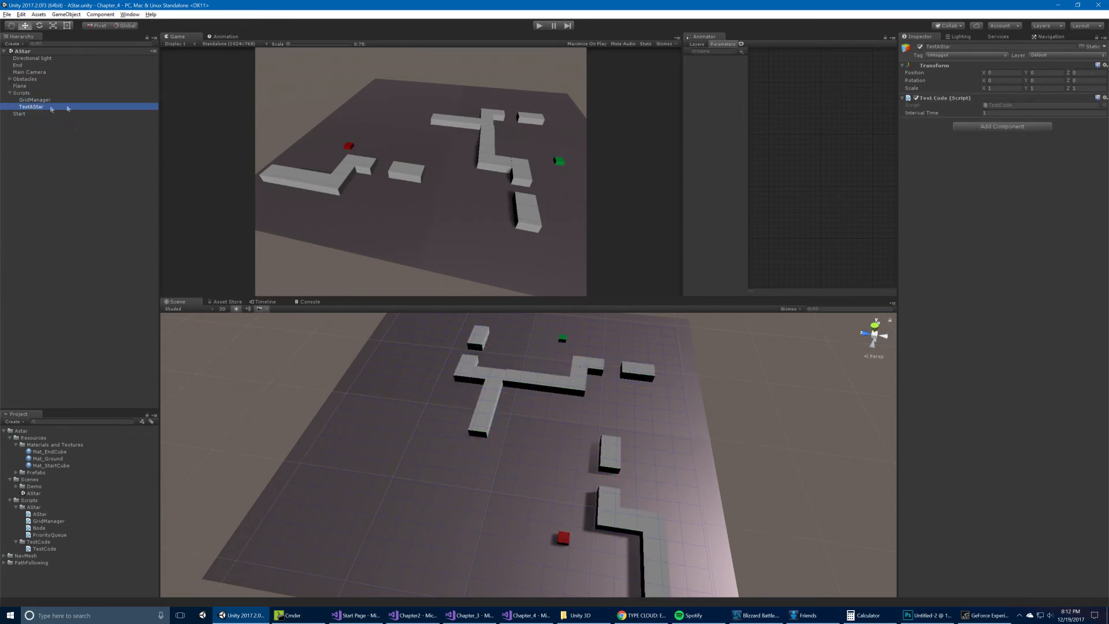
click(524, 614)
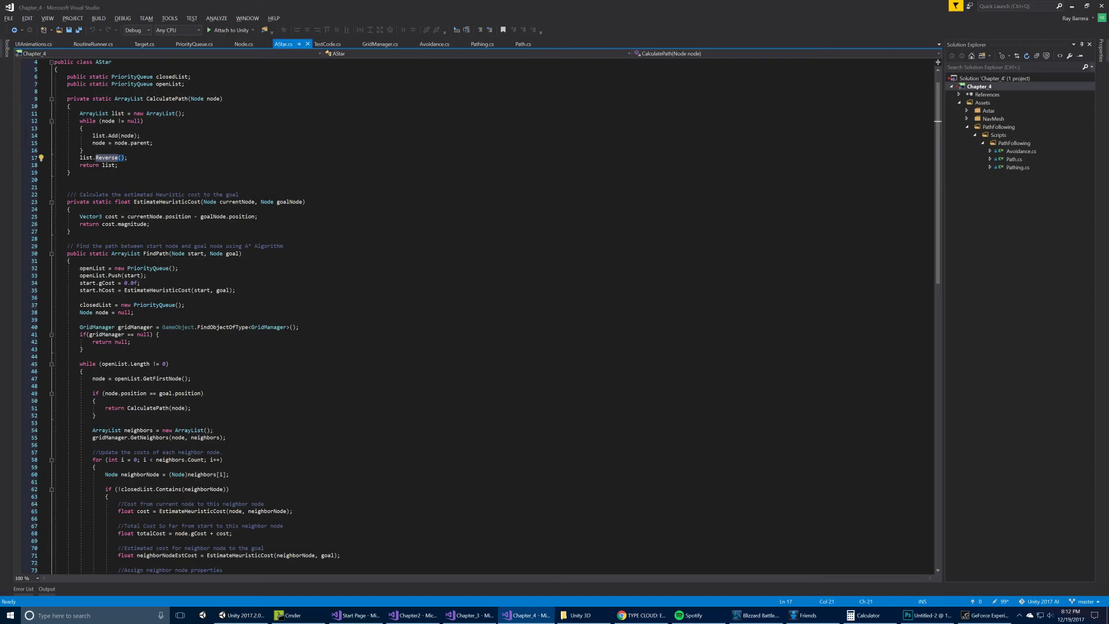
scroll(down, 3)
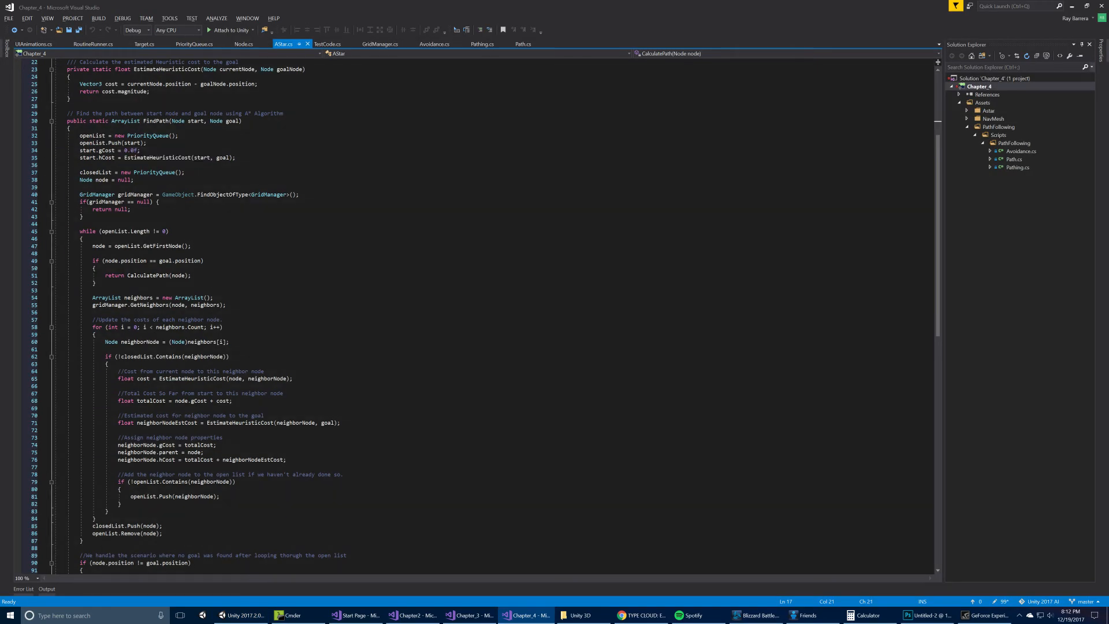
scroll(down, 3)
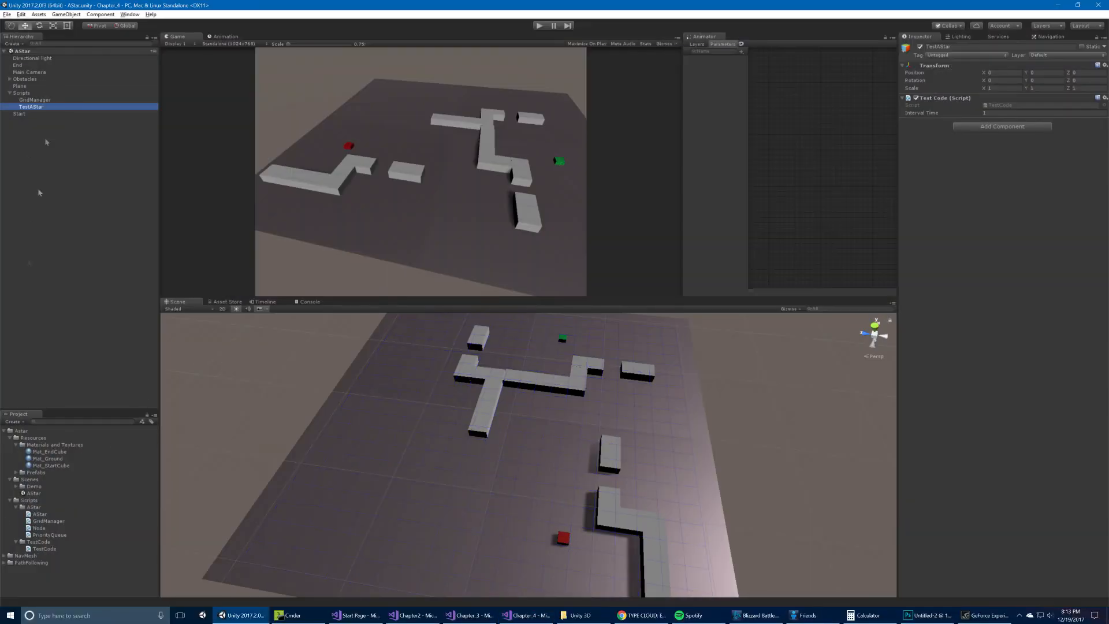
Open the NavMesh scene, inspect Main Camera, and press Play.
click(21, 429)
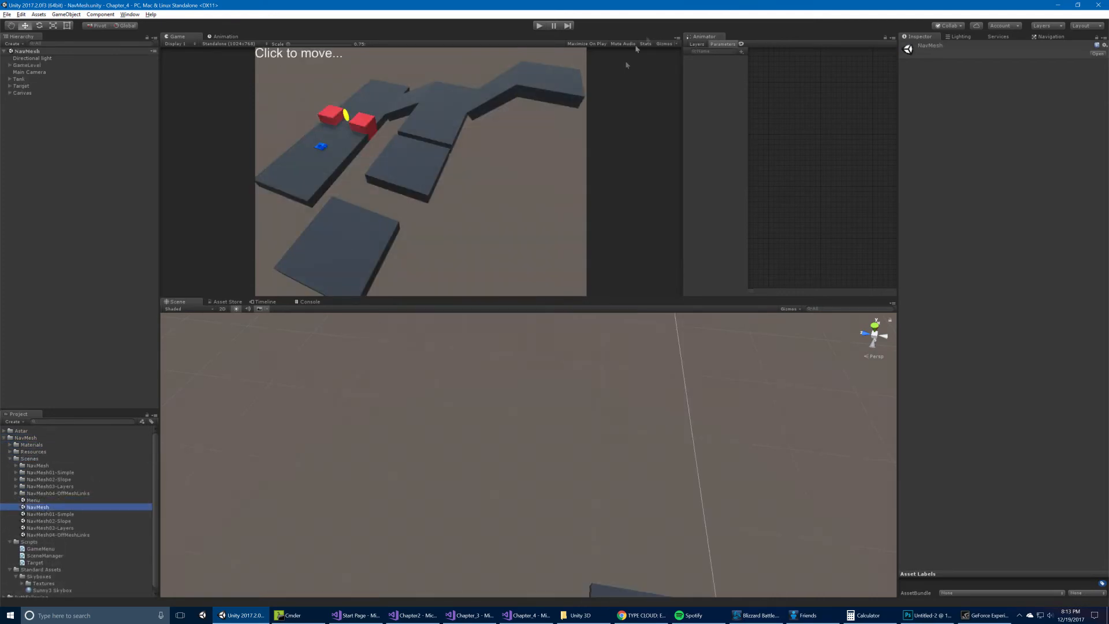
click(29, 71)
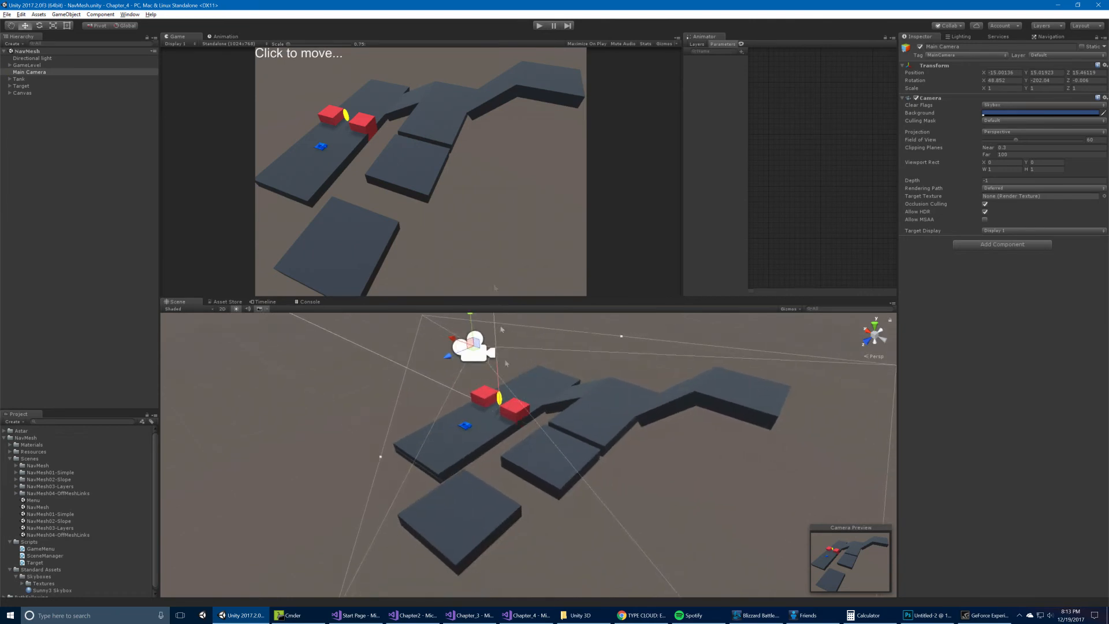
click(538, 26)
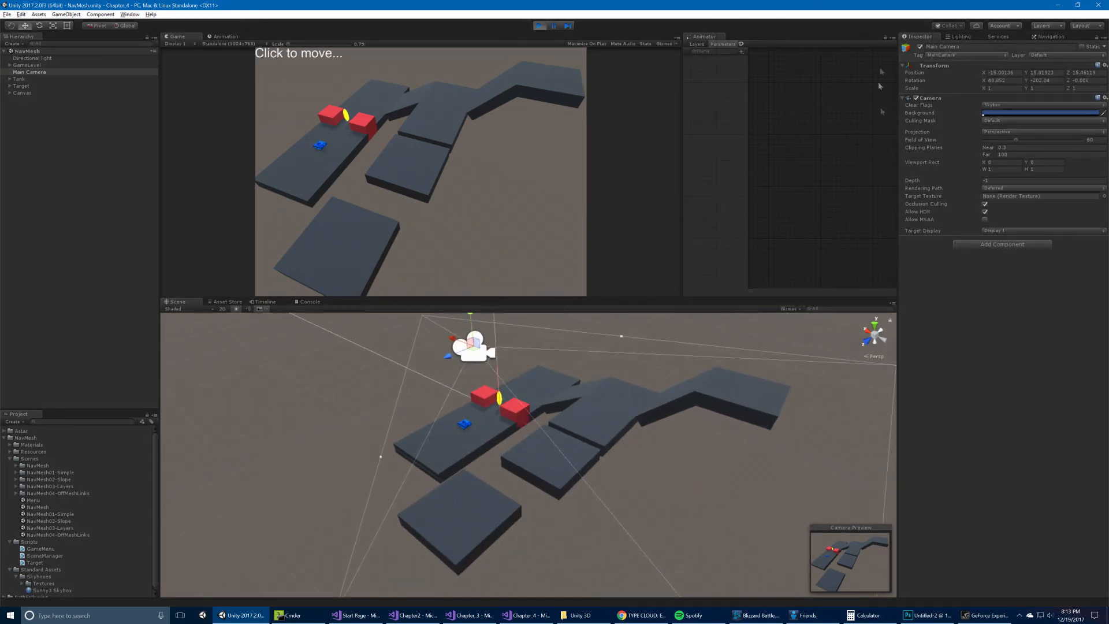
Show the Navigation window's NavMesh overlay and review its Agents, Areas and Bake tabs.
click(1050, 36)
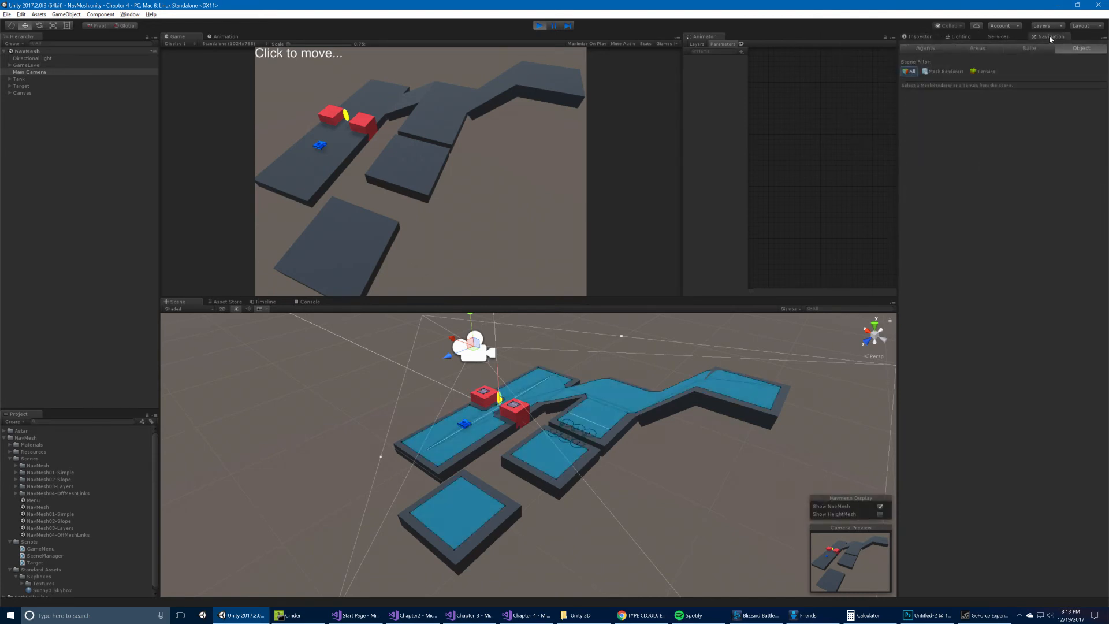
mouse_move(1046, 41)
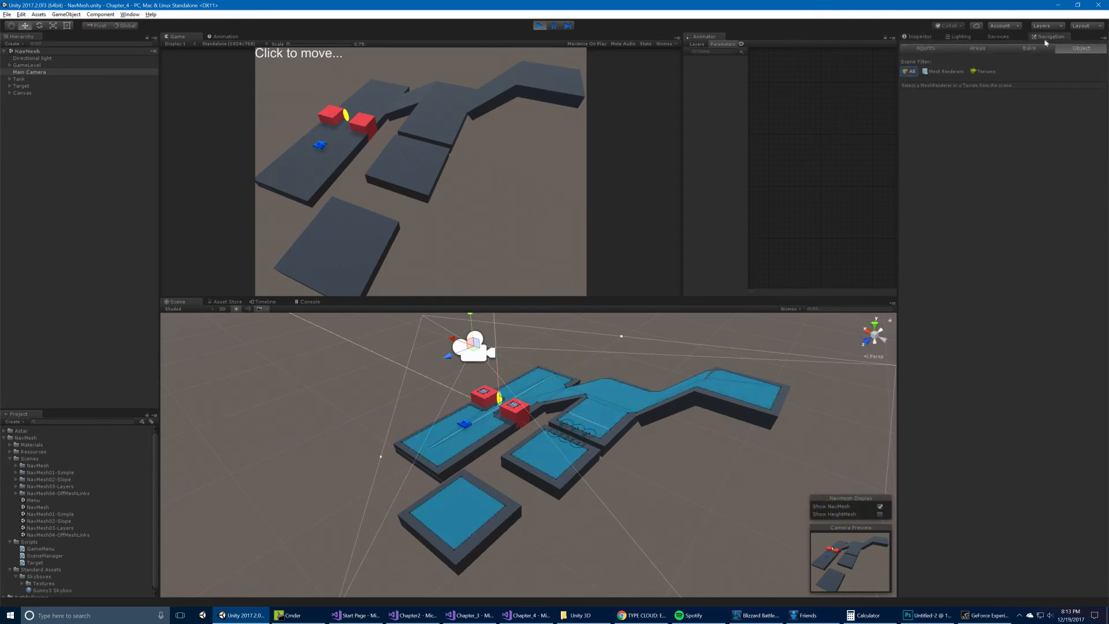
click(923, 48)
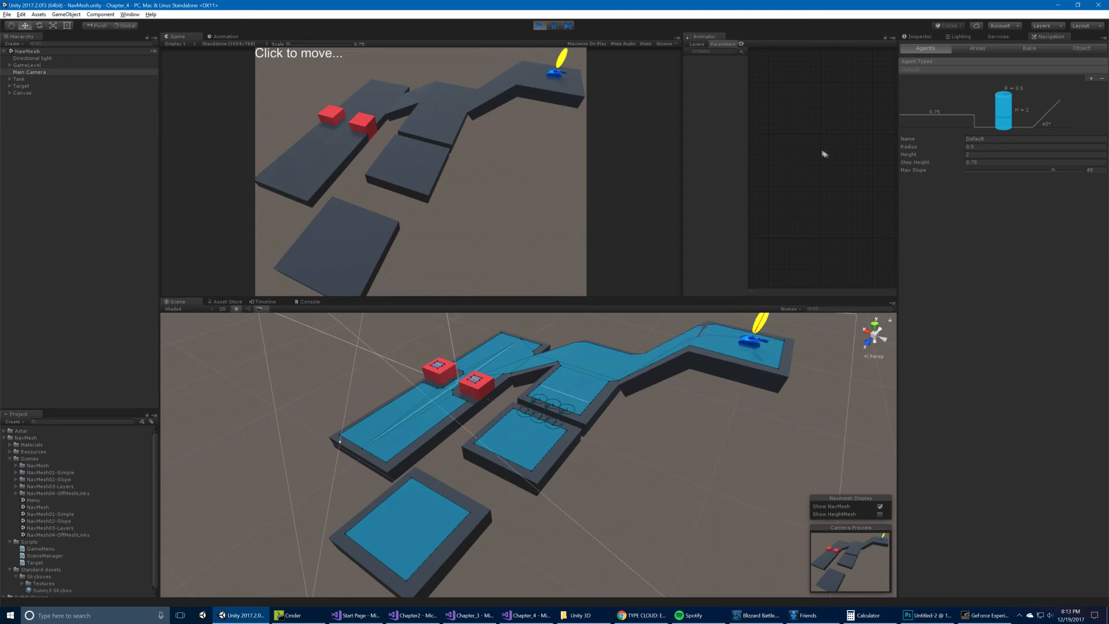
click(977, 48)
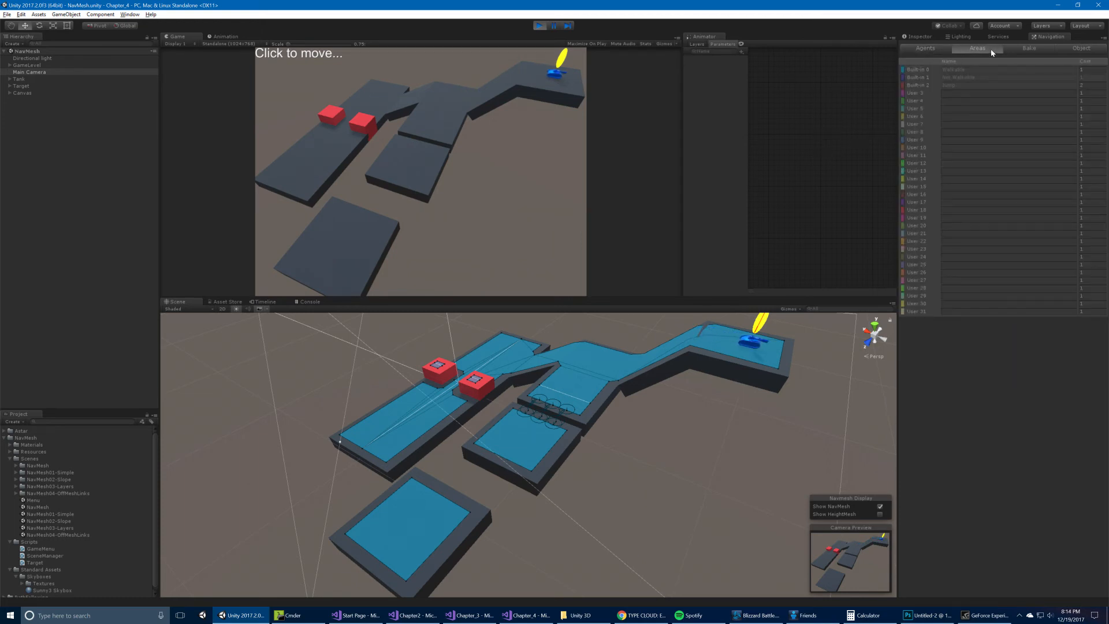
click(1028, 48)
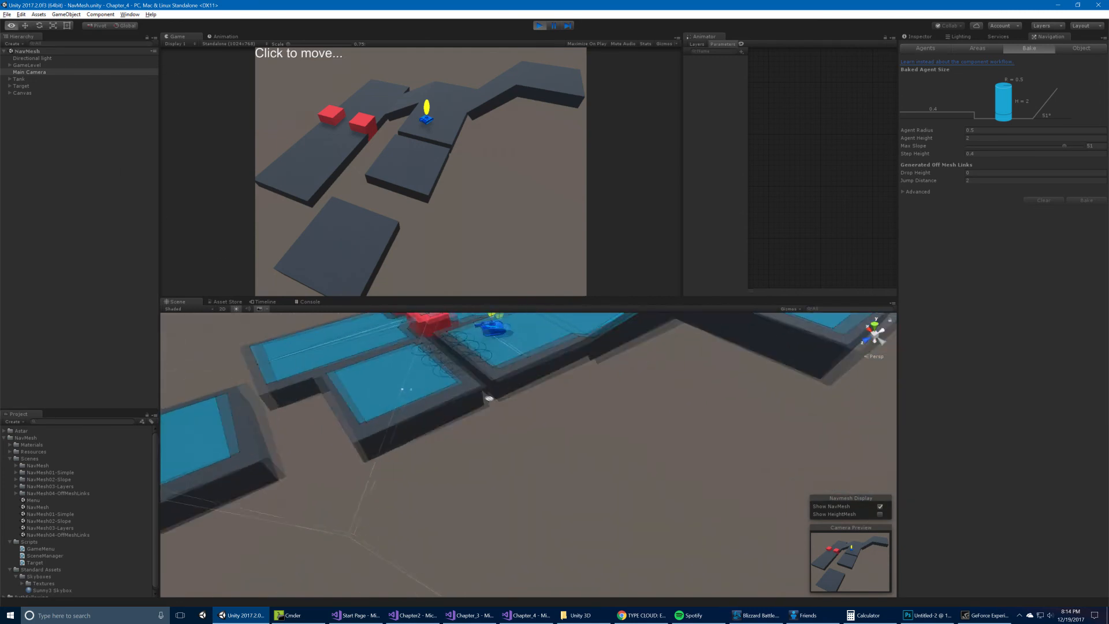
Create a sphere via GameObject > 3D Object > Sphere and drag it onto the middle platform.
click(530, 403)
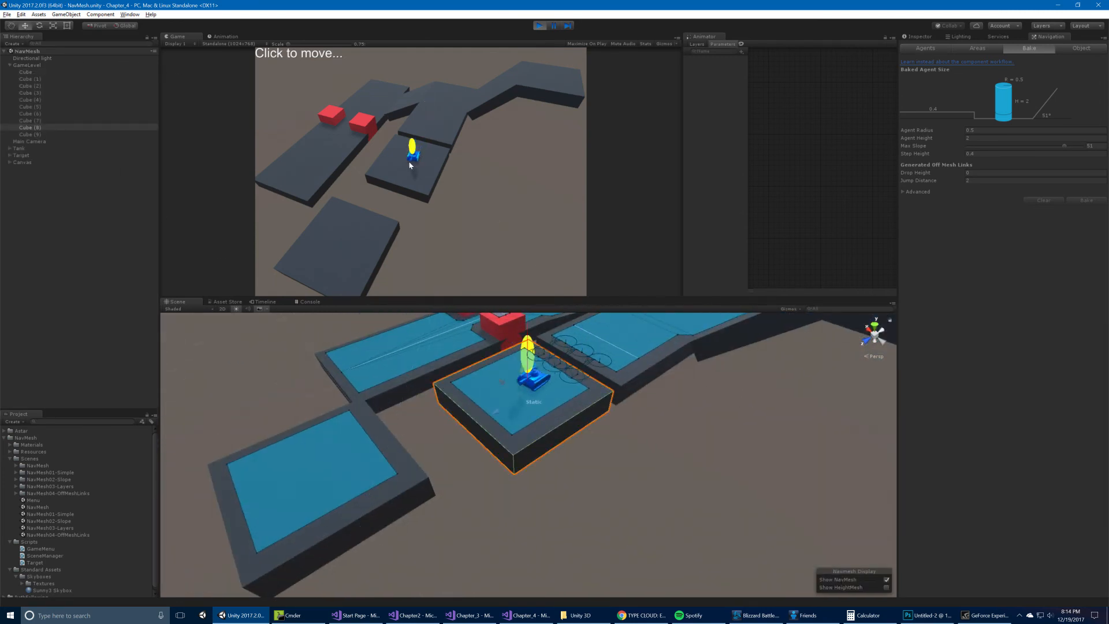
click(336, 240)
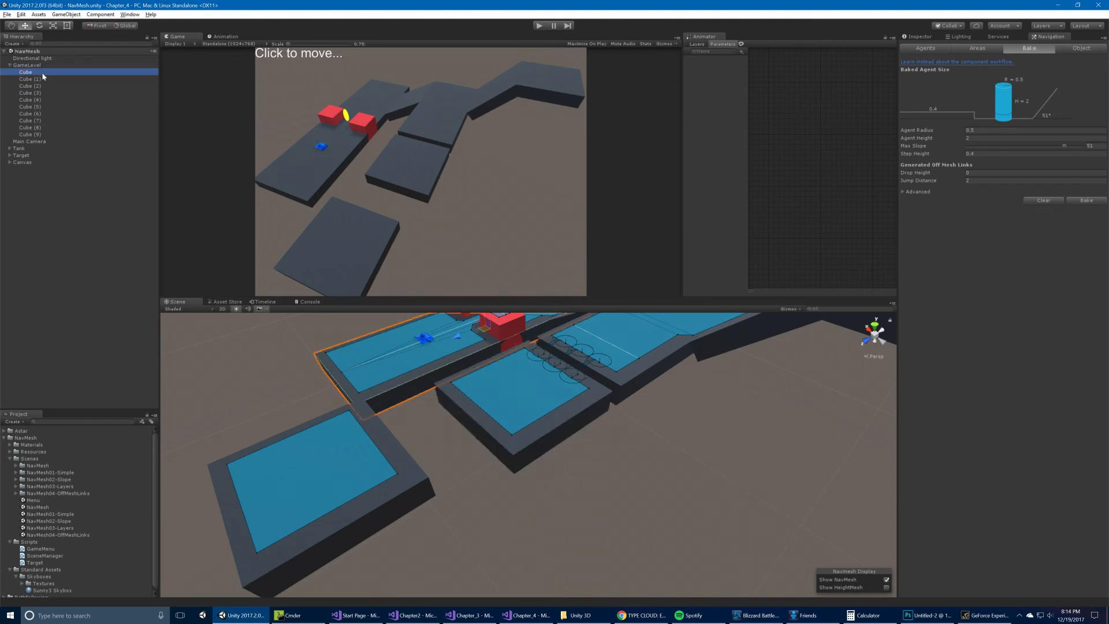
click(66, 14)
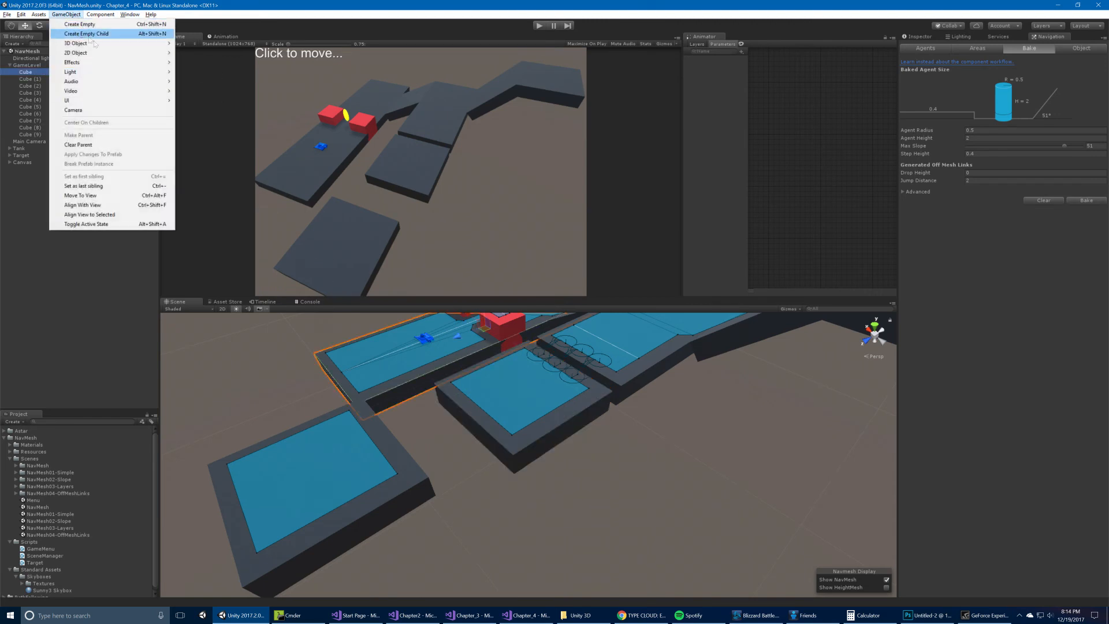
mouse_move(75, 44)
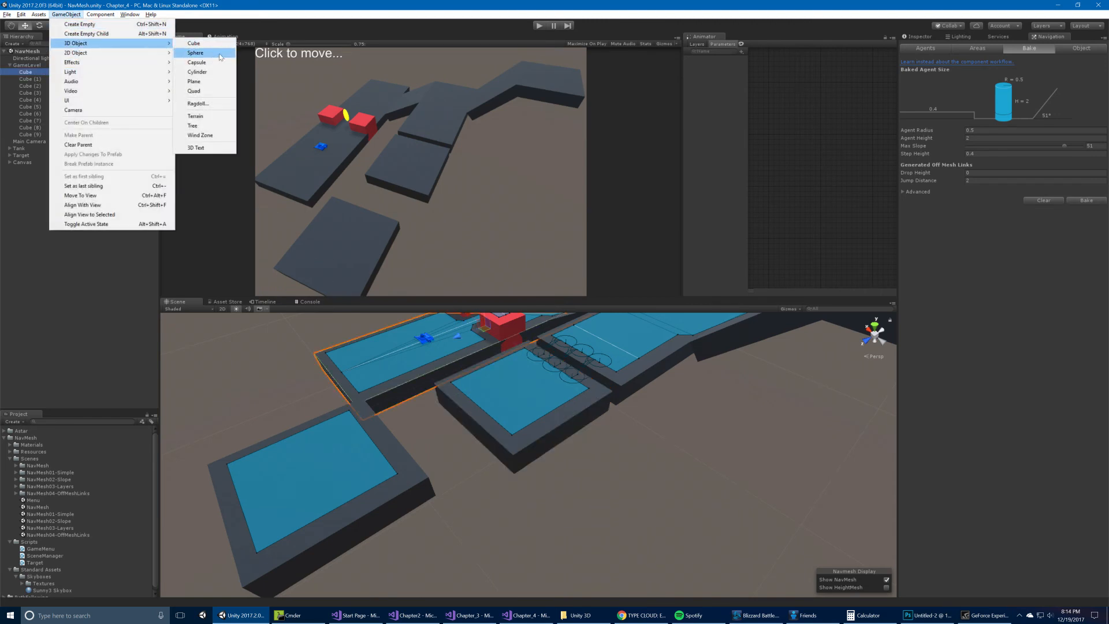
click(195, 53)
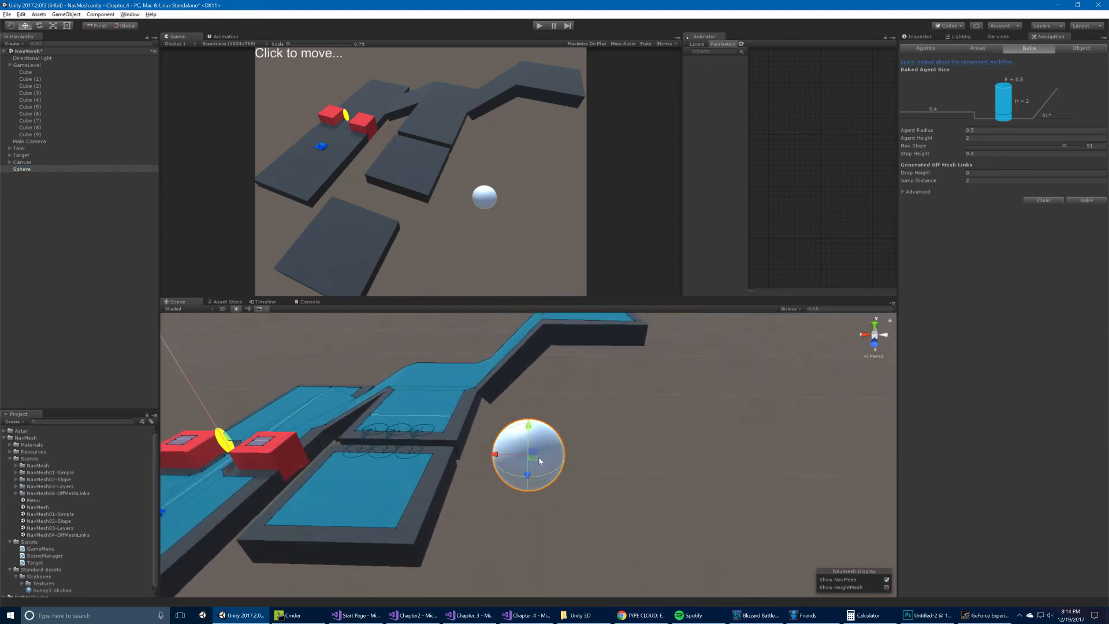
drag(528, 452, 343, 470)
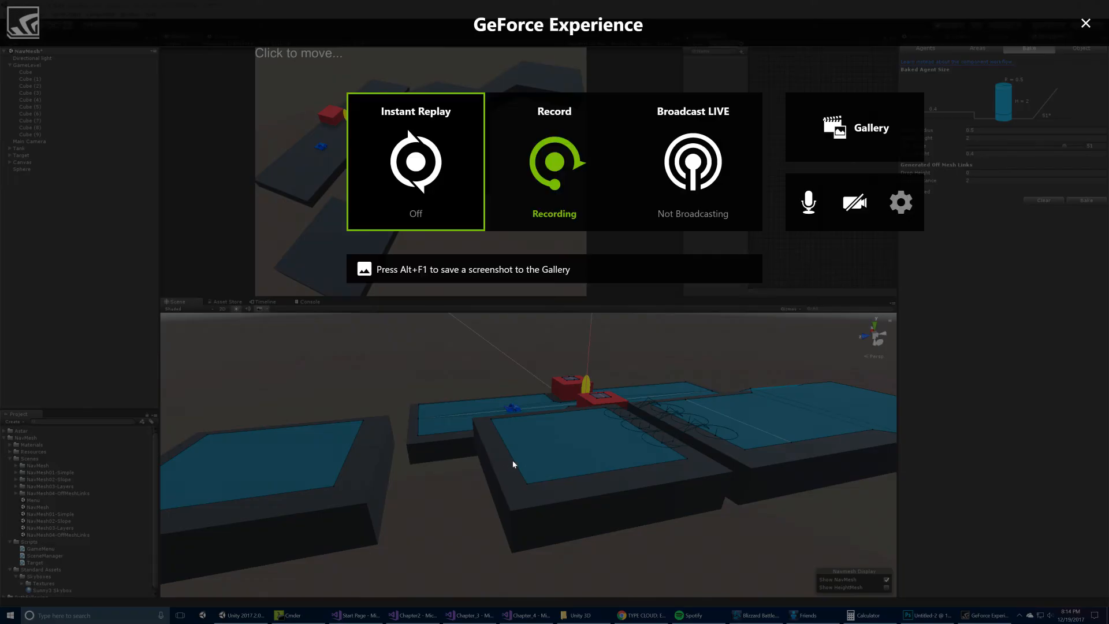
click(1086, 22)
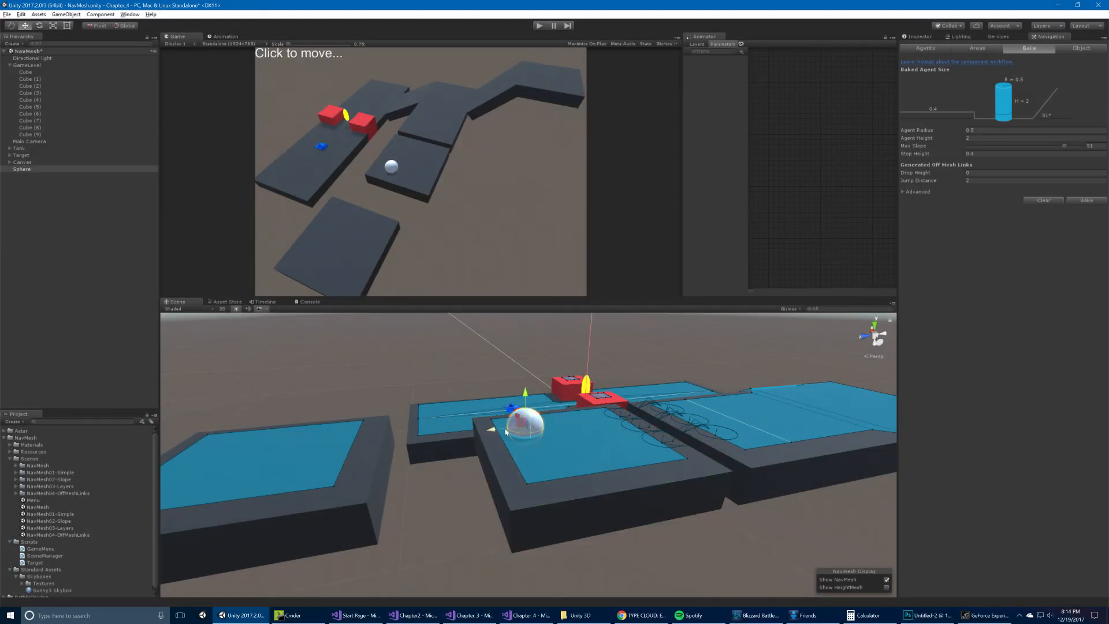
Add an Off Mesh Link component to the sphere and connect it to the original sphere.
click(917, 36)
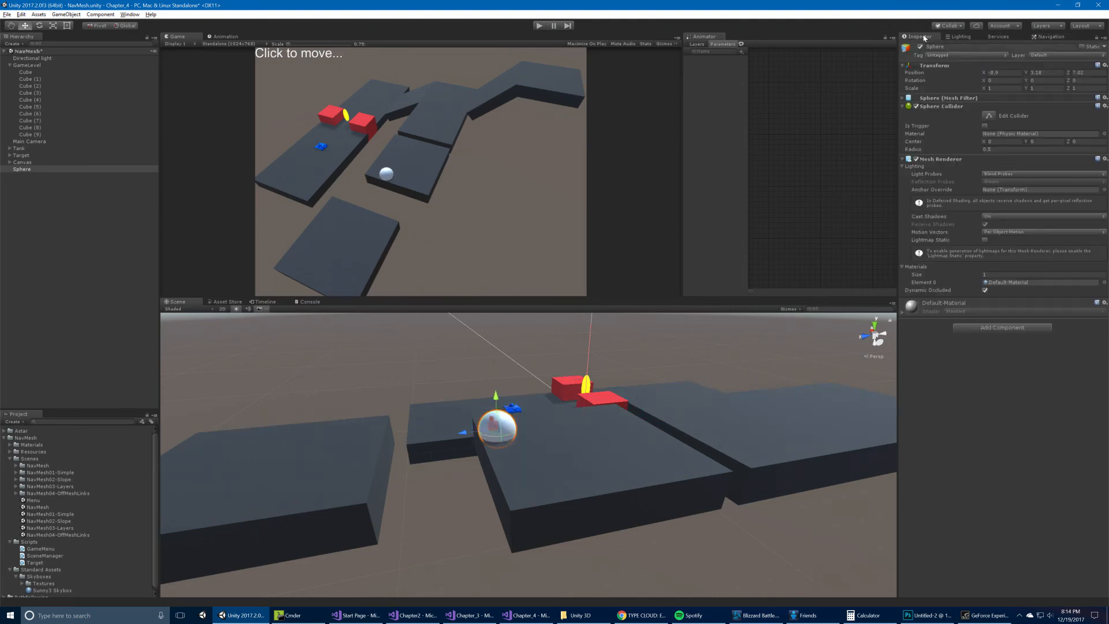
click(1002, 327)
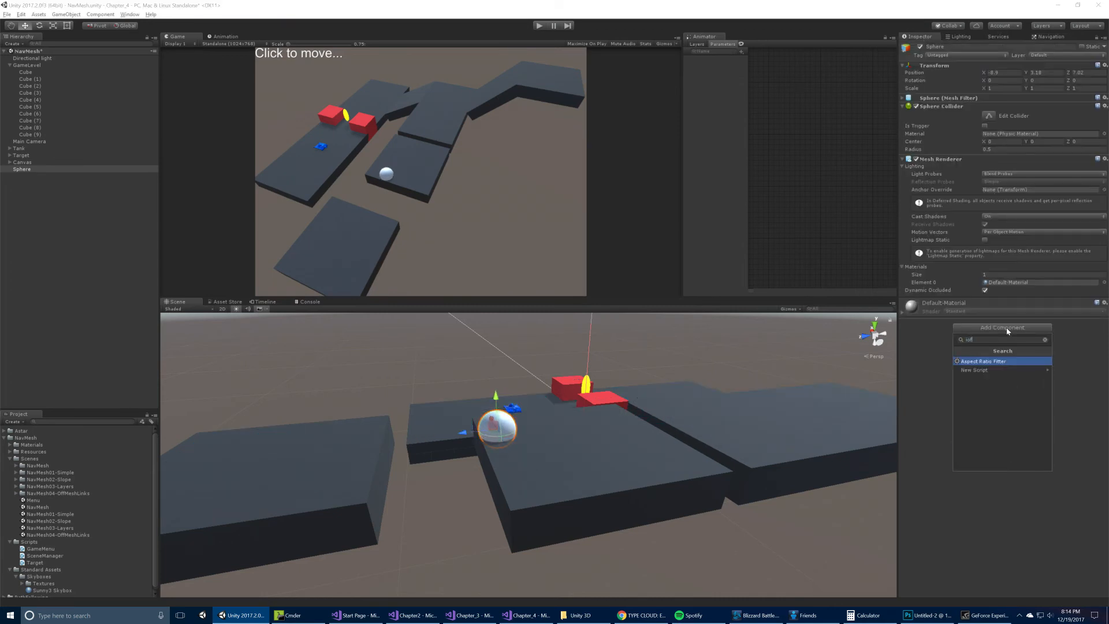
click(982, 360)
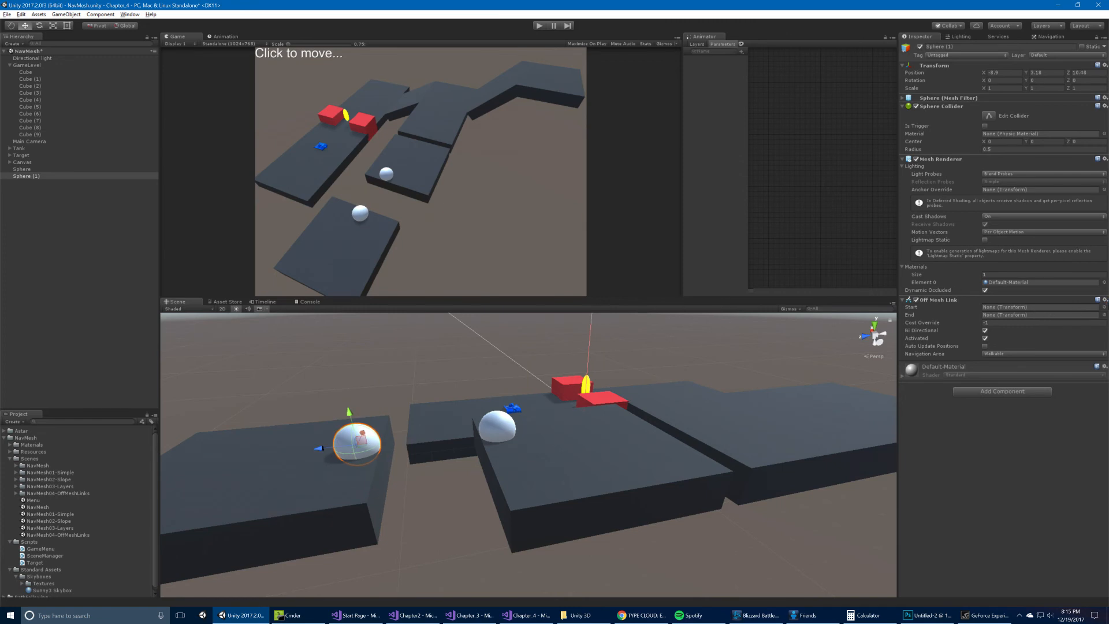
click(1102, 299)
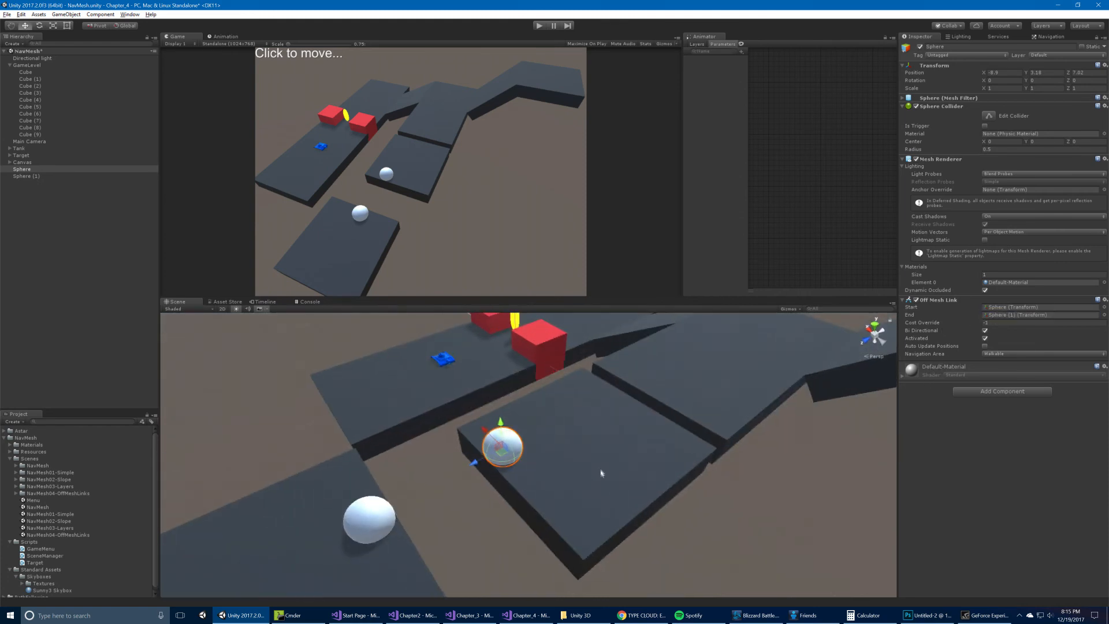
click(1048, 35)
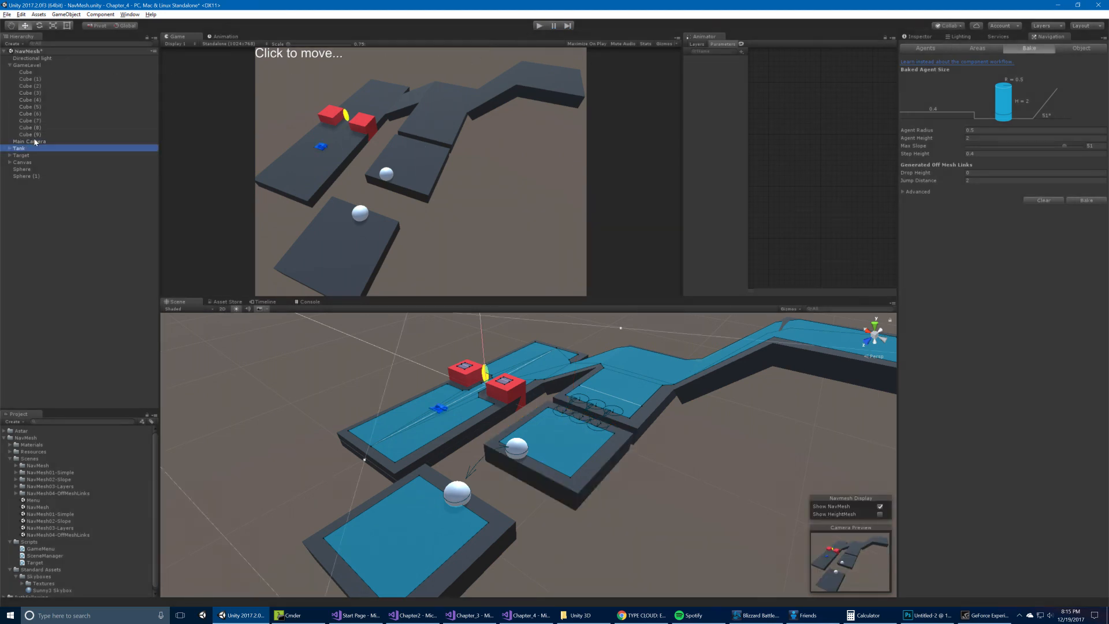
Inspect the Tank's navigation agent, the Canvas and the Target objects.
click(19, 148)
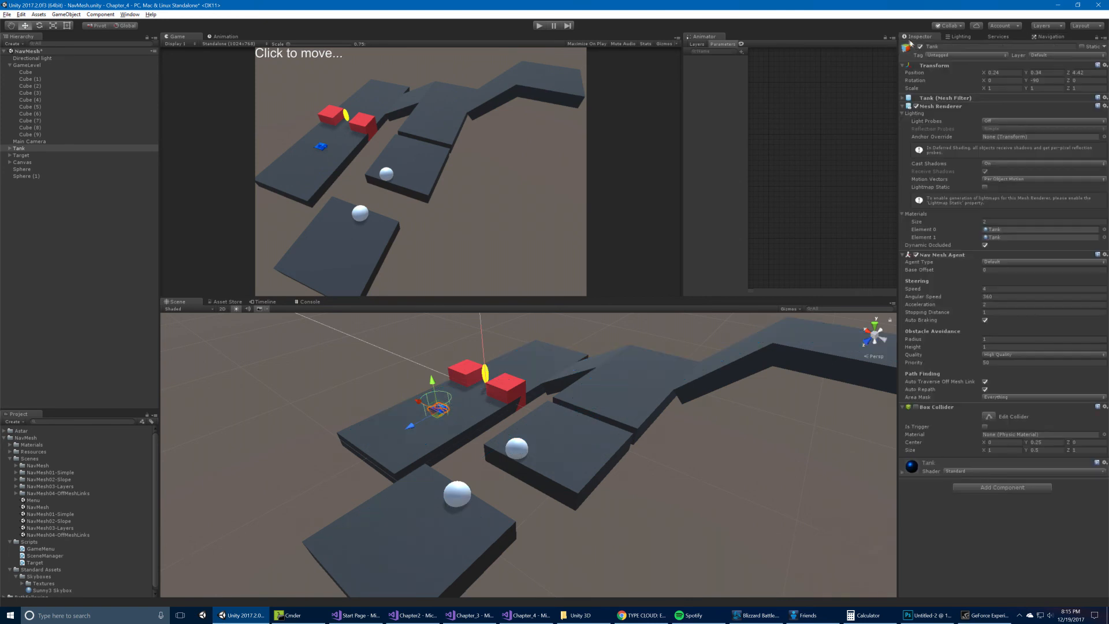
mouse_move(175, 76)
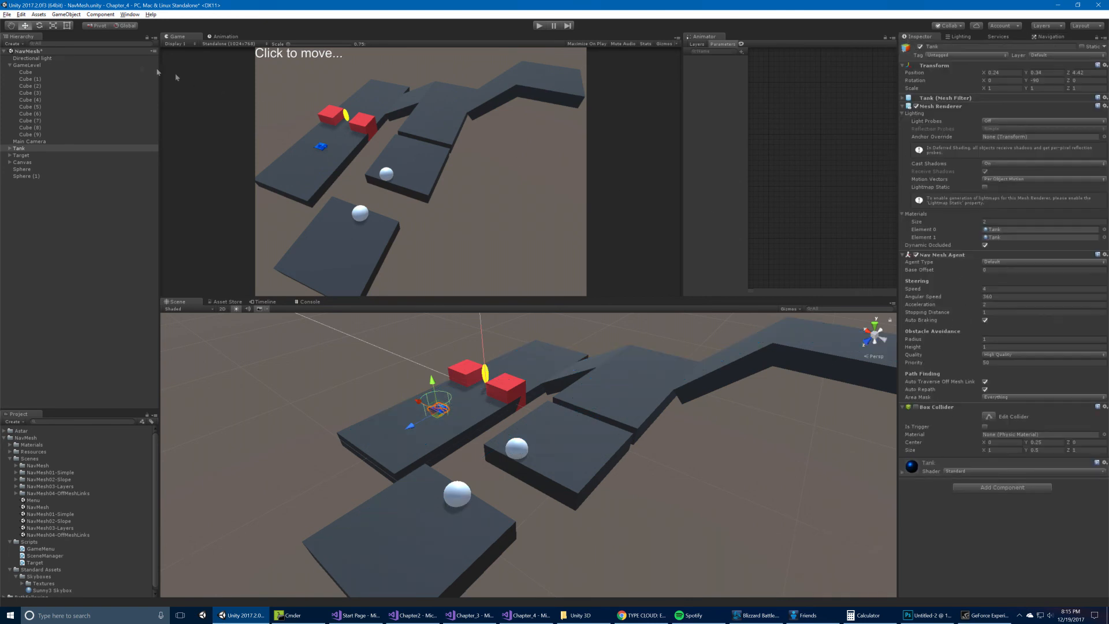
click(22, 162)
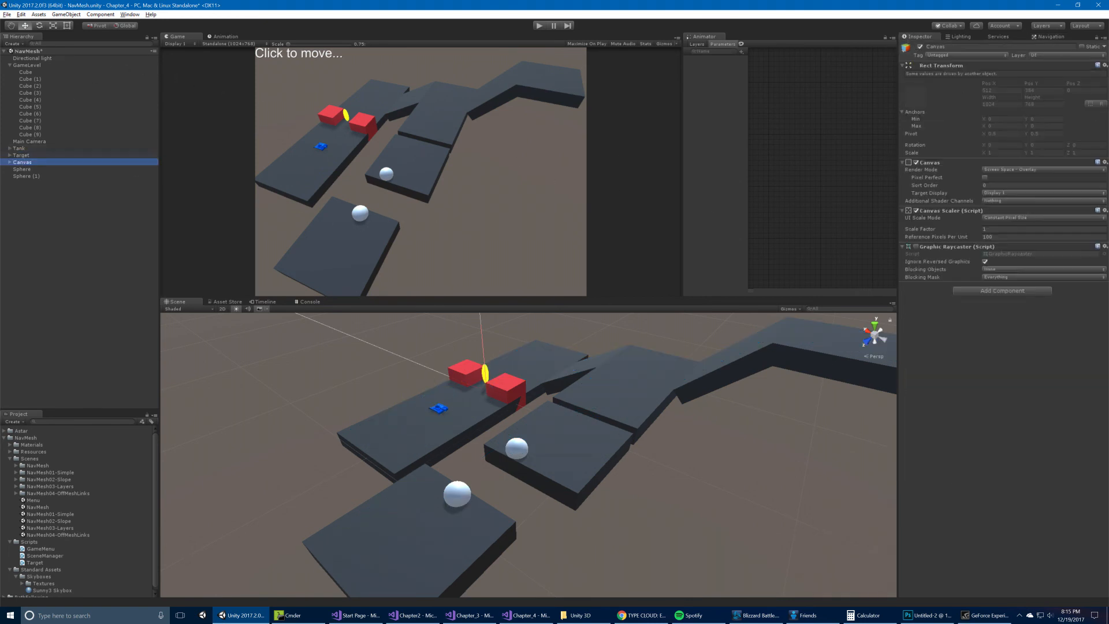
click(526, 614)
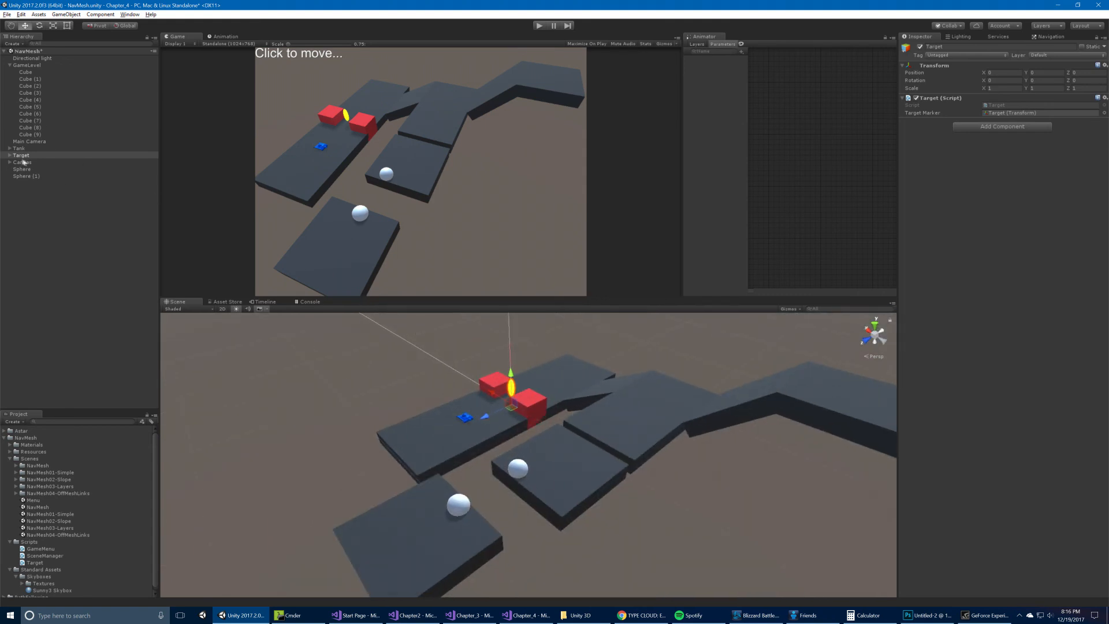
Expand Tank, Turret, Target and Canvas children, then open Target's script.
click(20, 148)
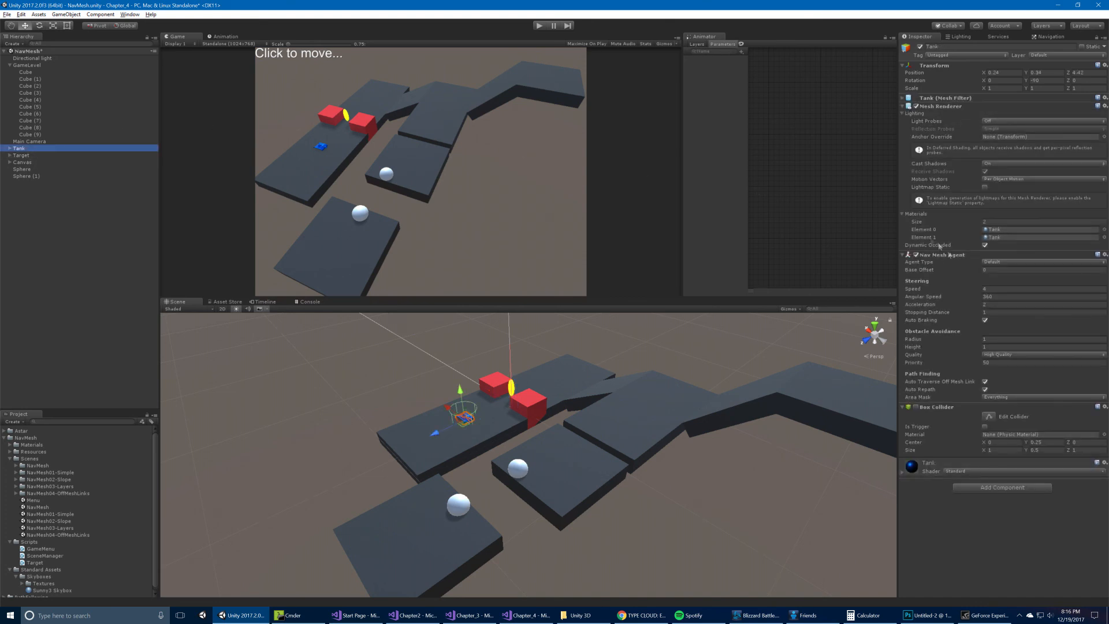
click(27, 155)
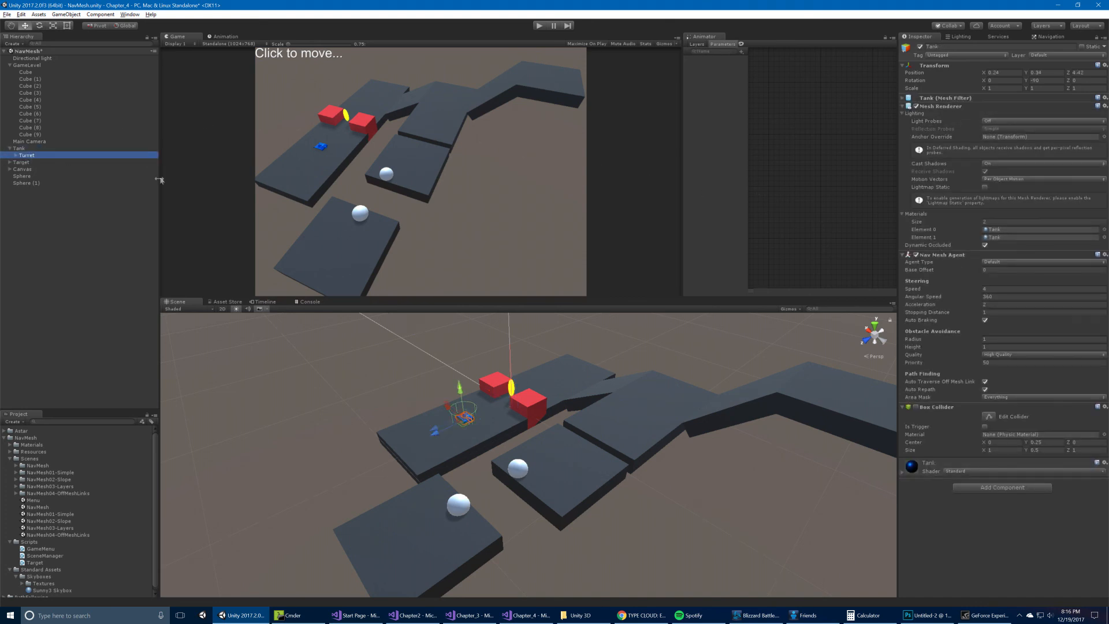
click(21, 168)
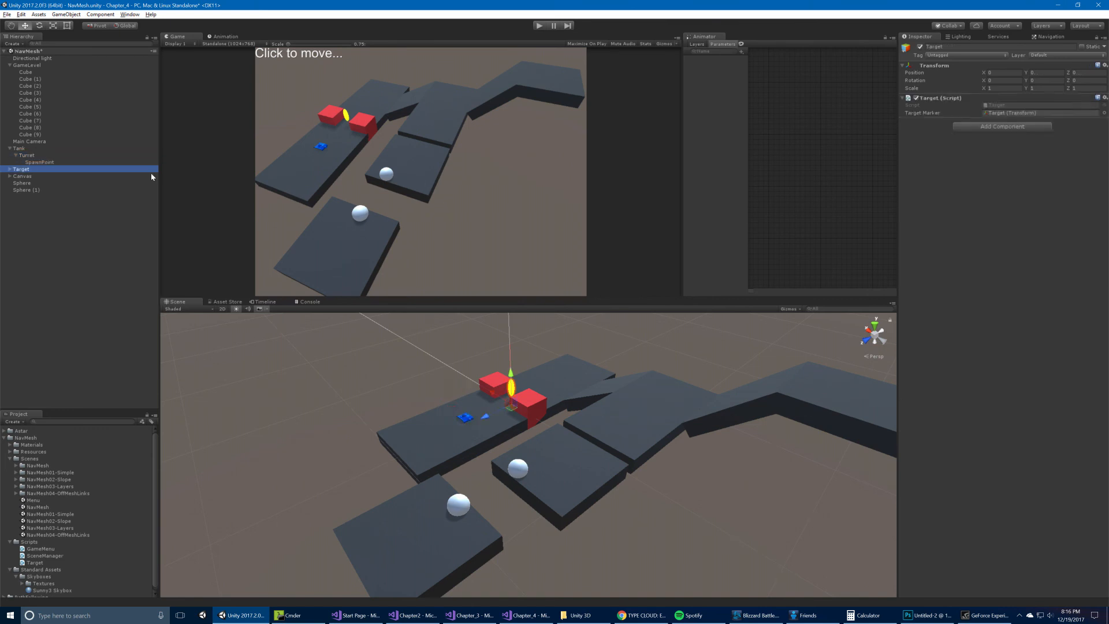
click(20, 147)
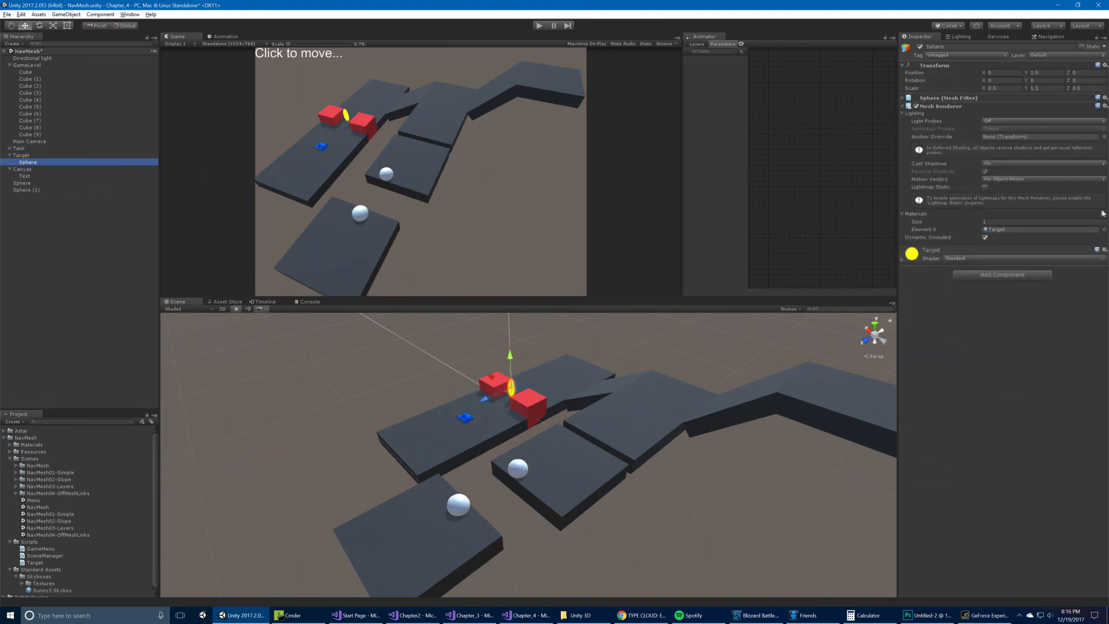
click(16, 155)
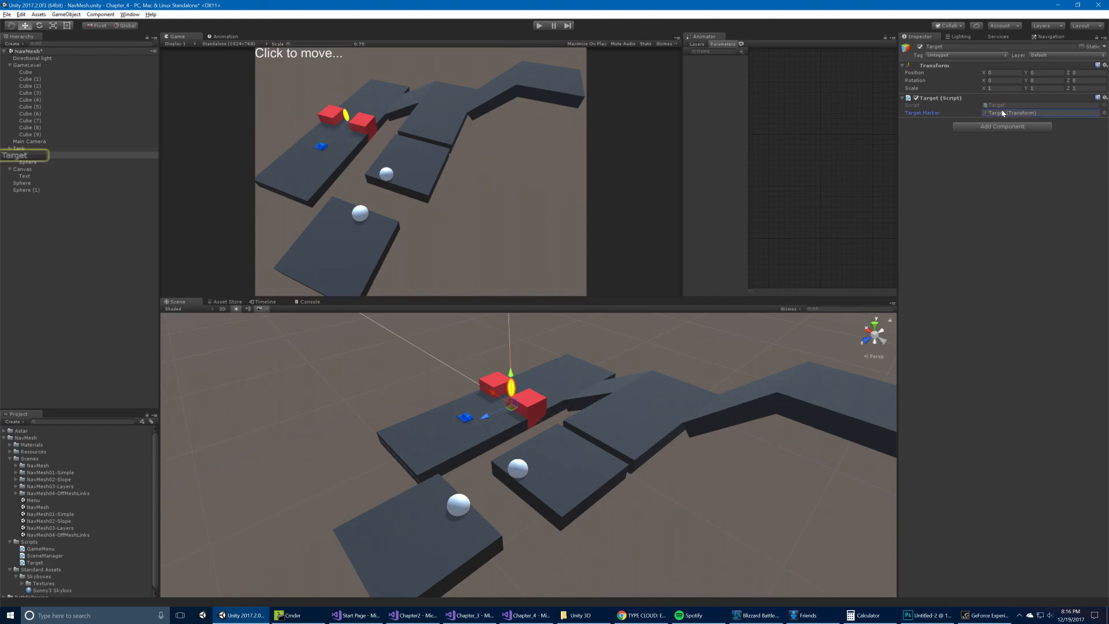
click(523, 614)
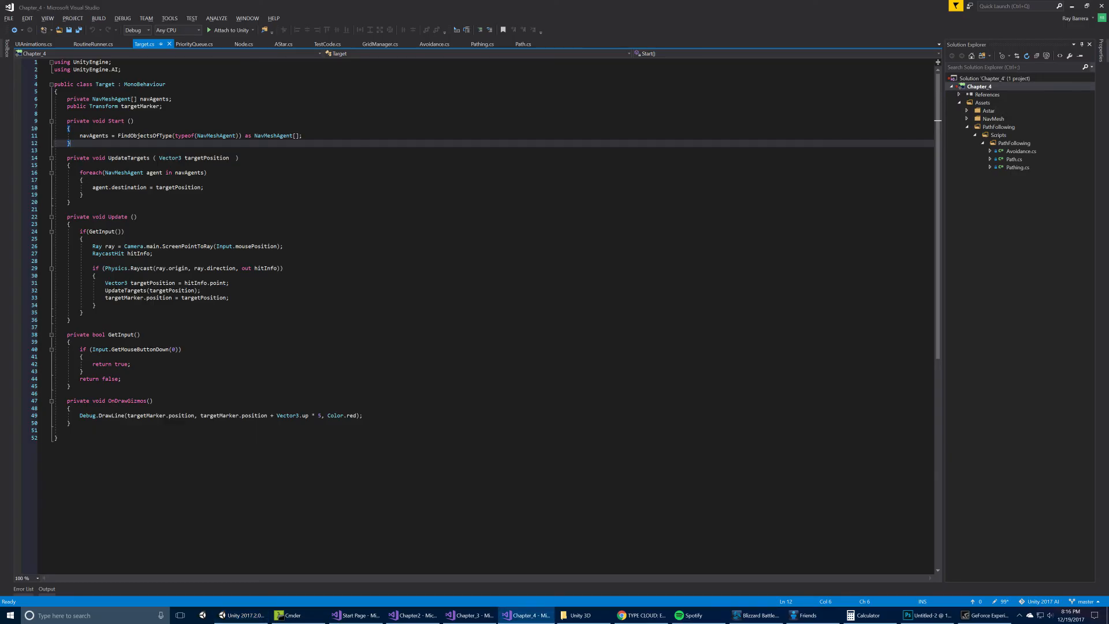
mouse_move(203, 158)
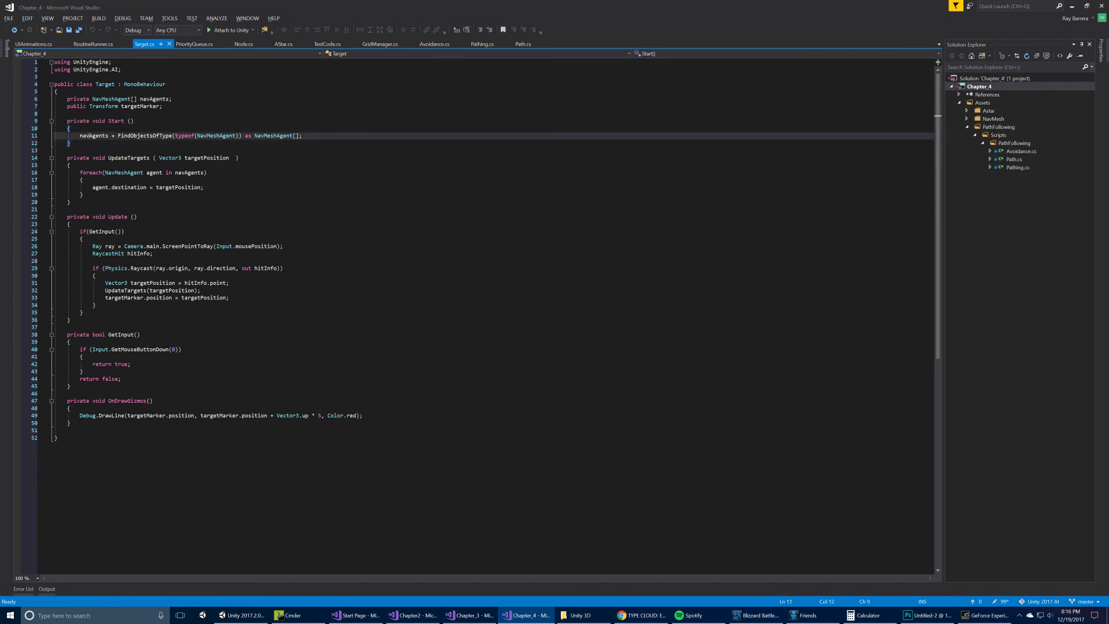
Highlight navAgents uses in Target.cs, then return to Unity and collapse the NavMesh folder.
double_click(94, 135)
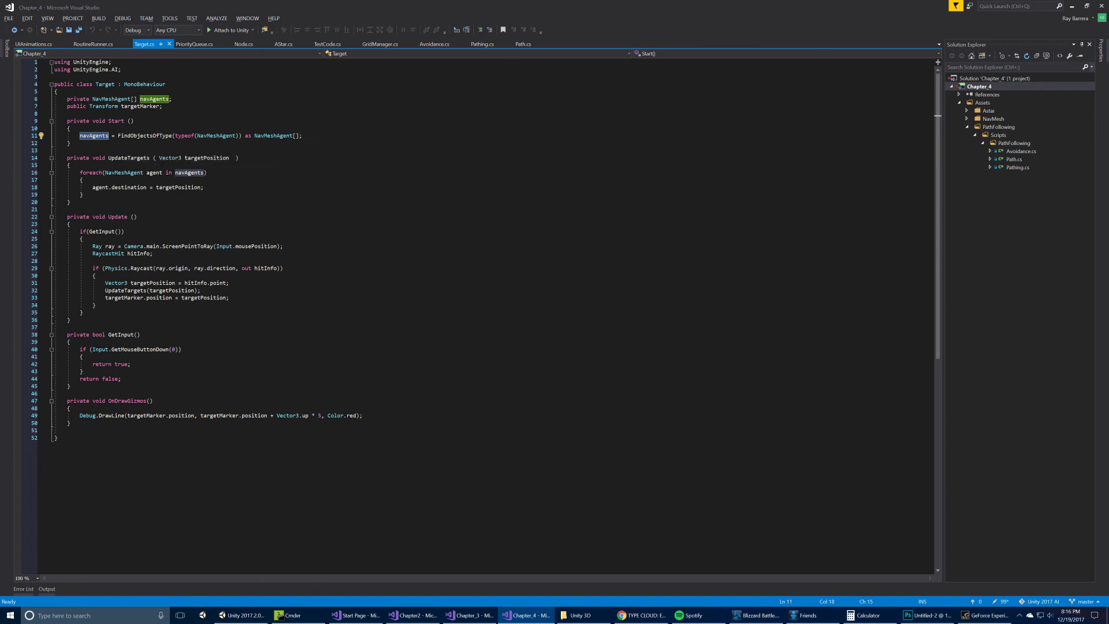
mouse_move(138, 187)
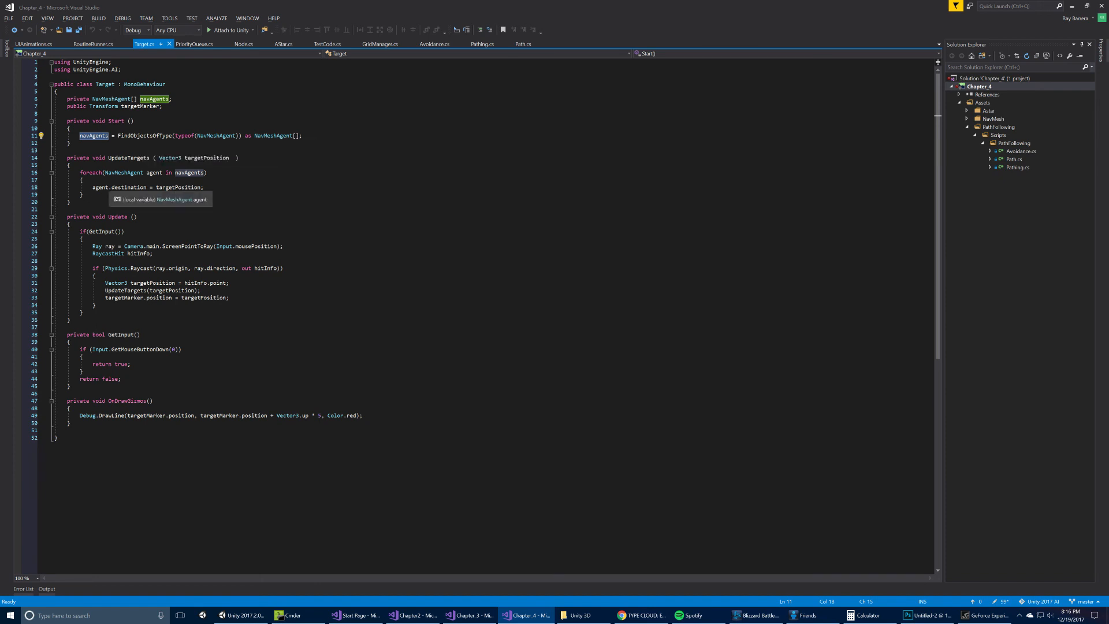
click(101, 187)
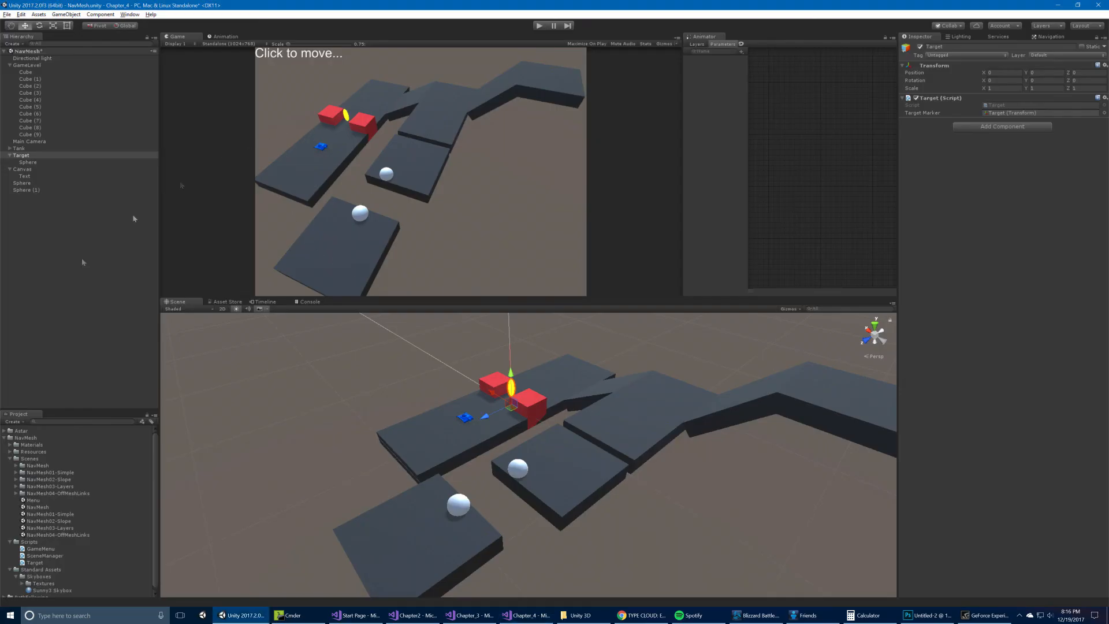
click(6, 438)
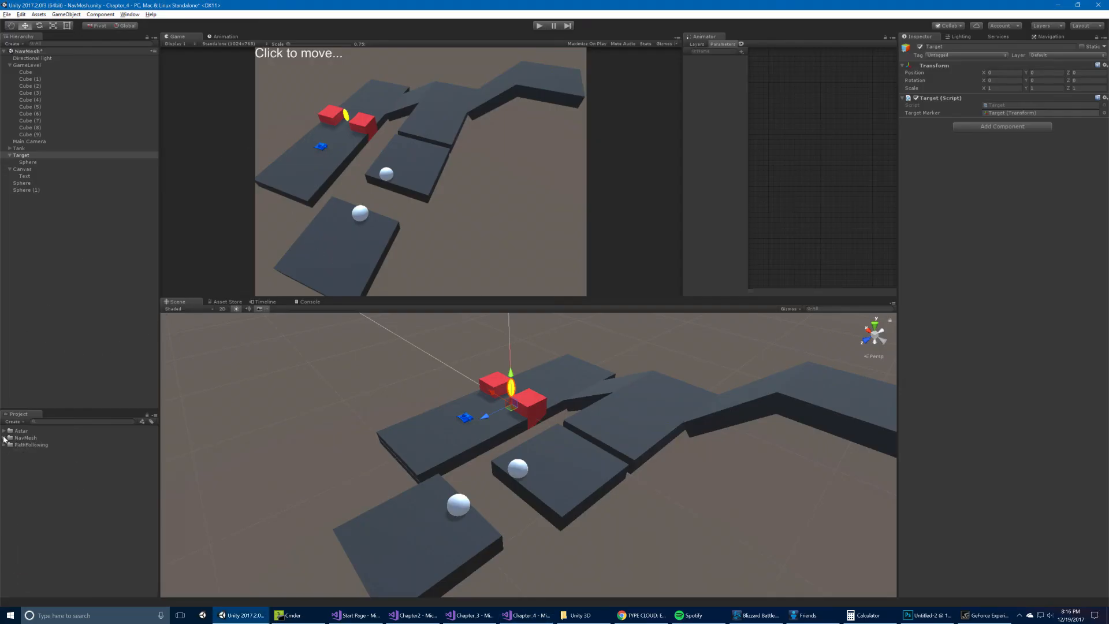